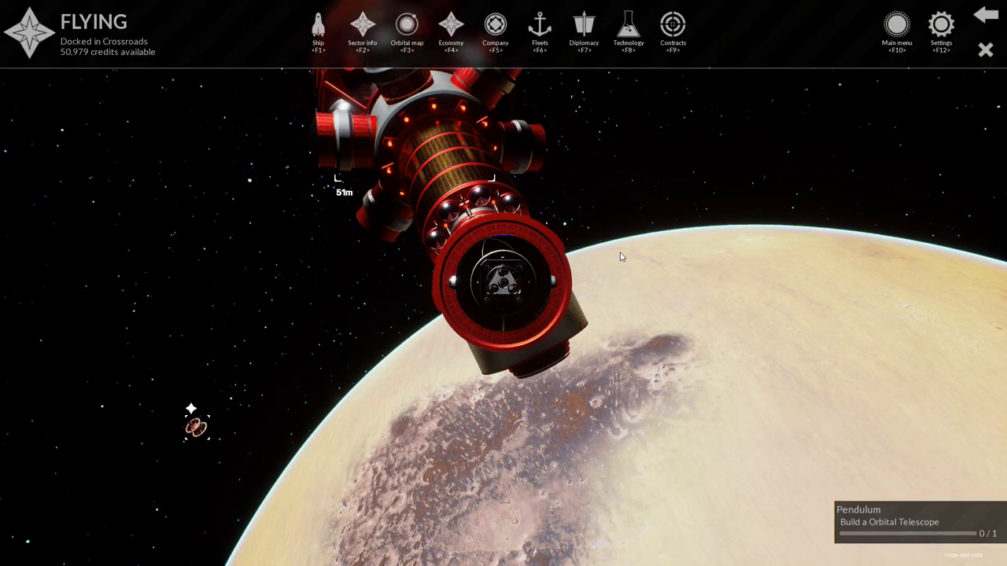
{"action": "mouse_move", "coordinate": [673, 32]}
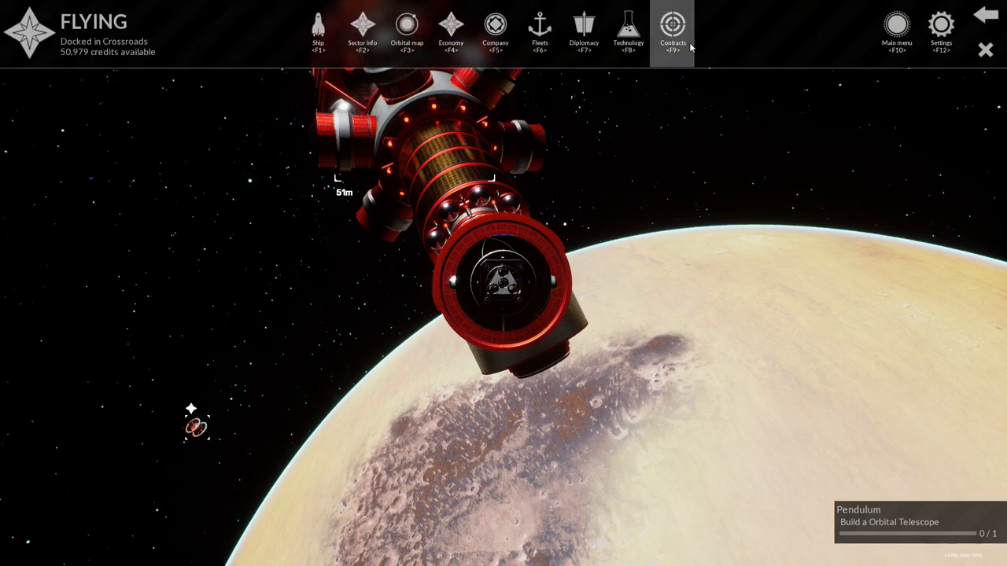
Show the contracts overview with the tracked Pendulum contract's details.
{"action": "left_click", "coordinate": [673, 32]}
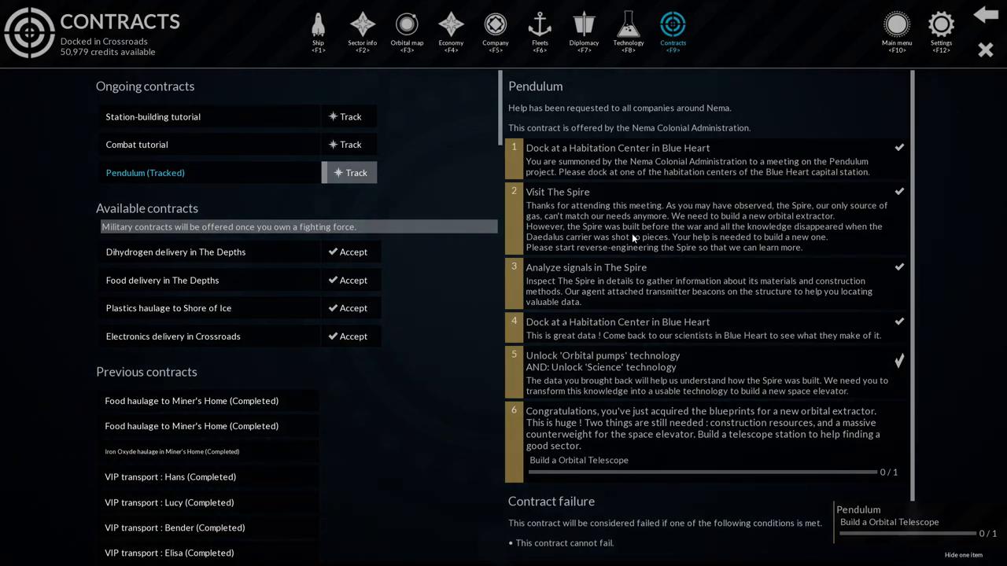
{"action": "mouse_move", "coordinate": [172, 177]}
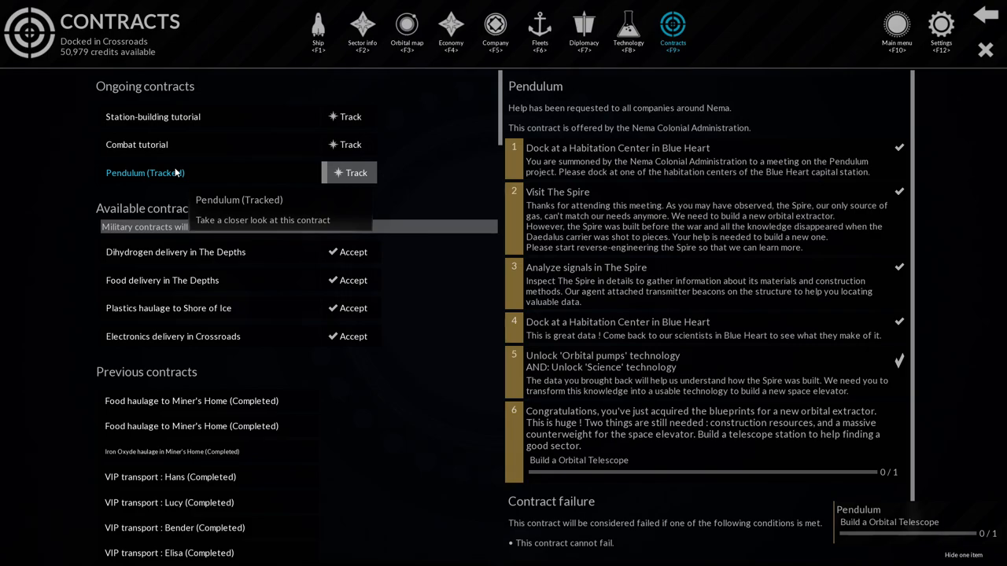
{"action": "mouse_move", "coordinate": [255, 181]}
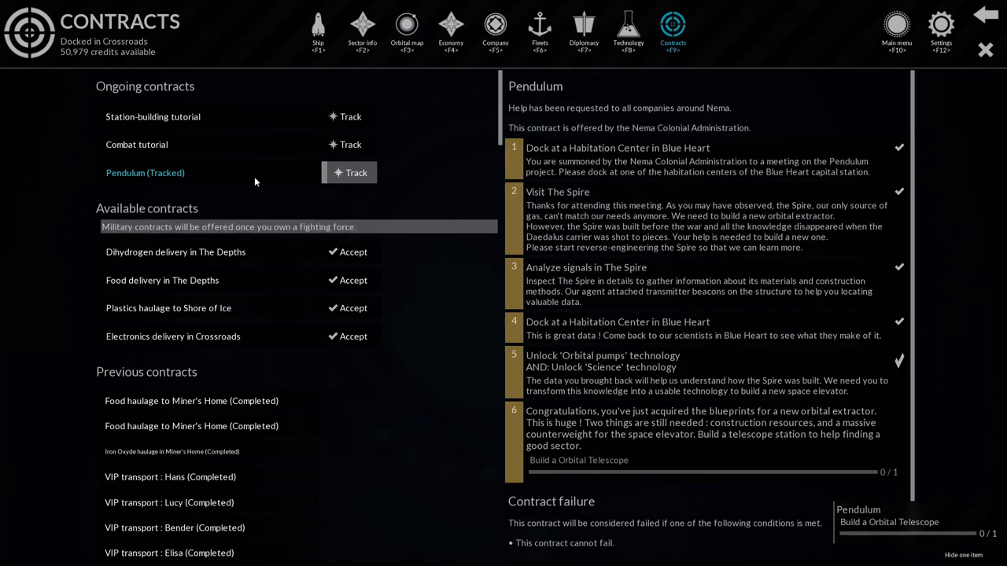
From the orbital map, send the fleet travelling to The Spire and fast-forward until arrival.
{"action": "left_click", "coordinate": [405, 32]}
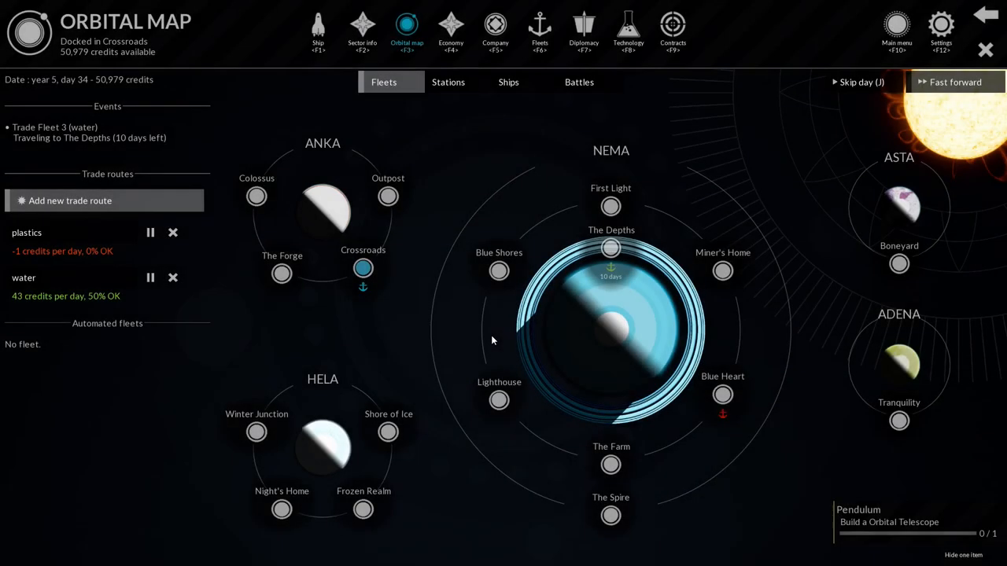
{"action": "left_click", "coordinate": [611, 515]}
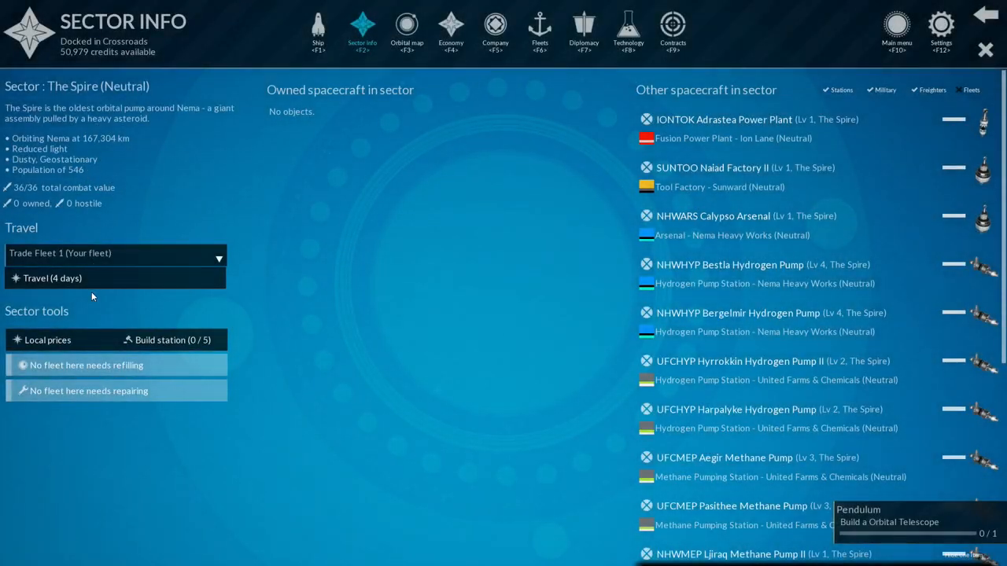
{"action": "left_click", "coordinate": [406, 32]}
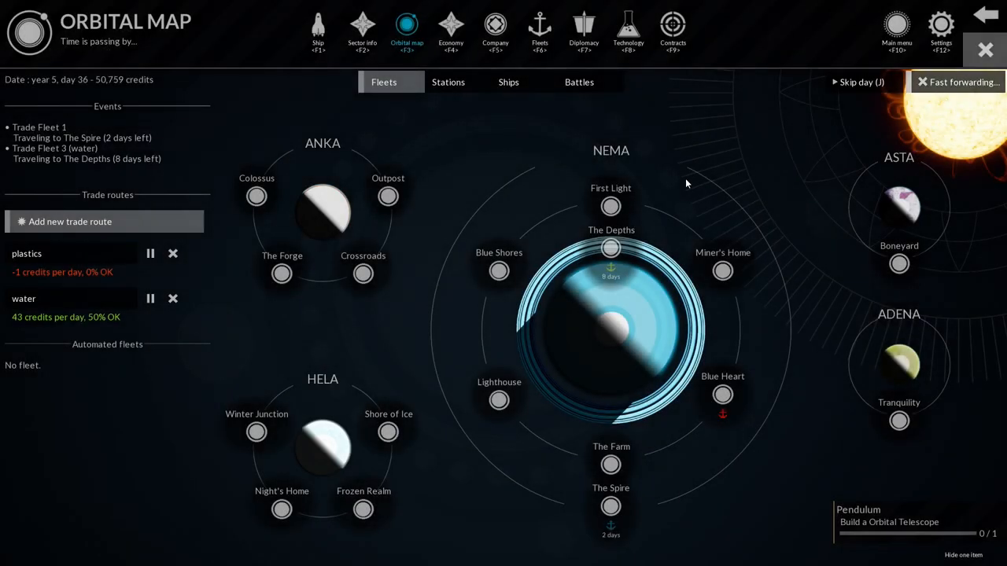
{"action": "left_click", "coordinate": [953, 81]}
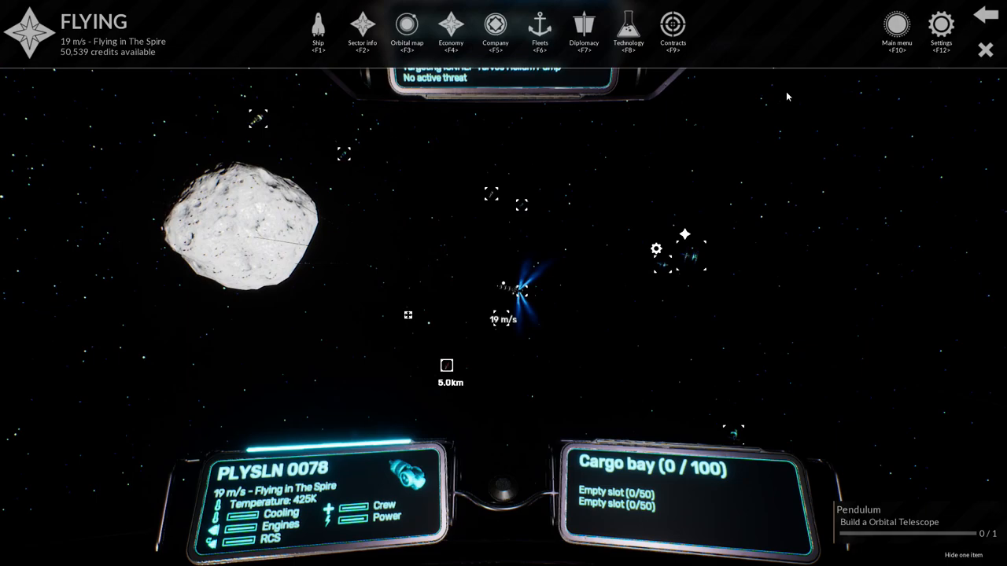
Show the technology tree with Orbital pumps researched and 224 research points left.
{"action": "left_click", "coordinate": [628, 31]}
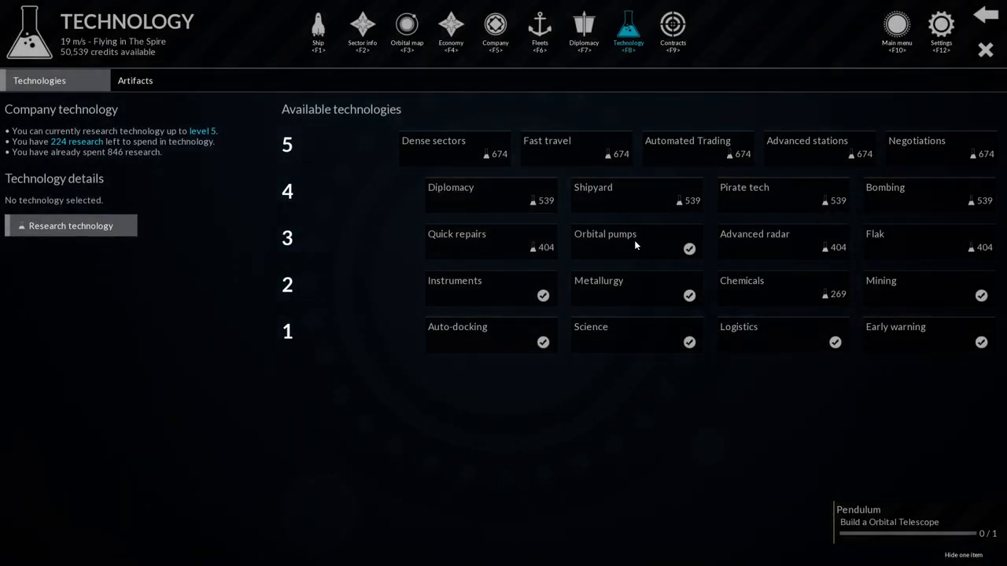
{"action": "mouse_move", "coordinate": [607, 418]}
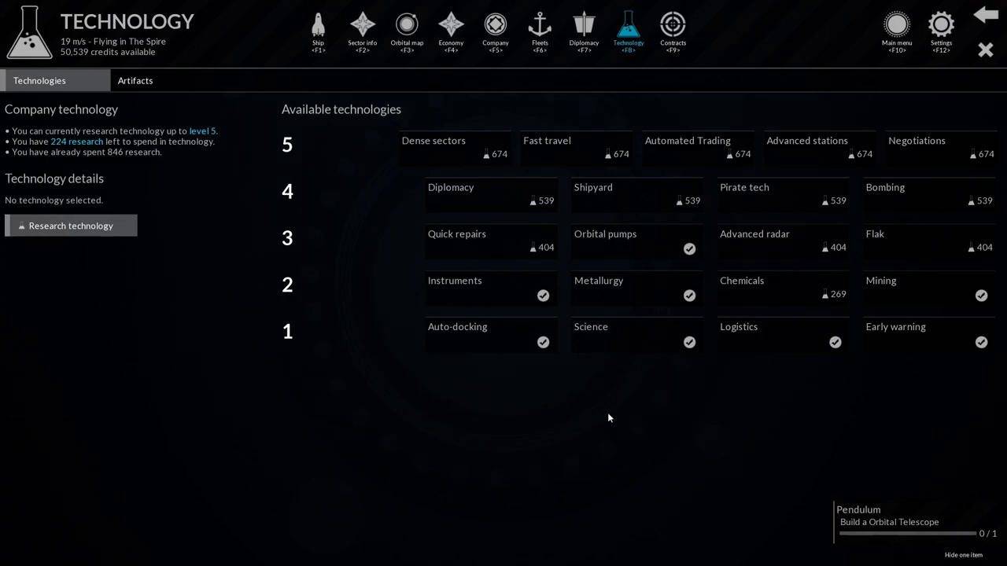
{"action": "mouse_move", "coordinate": [825, 481]}
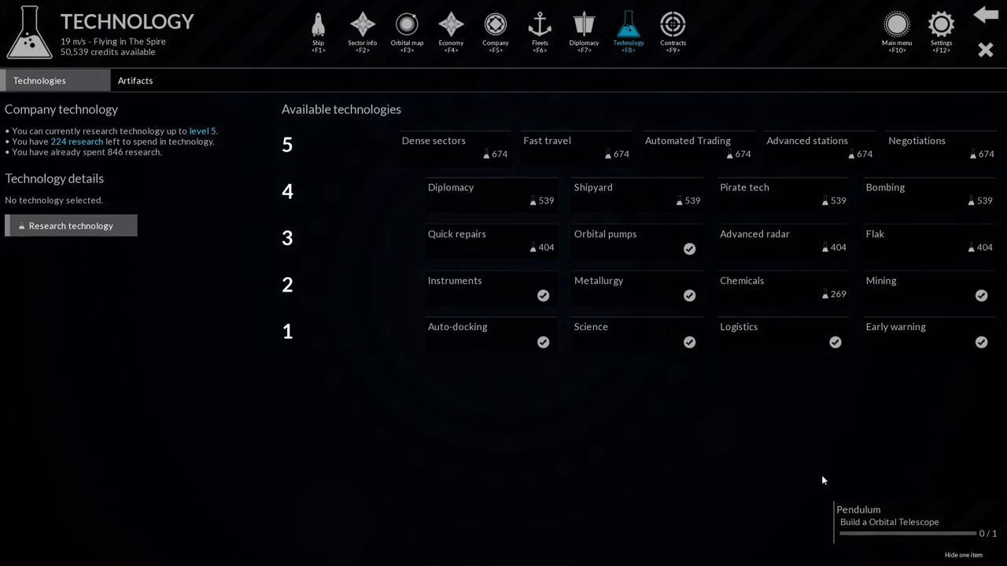
{"action": "mouse_move", "coordinate": [69, 151]}
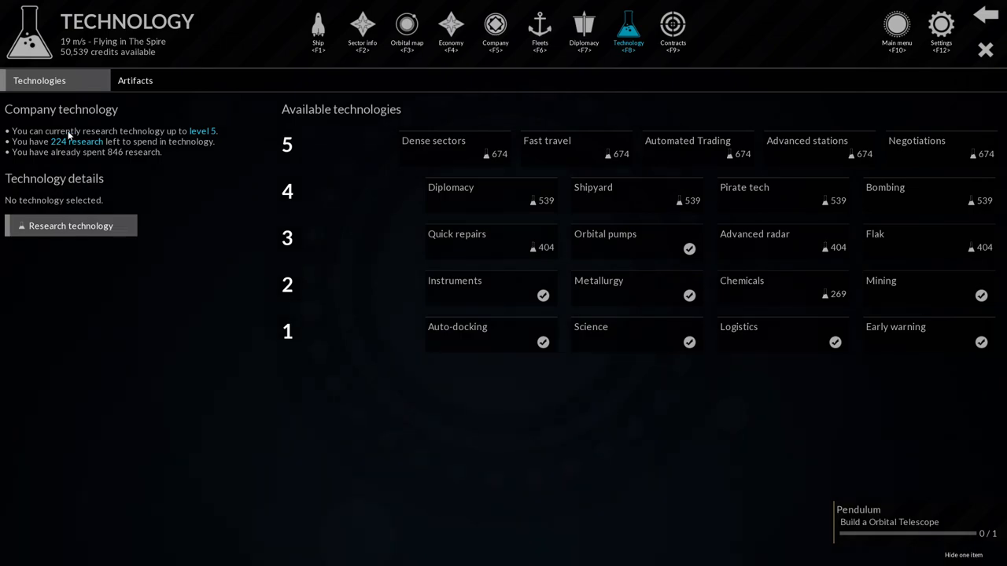
{"action": "mouse_move", "coordinate": [645, 250]}
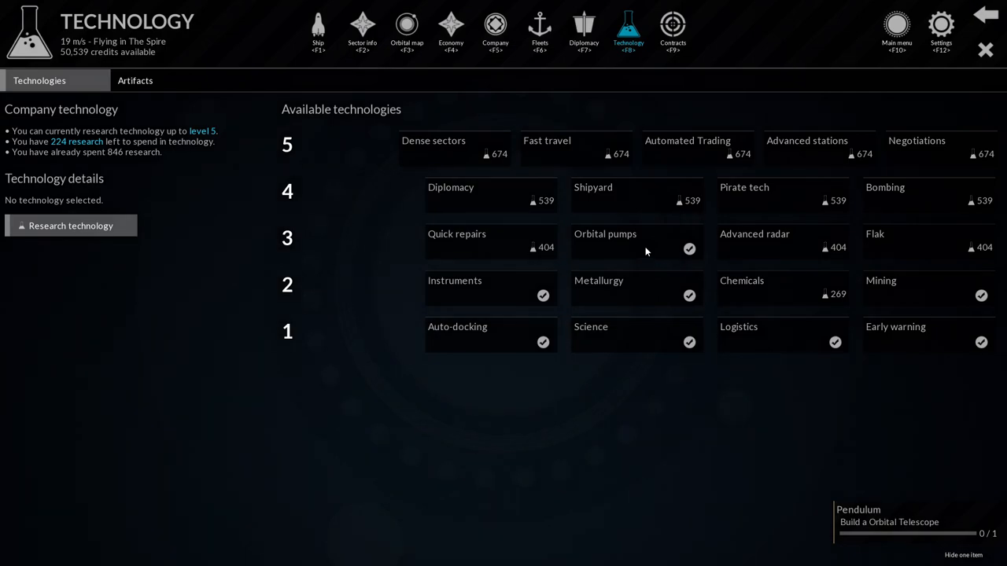
{"action": "mouse_move", "coordinate": [475, 148]}
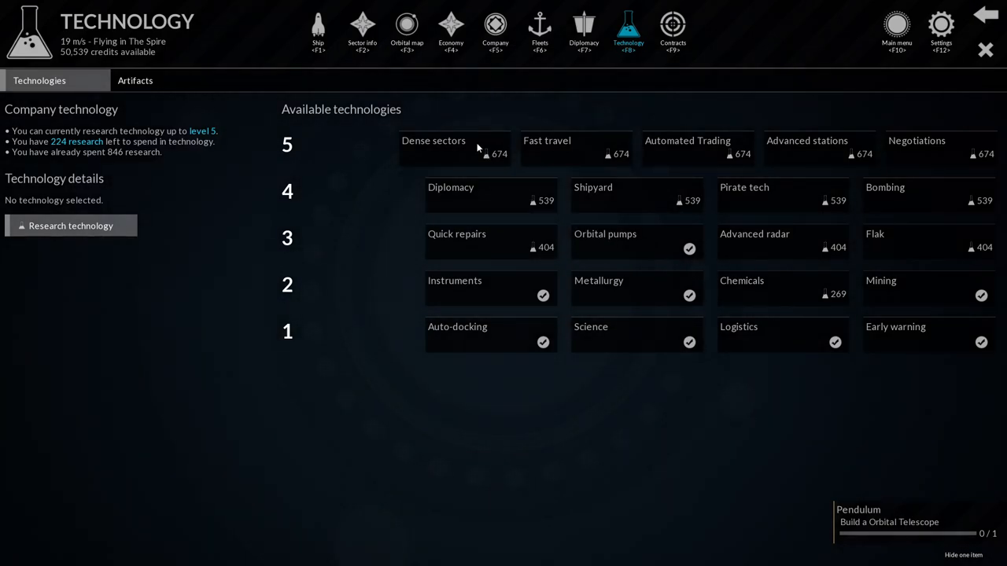
Show the contracts overview listing Fuel delivery and VIP transport: Simone offers.
{"action": "left_click", "coordinate": [674, 32]}
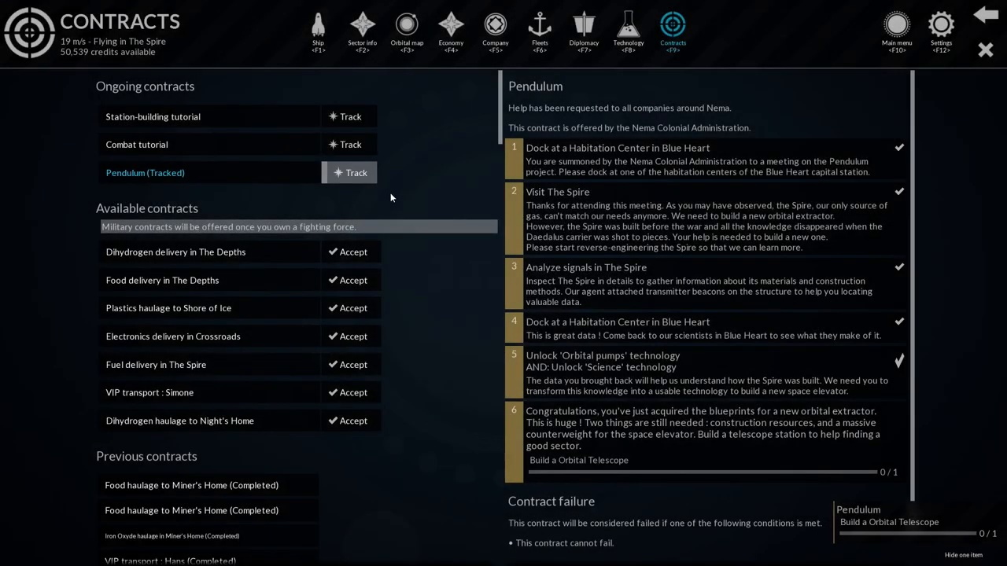
{"action": "mouse_move", "coordinate": [614, 181]}
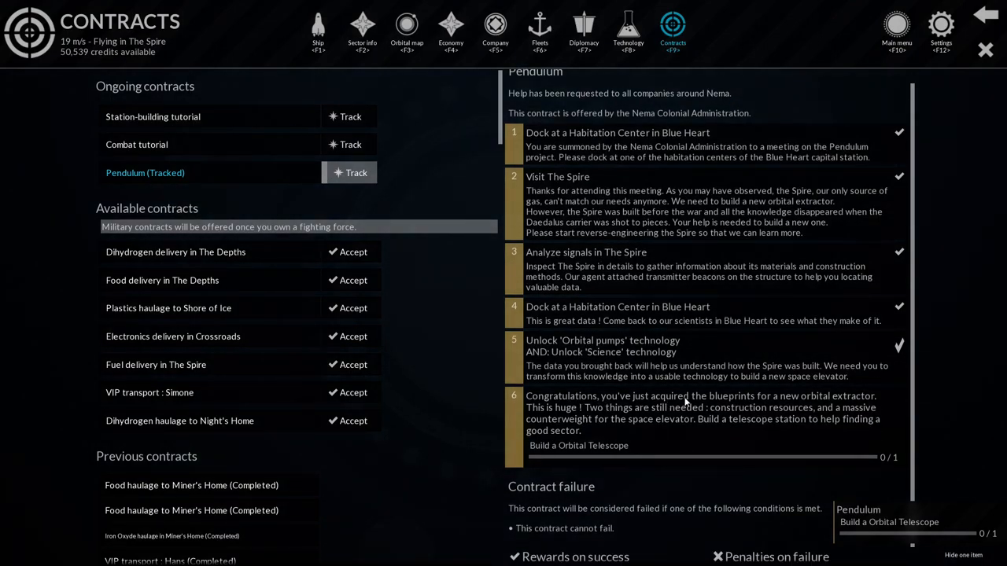
{"action": "mouse_move", "coordinate": [594, 417]}
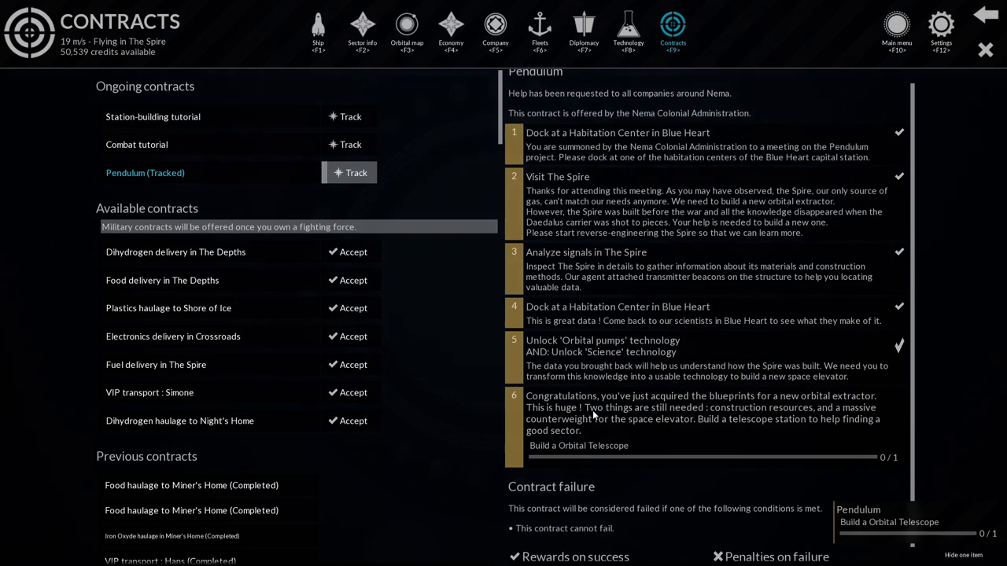
{"action": "mouse_move", "coordinate": [831, 419]}
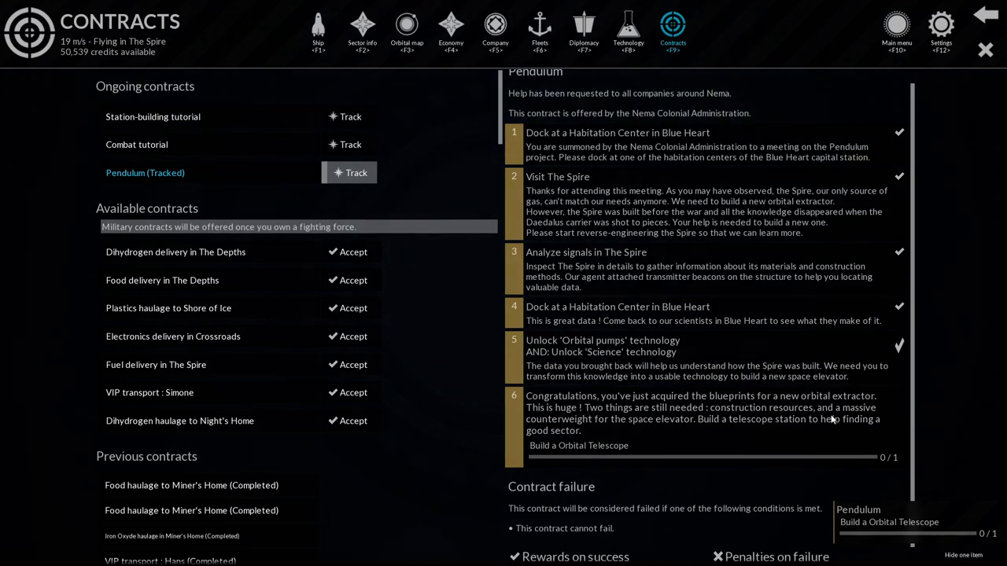
{"action": "mouse_move", "coordinate": [780, 431]}
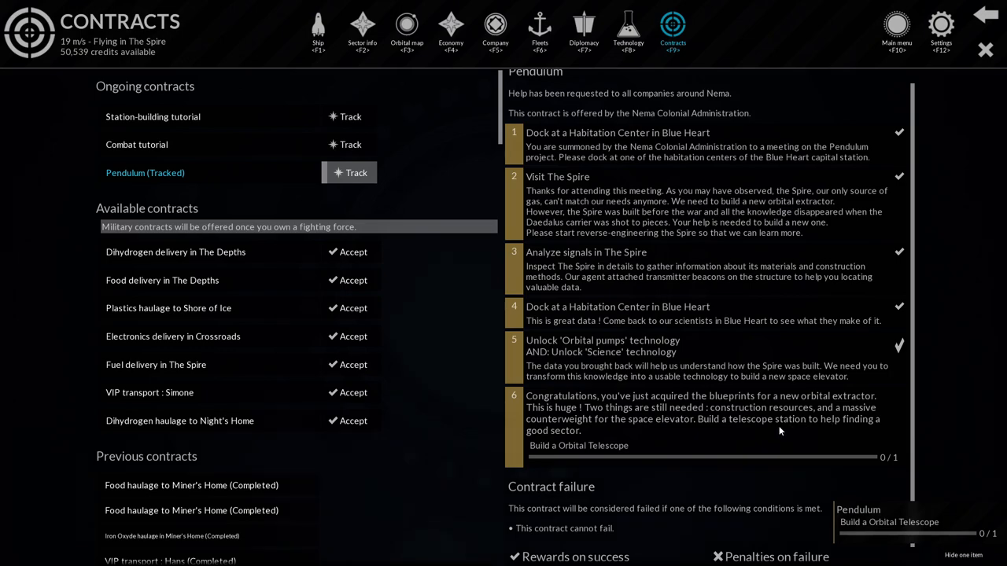
{"action": "mouse_move", "coordinate": [651, 433]}
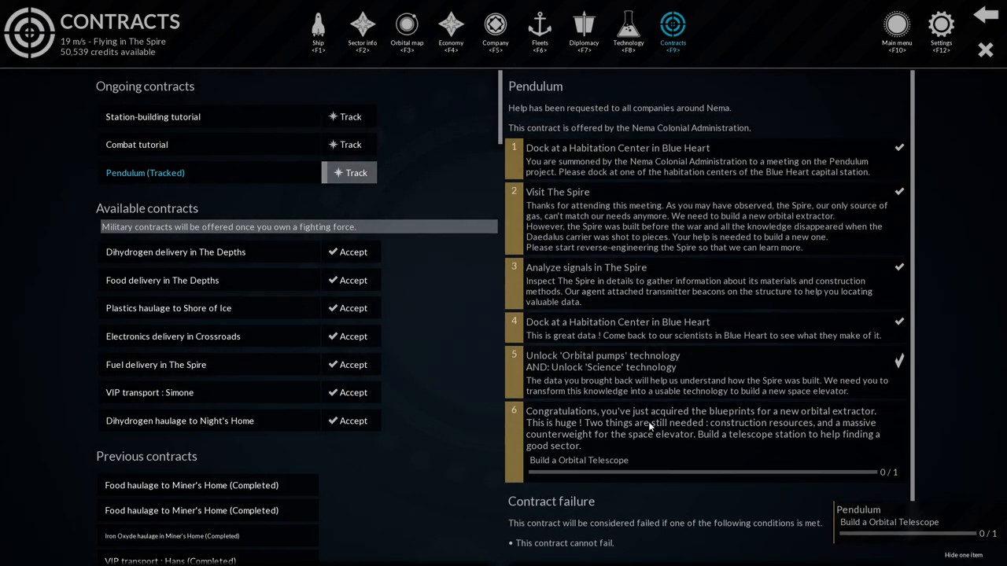
{"action": "mouse_move", "coordinate": [597, 465]}
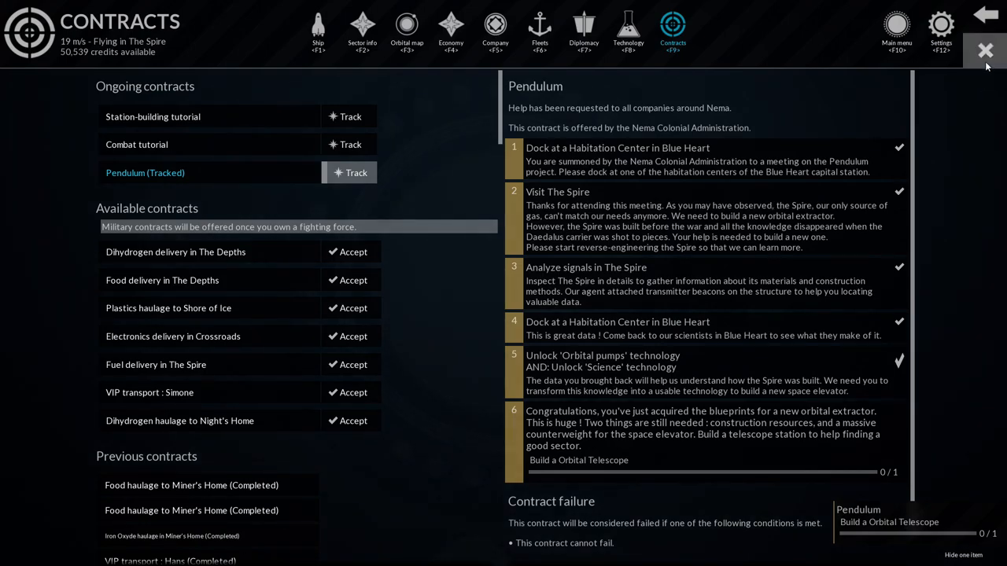
Leave the contracts overview and bring up the orbital map with trade routes and fleets.
{"action": "left_click", "coordinate": [985, 50]}
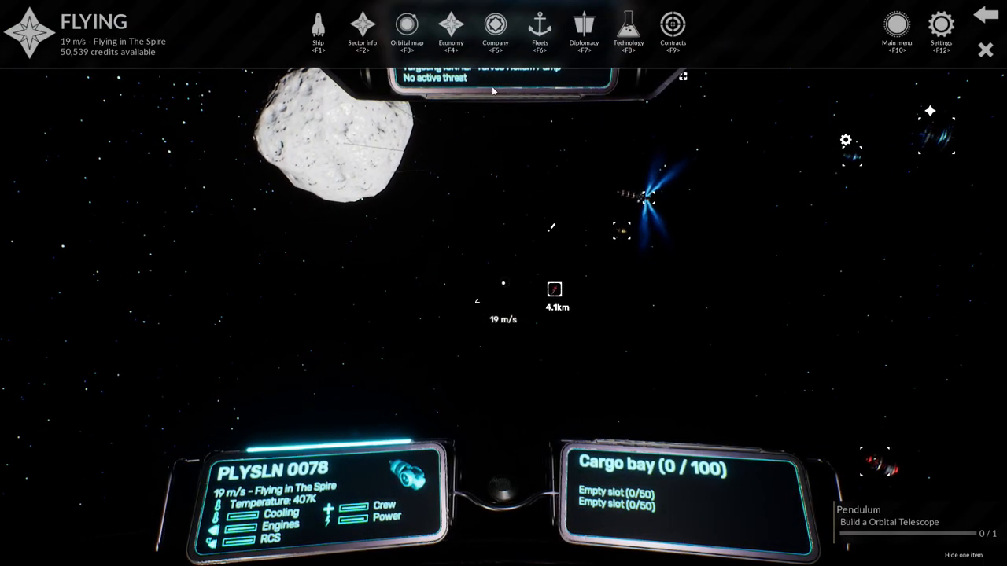
{"action": "left_click", "coordinate": [406, 28]}
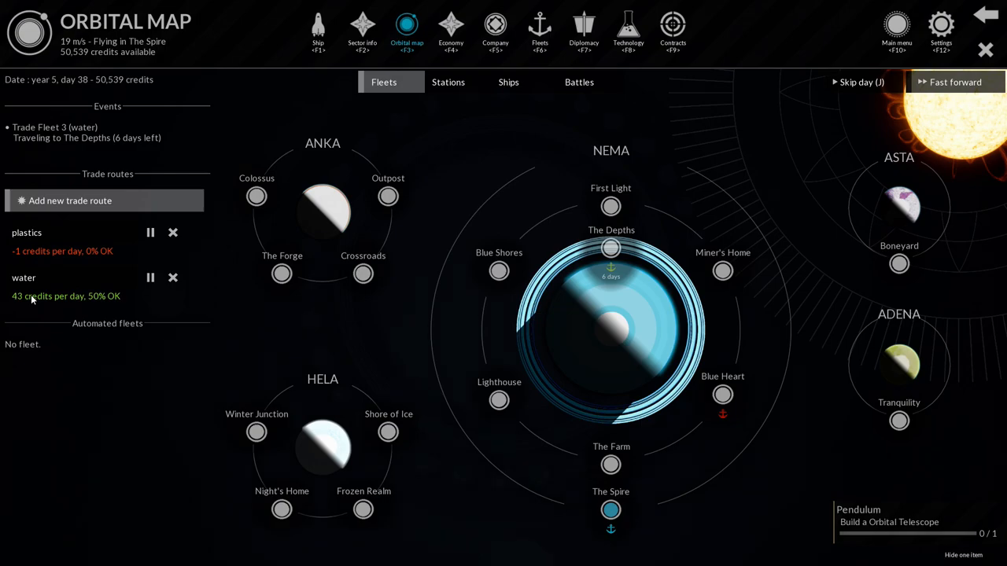
{"action": "mouse_move", "coordinate": [44, 251]}
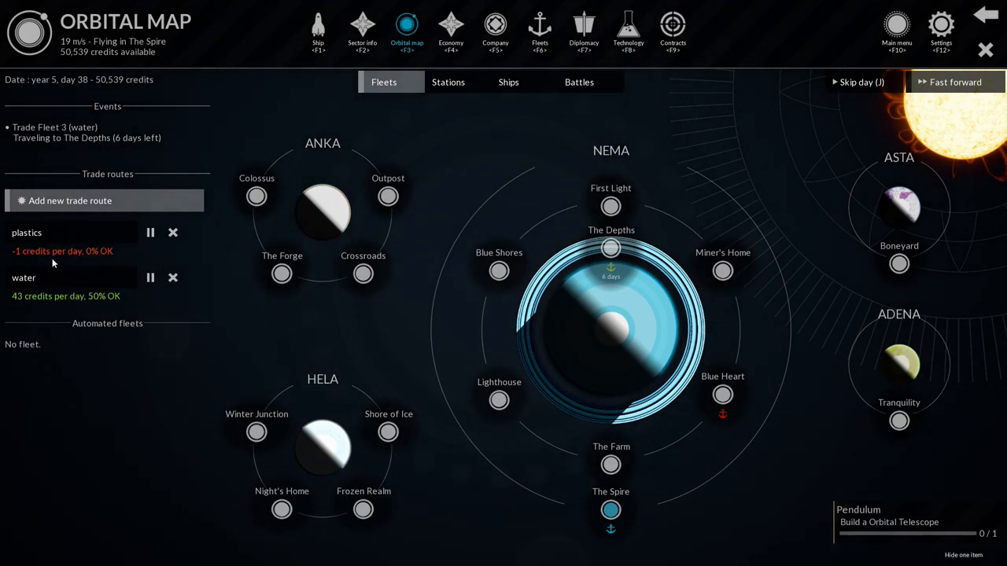
{"action": "mouse_move", "coordinate": [185, 271]}
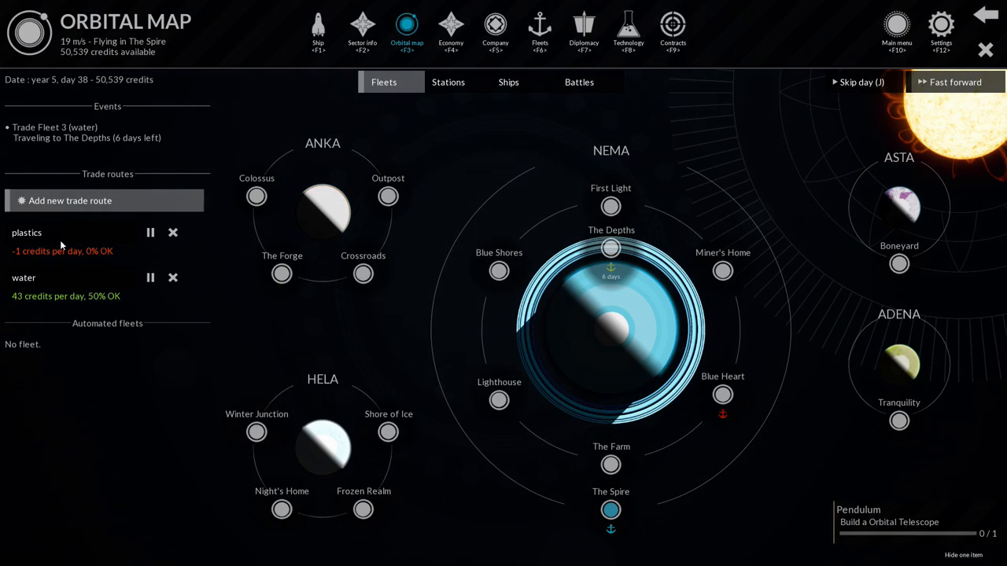
{"action": "mouse_move", "coordinate": [50, 233]}
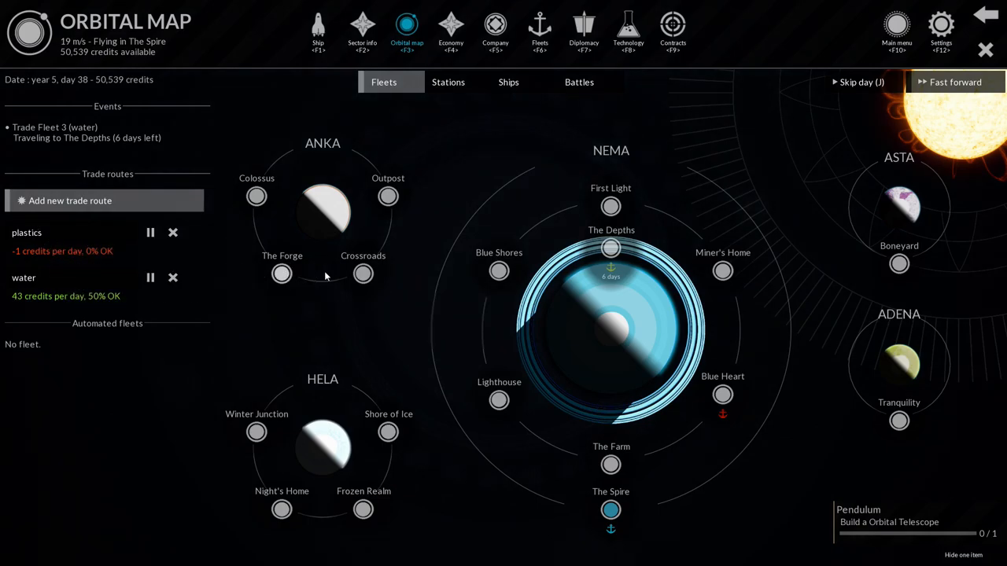
Check the company overview briefly, then bring up the orbital map.
{"action": "left_click", "coordinate": [494, 31]}
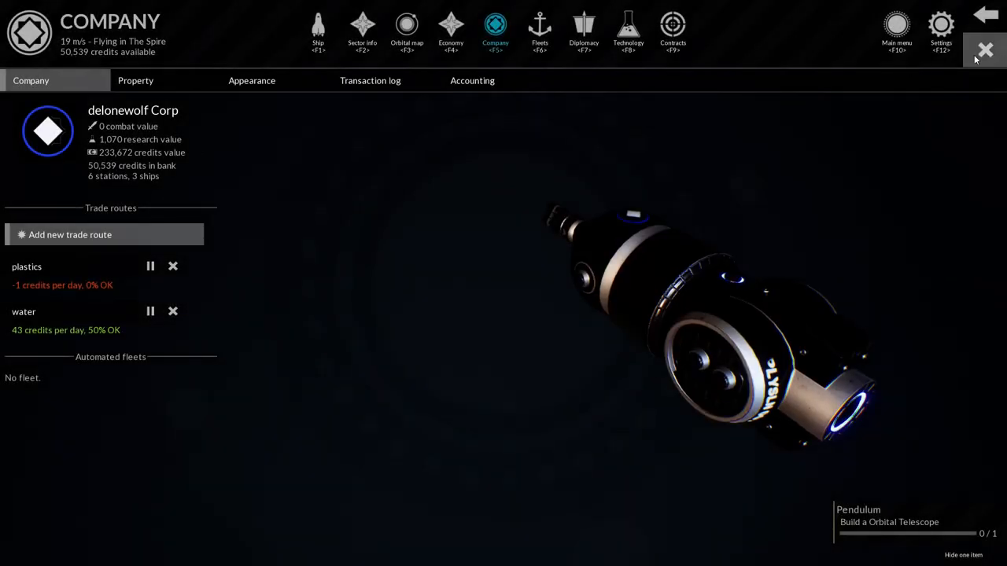
{"action": "left_click", "coordinate": [985, 49]}
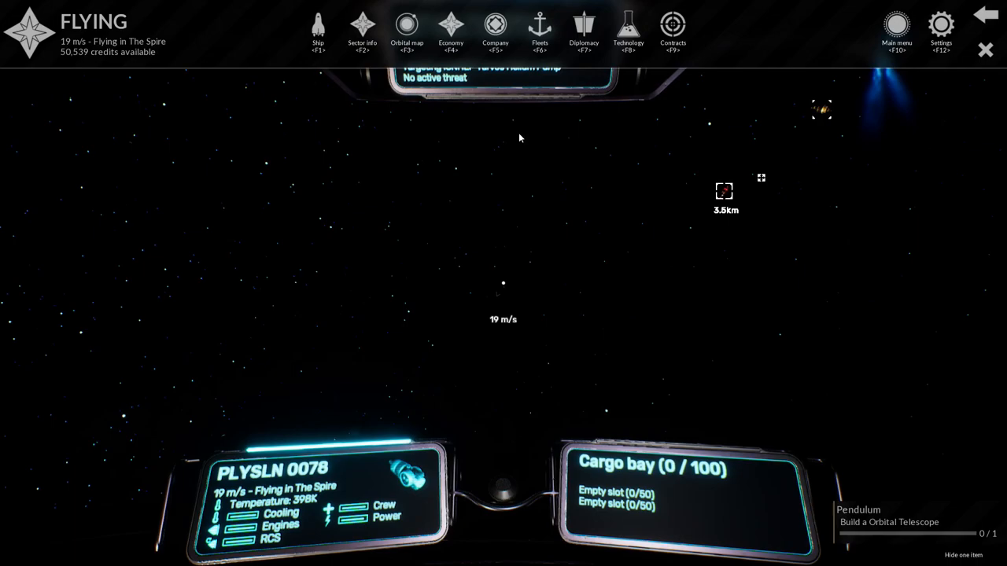
{"action": "left_click", "coordinate": [406, 32]}
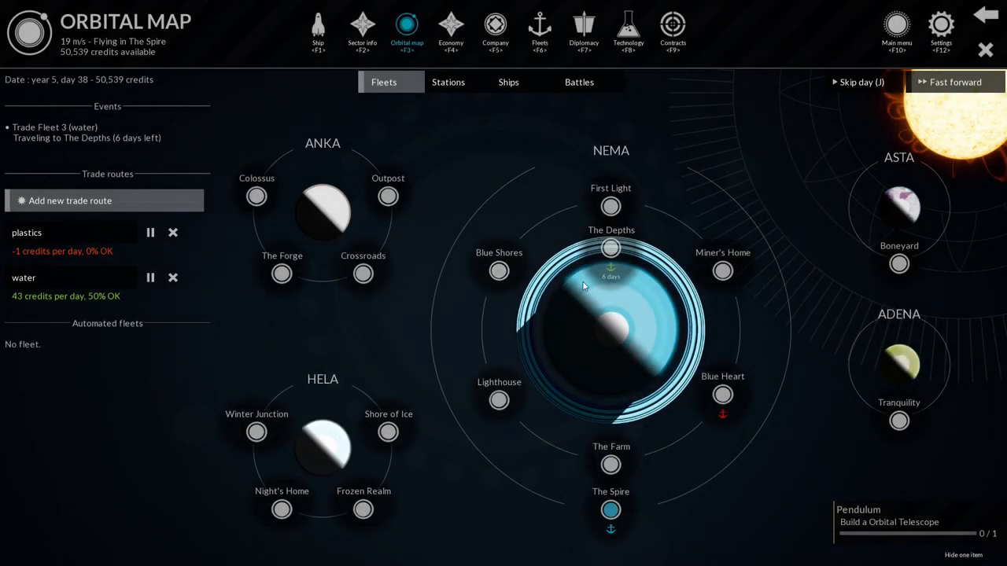
{"action": "mouse_move", "coordinate": [670, 453]}
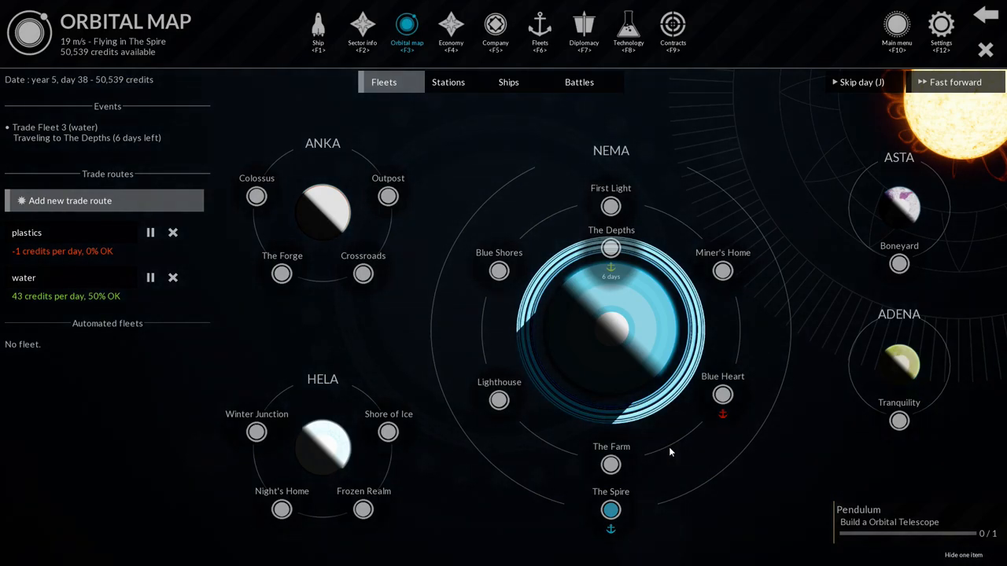
{"action": "mouse_move", "coordinate": [409, 154]}
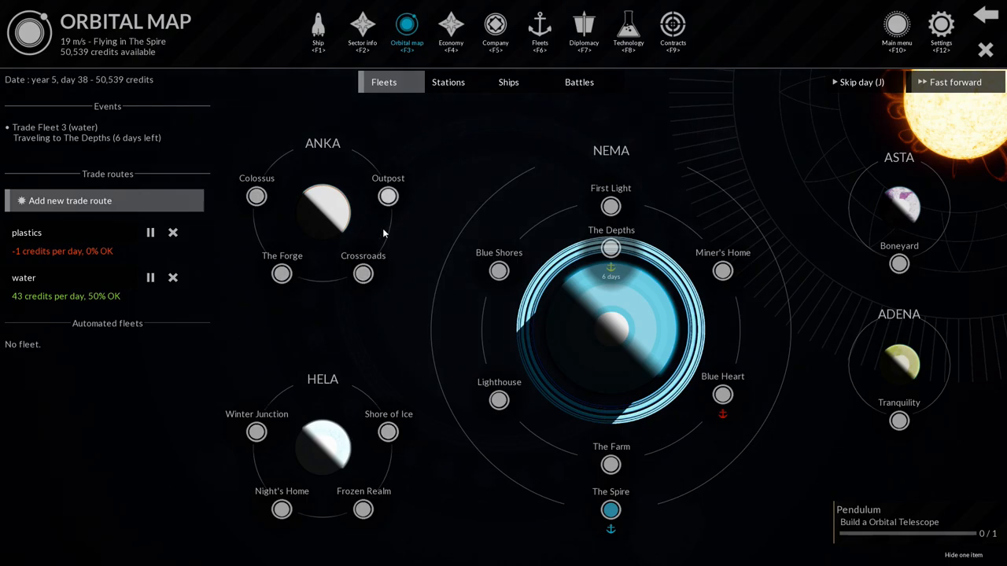
{"action": "mouse_move", "coordinate": [594, 464]}
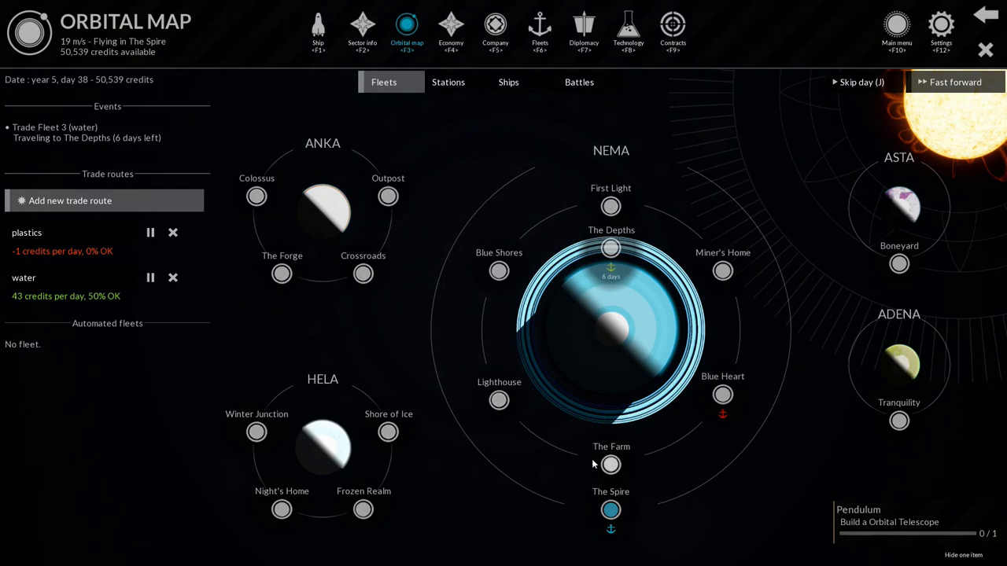
{"action": "mouse_move", "coordinate": [976, 223]}
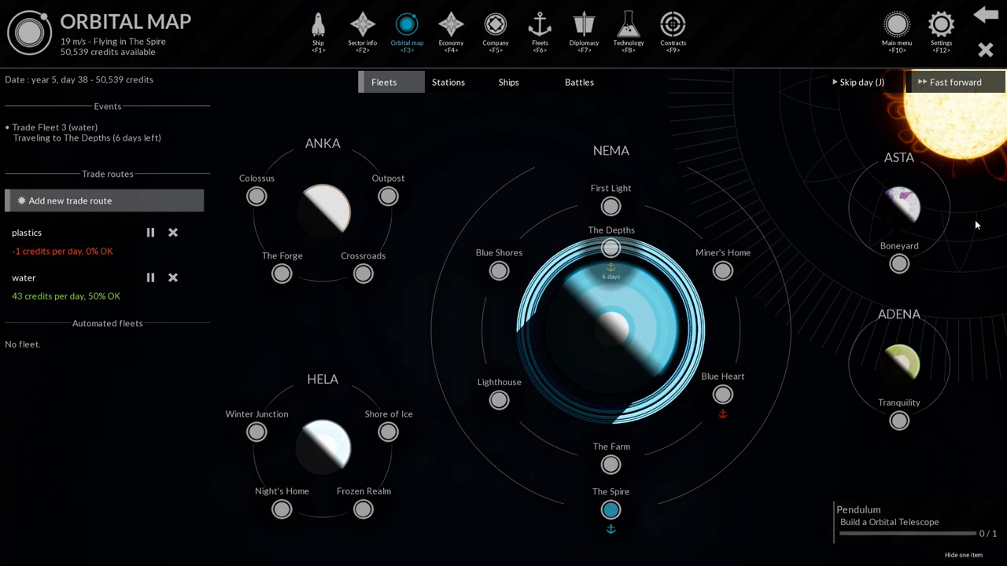
{"action": "mouse_move", "coordinate": [912, 315]}
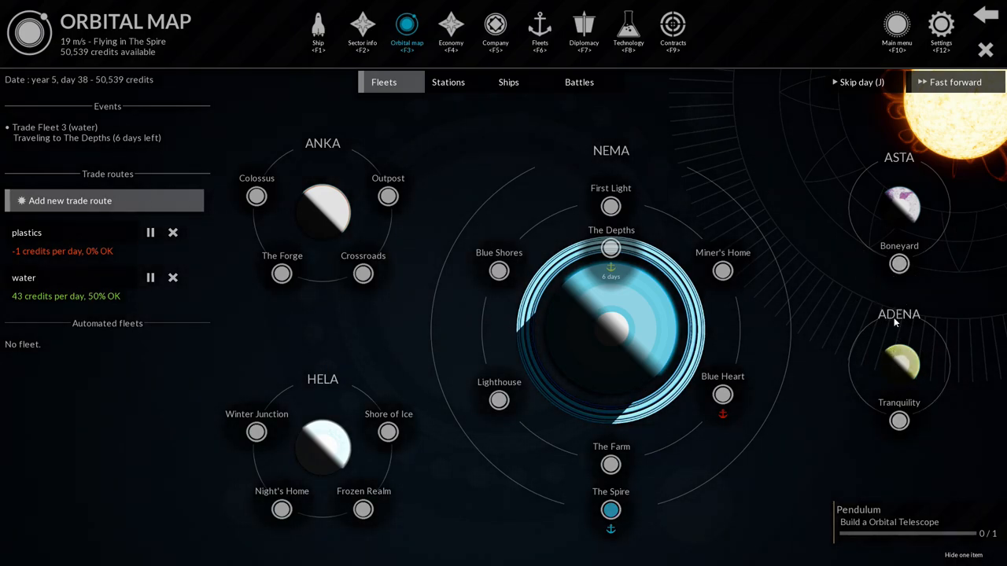
{"action": "mouse_move", "coordinate": [799, 313]}
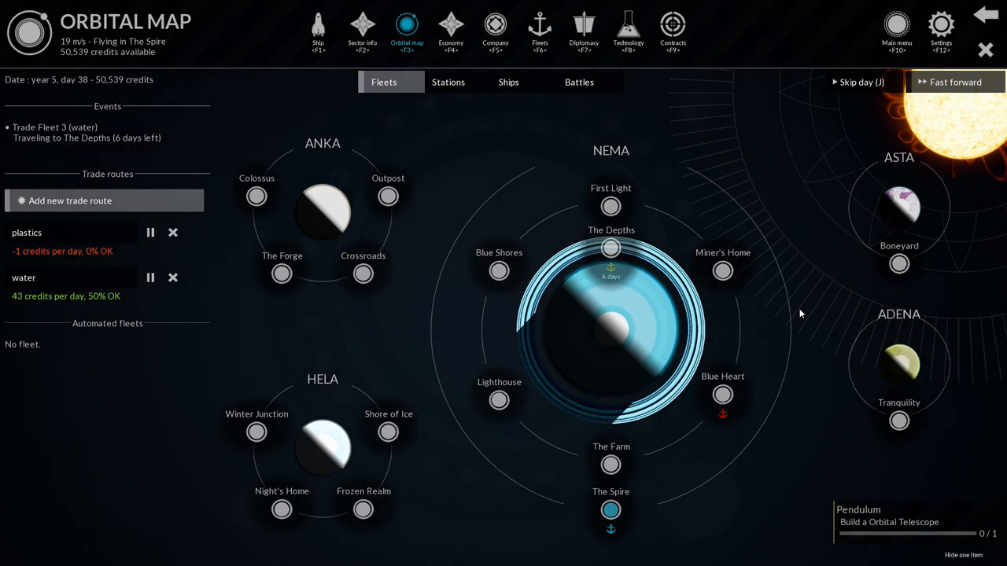
{"action": "mouse_move", "coordinate": [691, 236]}
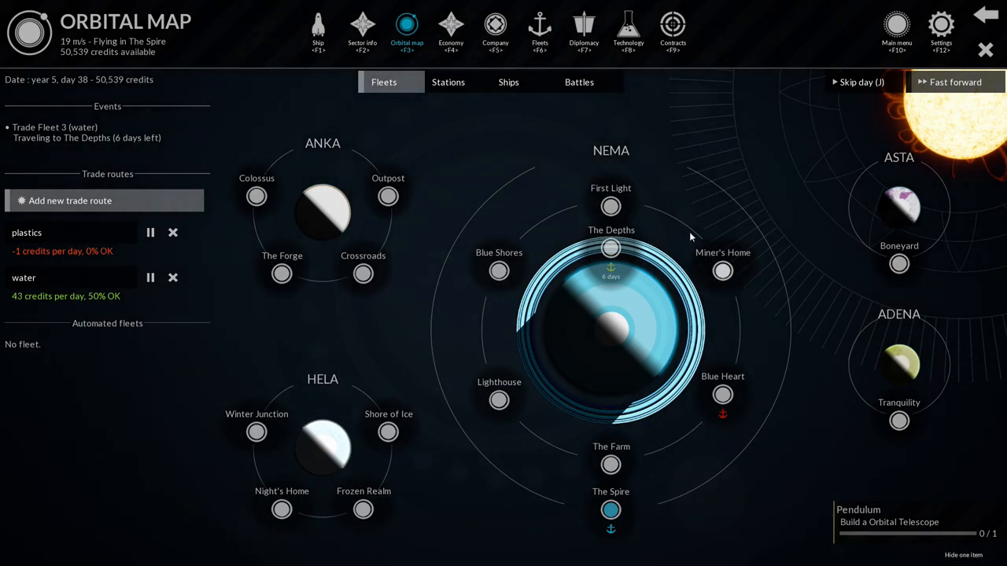
Glance at the company overview again, then view the Shore of Ice sector details.
{"action": "left_click", "coordinate": [495, 31]}
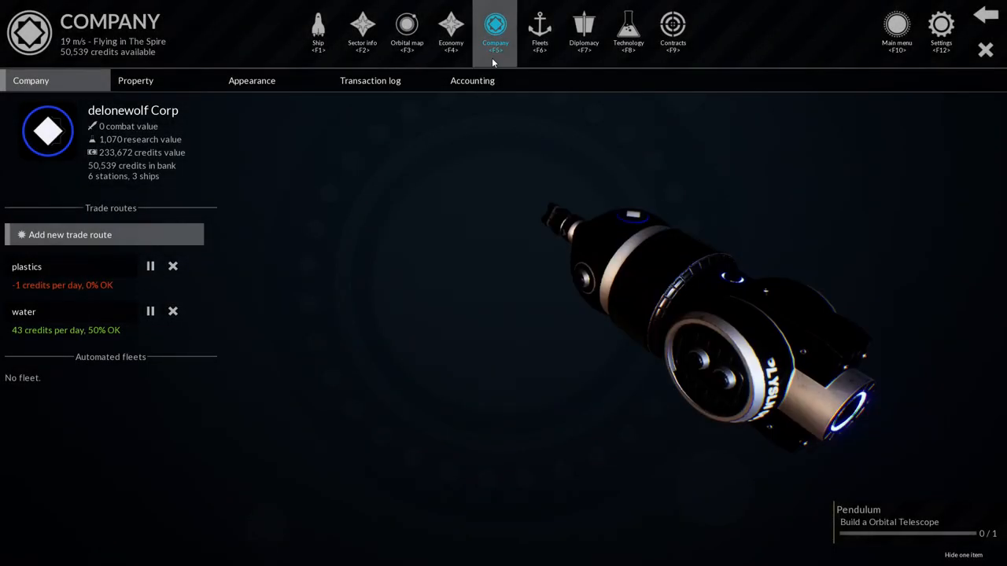
{"action": "left_click", "coordinate": [406, 32]}
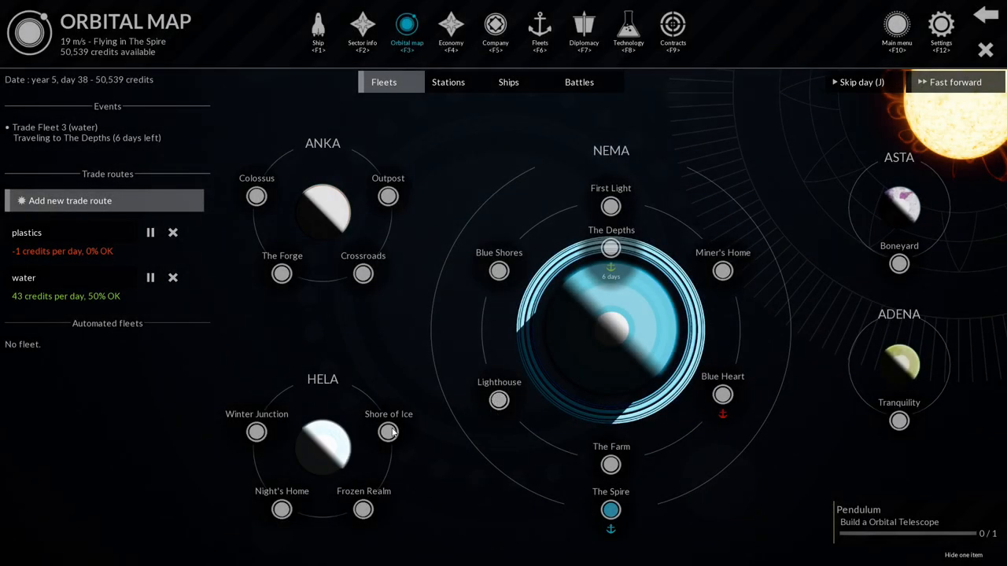
{"action": "left_click", "coordinate": [389, 431]}
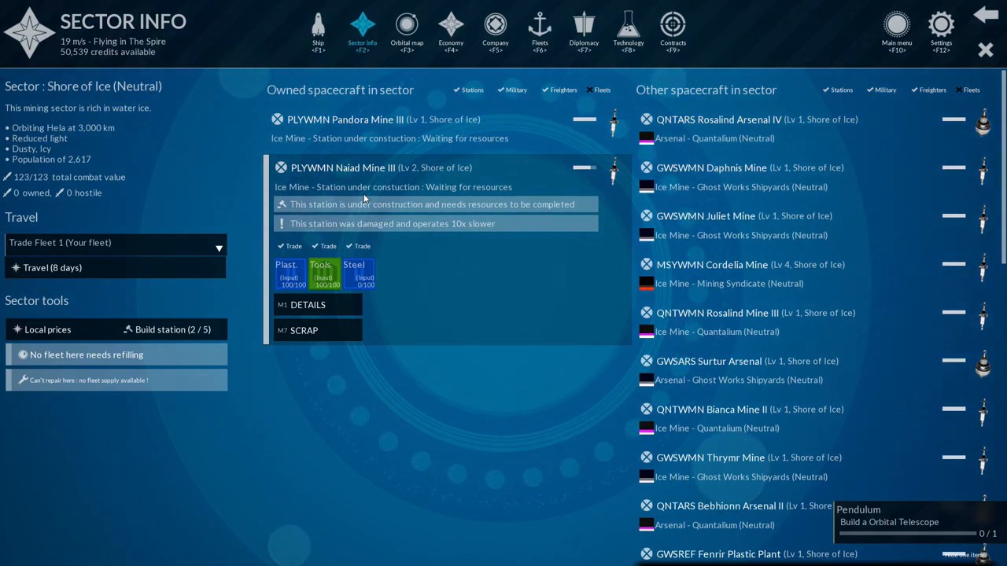
{"action": "mouse_move", "coordinate": [406, 313]}
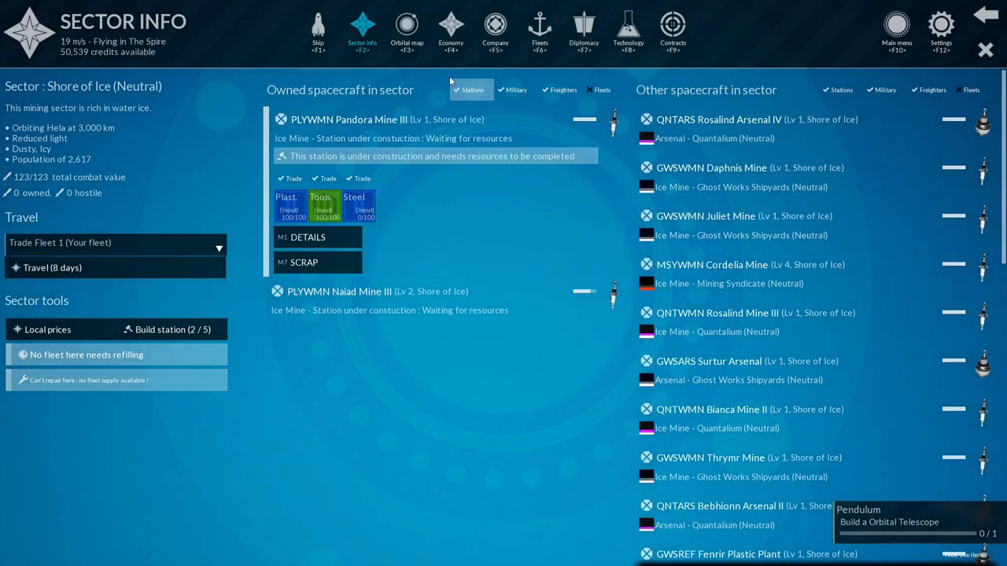
Review The Farm sector and its Cyllene Steelworks II station, then return to the orbital map.
{"action": "left_click", "coordinate": [405, 31]}
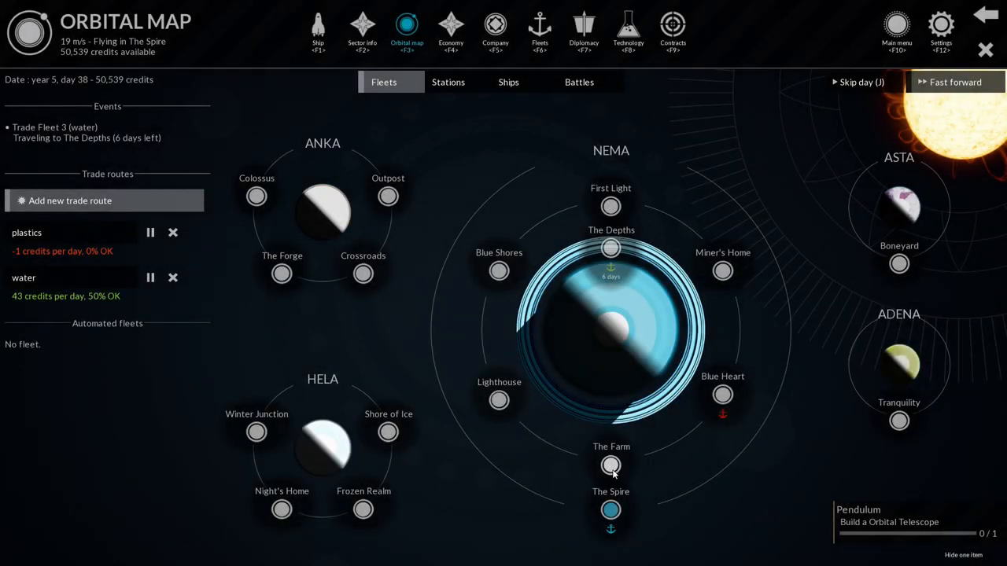
{"action": "left_click", "coordinate": [610, 466]}
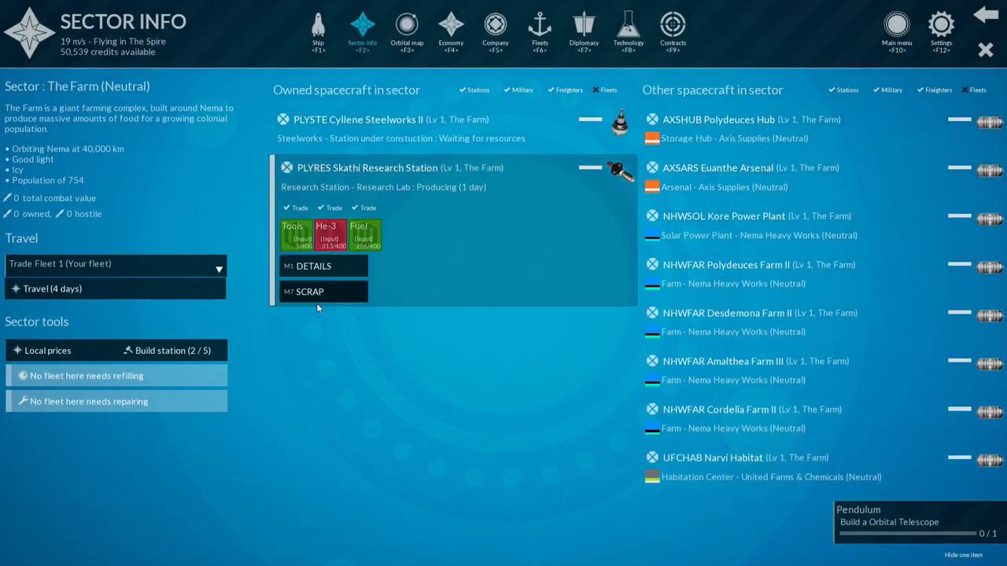
{"action": "left_click", "coordinate": [362, 119]}
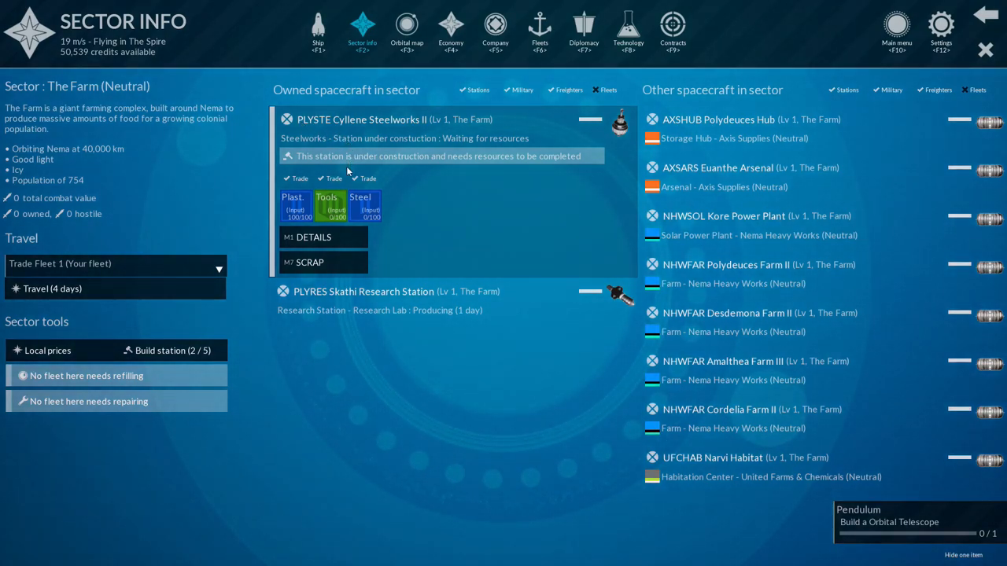
{"action": "mouse_move", "coordinate": [494, 31]}
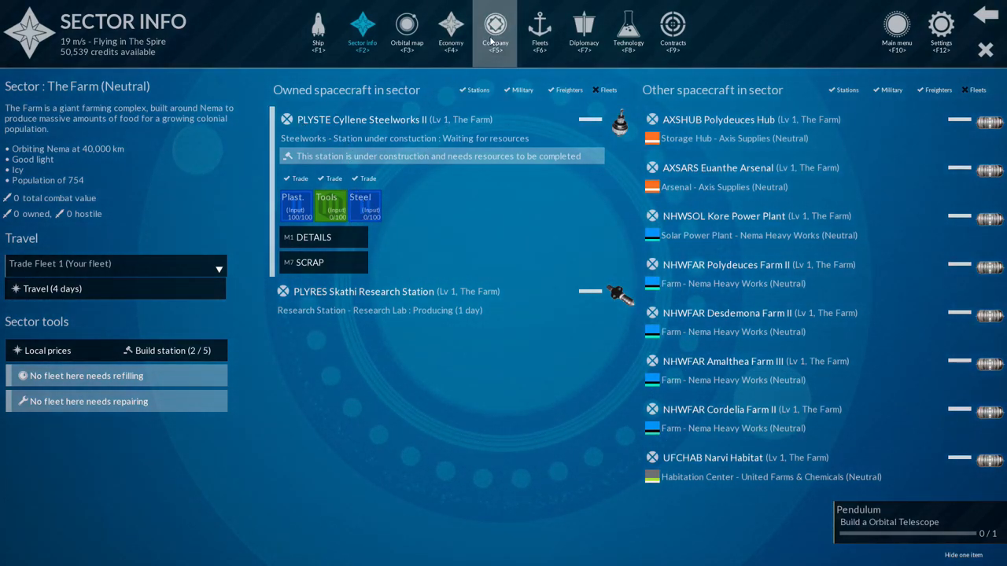
{"action": "left_click", "coordinate": [406, 32]}
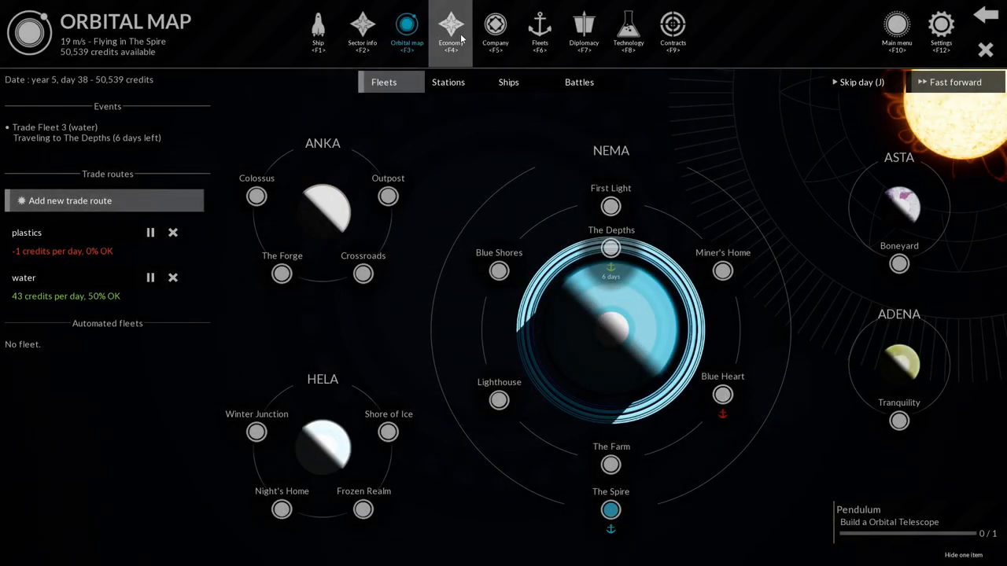
Review Steel's production, needs and prices across all sectors in the economy overview.
{"action": "left_click", "coordinate": [450, 32]}
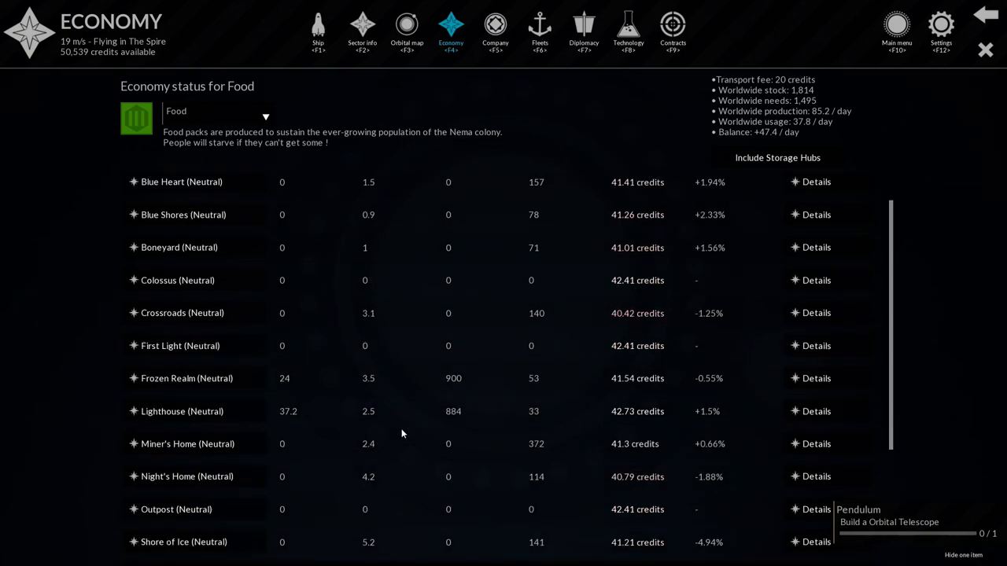
{"action": "left_click", "coordinate": [265, 116]}
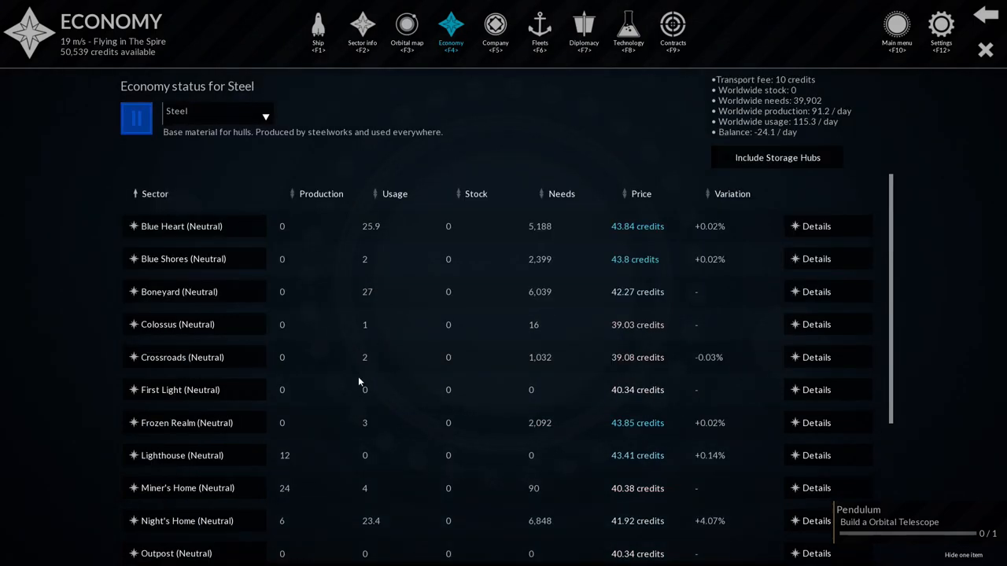
{"action": "scroll", "scroll_direction": "down", "scroll_amount": 3}
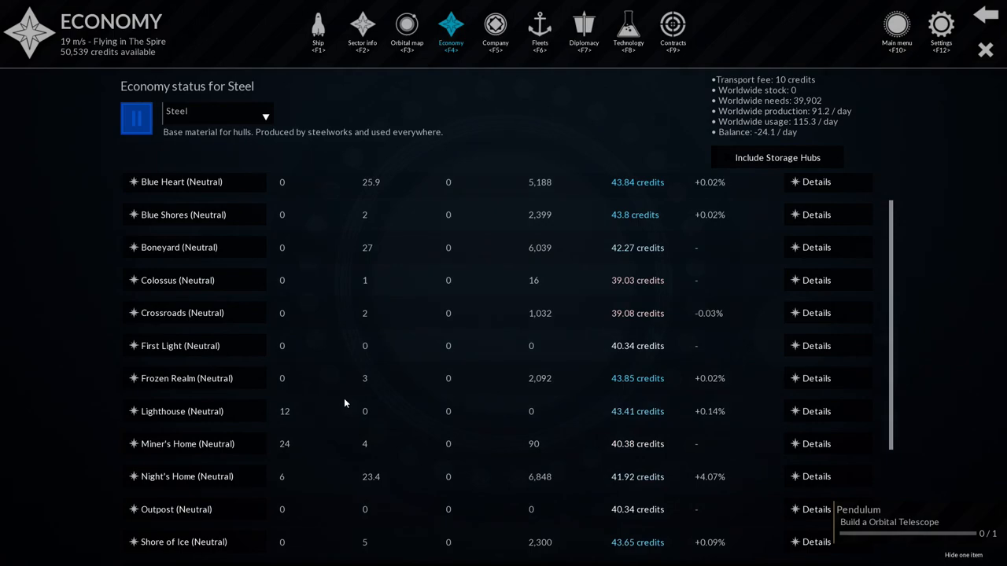
{"action": "scroll", "scroll_direction": "down", "scroll_amount": 3}
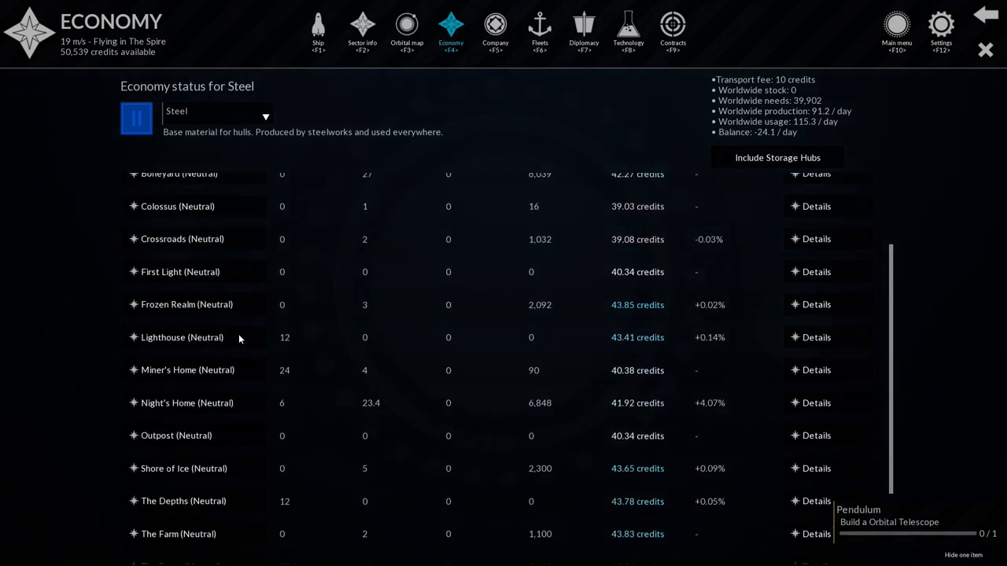
{"action": "scroll", "scroll_direction": "down", "scroll_amount": 3}
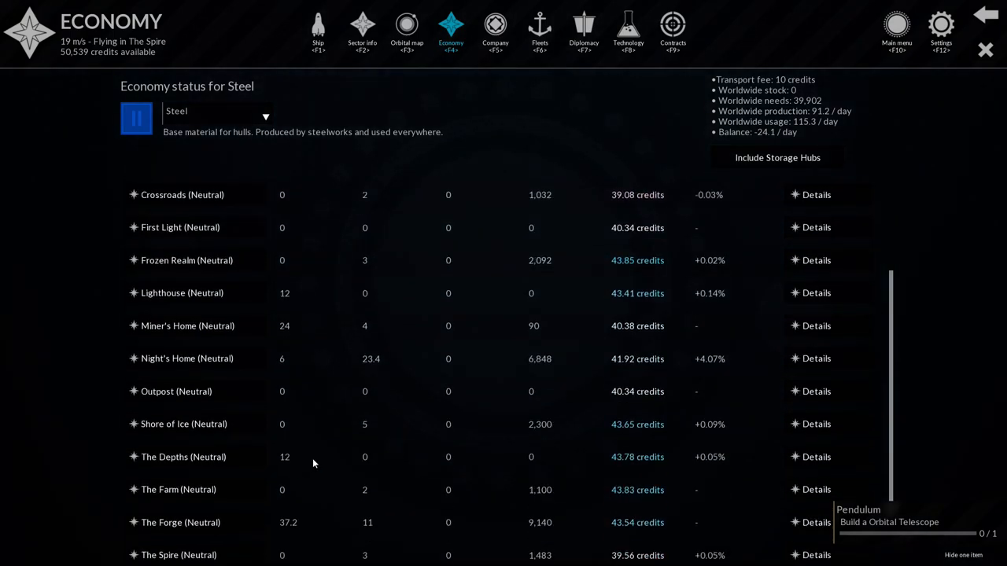
{"action": "scroll", "scroll_direction": "down", "scroll_amount": 3}
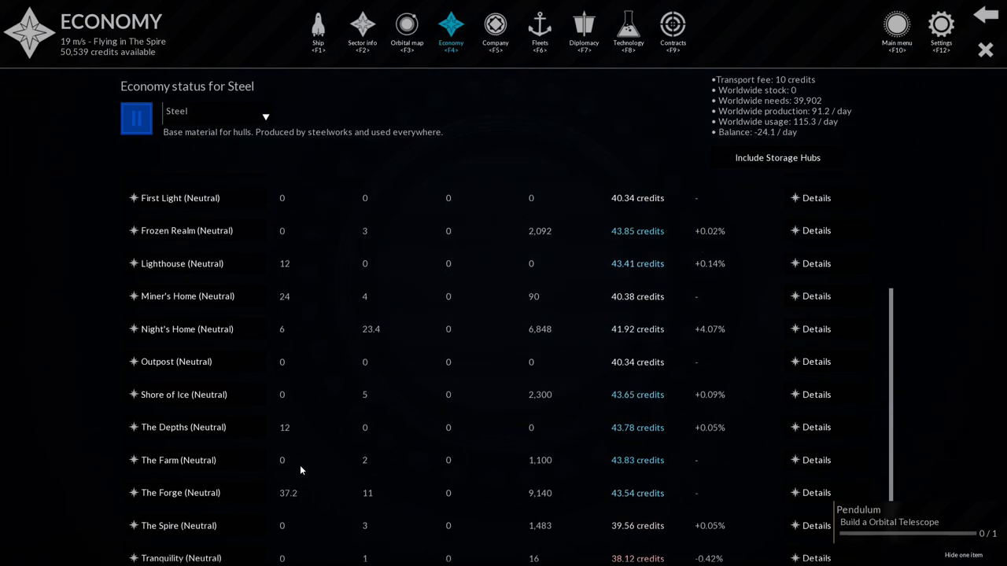
{"action": "scroll", "scroll_direction": "up", "scroll_amount": 3}
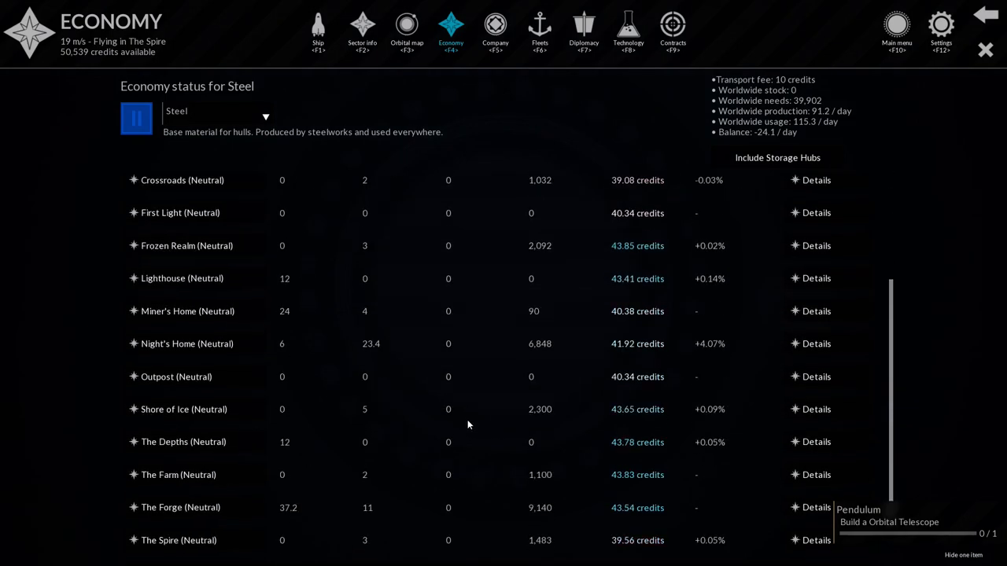
{"action": "scroll", "scroll_direction": "down", "scroll_amount": 3}
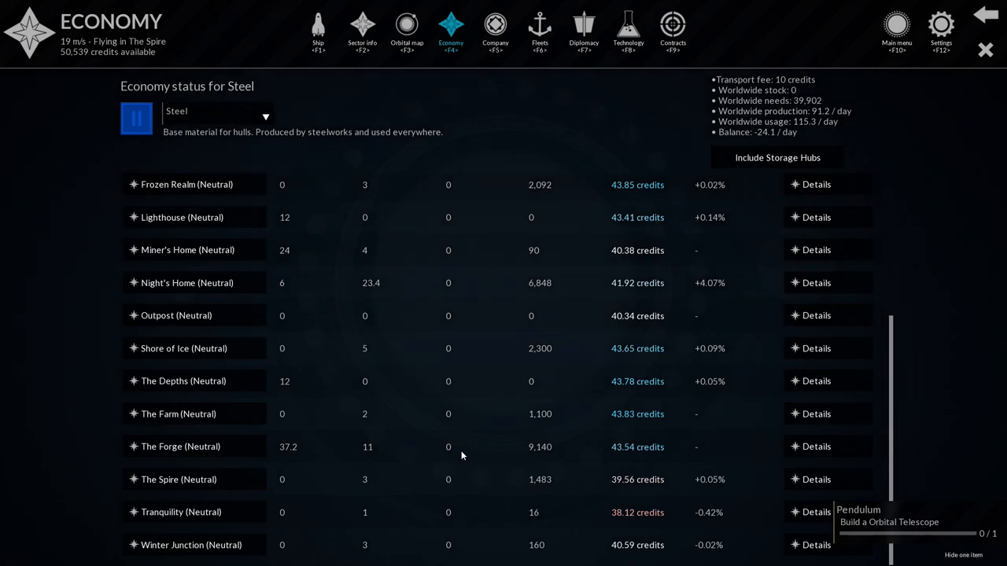
{"action": "mouse_move", "coordinate": [387, 466]}
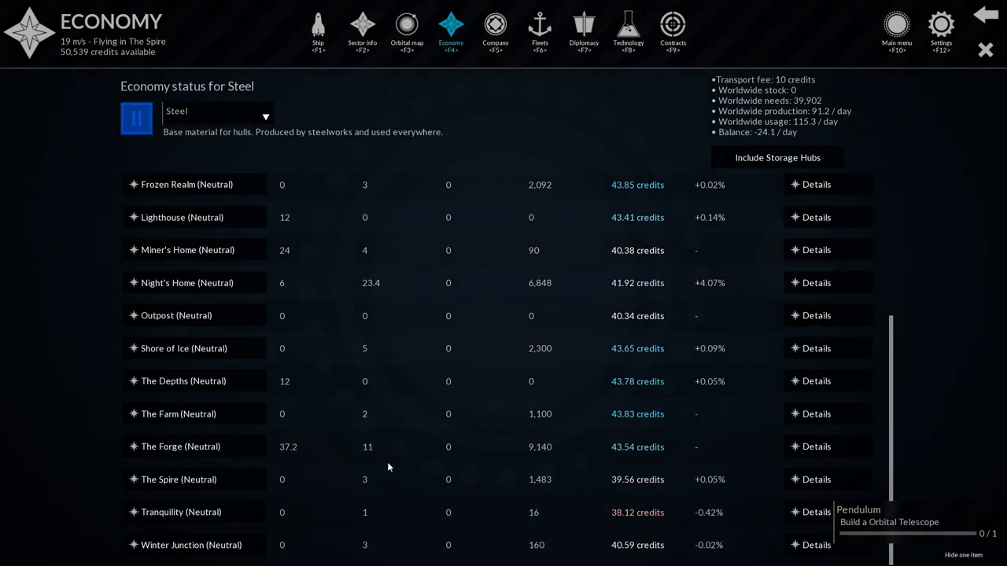
{"action": "scroll", "scroll_direction": "up", "scroll_amount": 3}
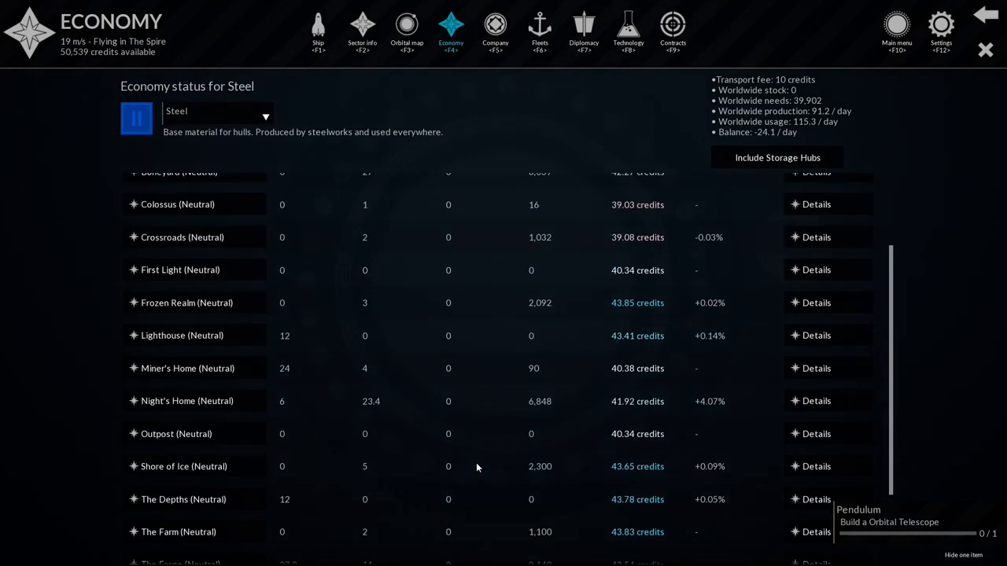
{"action": "scroll", "scroll_direction": "up", "scroll_amount": 3}
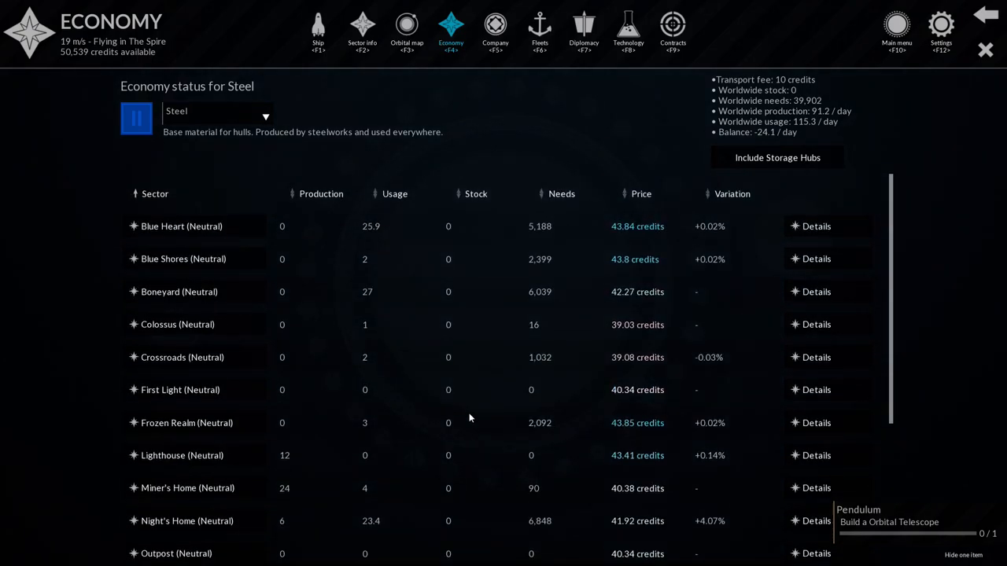
{"action": "scroll", "scroll_direction": "down", "scroll_amount": 3}
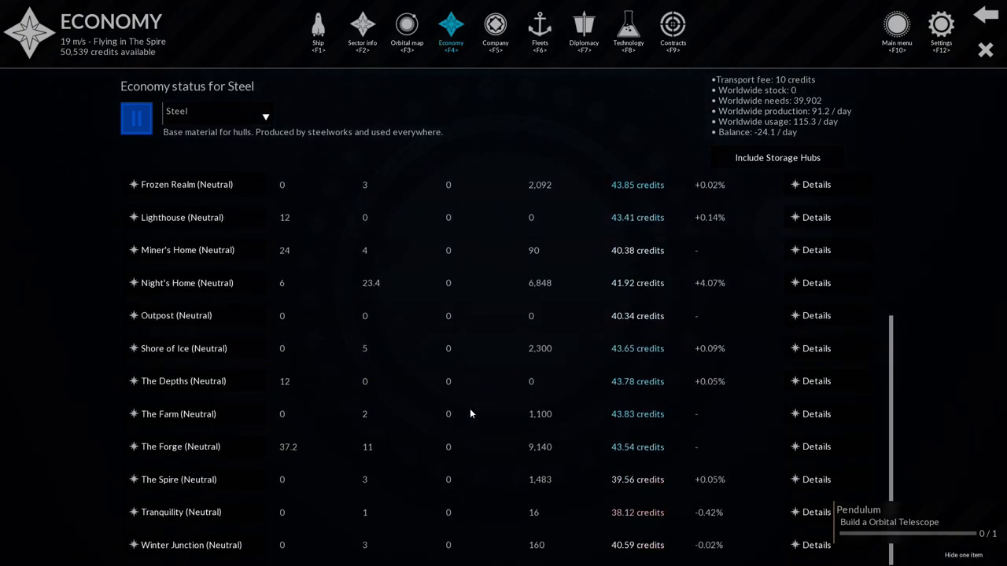
{"action": "scroll", "scroll_direction": "up", "scroll_amount": 3}
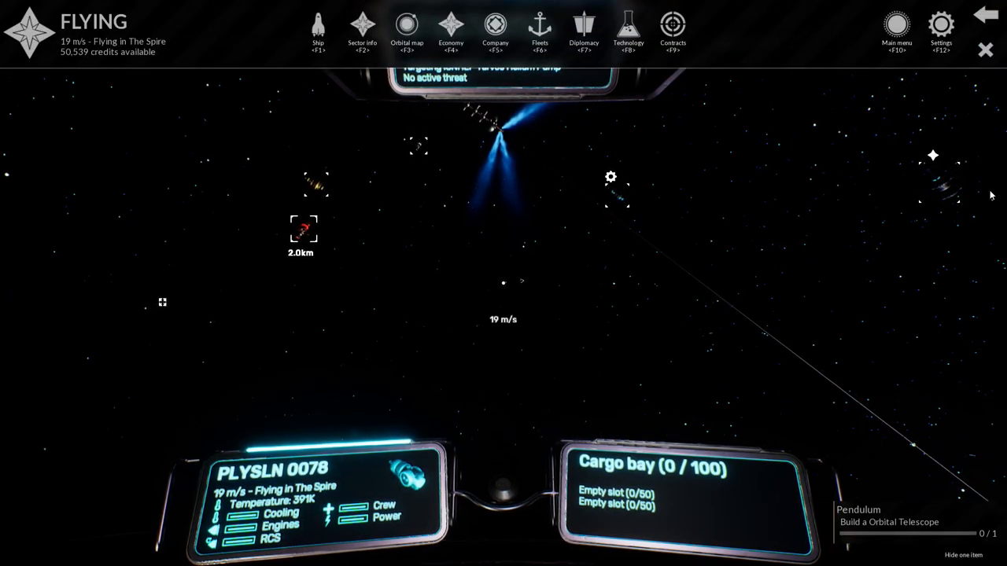
Accept the VIP transport: Simone contract and head in to dock at Adrastea Power Plant.
{"action": "left_click", "coordinate": [673, 28]}
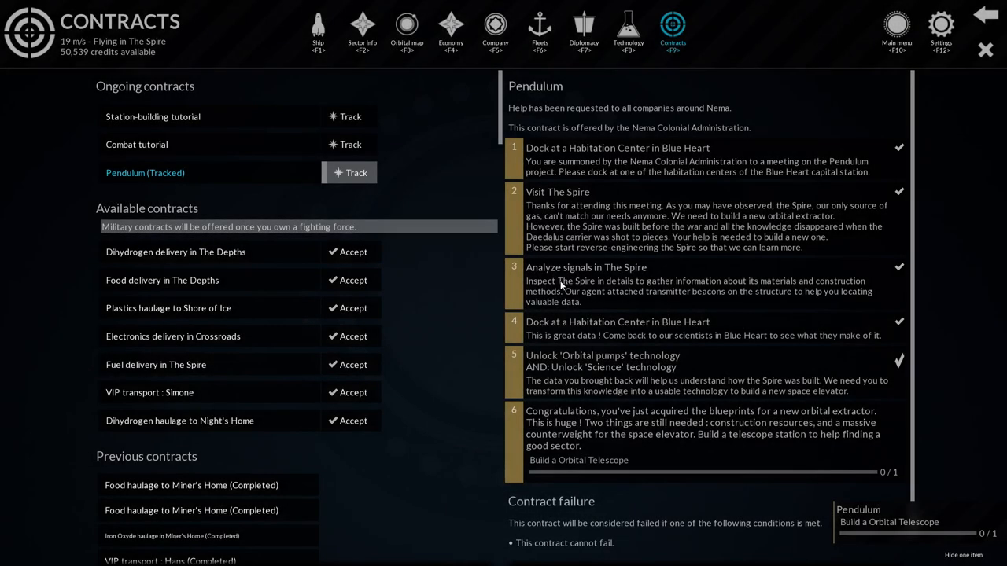
{"action": "mouse_move", "coordinate": [486, 296]}
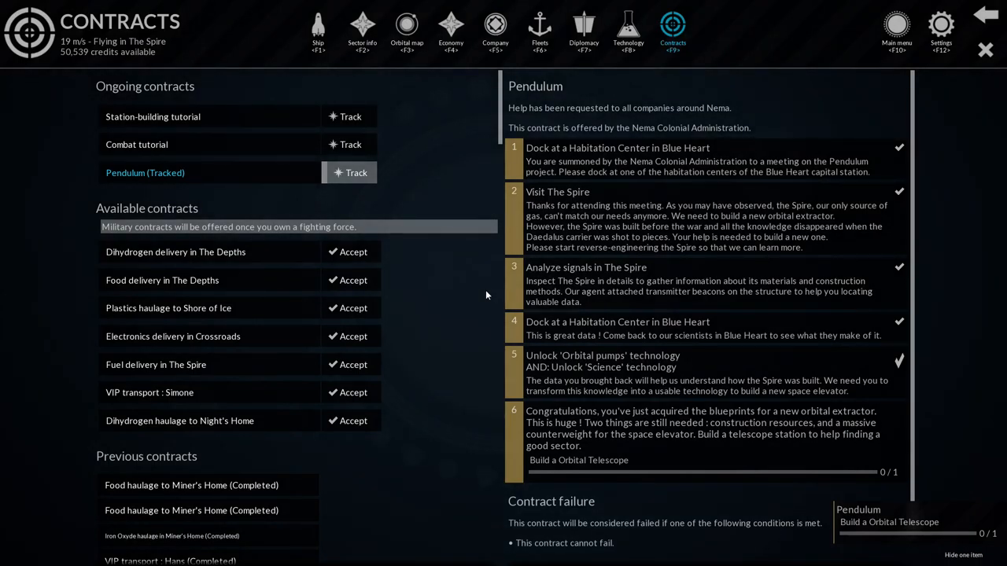
{"action": "mouse_move", "coordinate": [268, 387]}
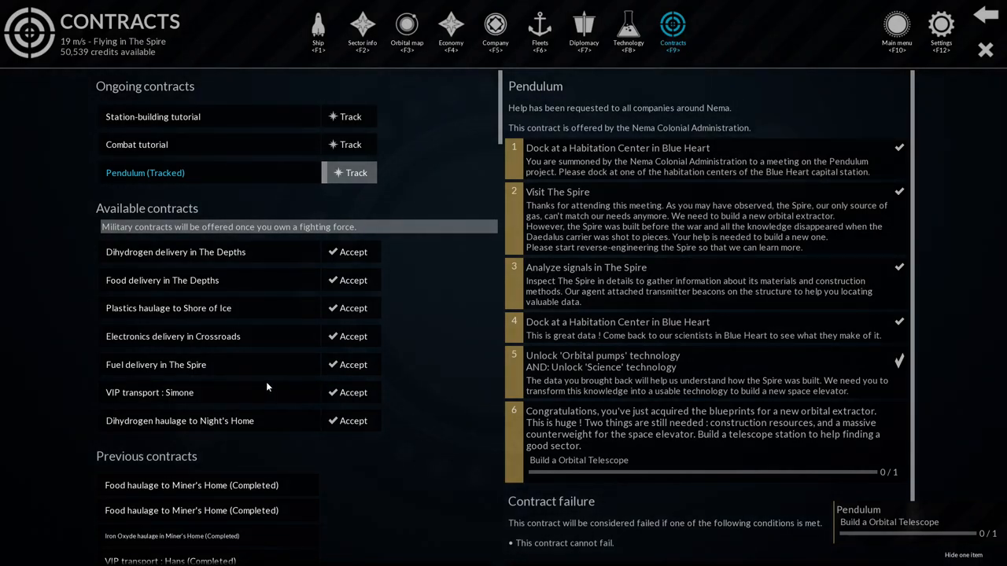
{"action": "left_click", "coordinate": [353, 393]}
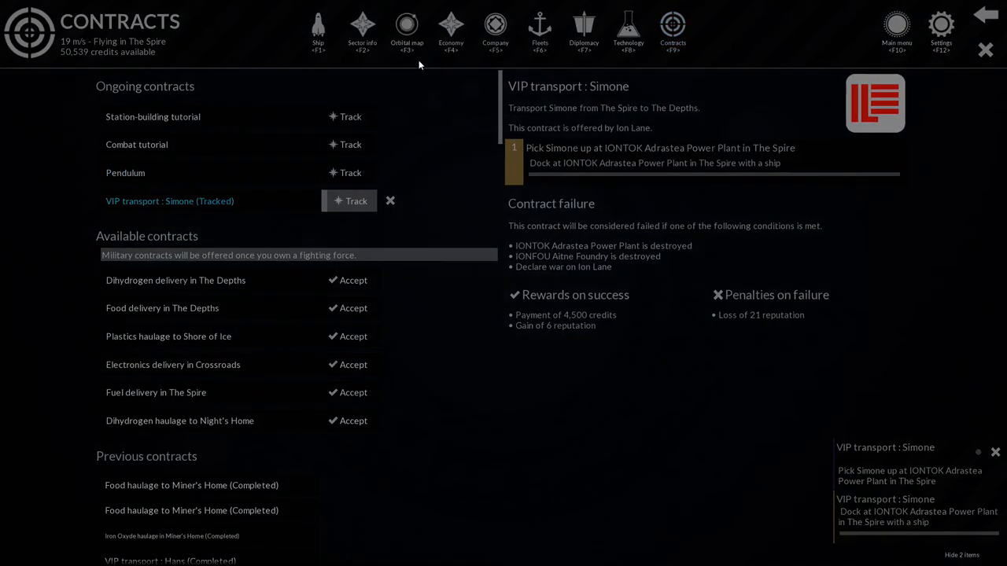
{"action": "left_click", "coordinate": [361, 32]}
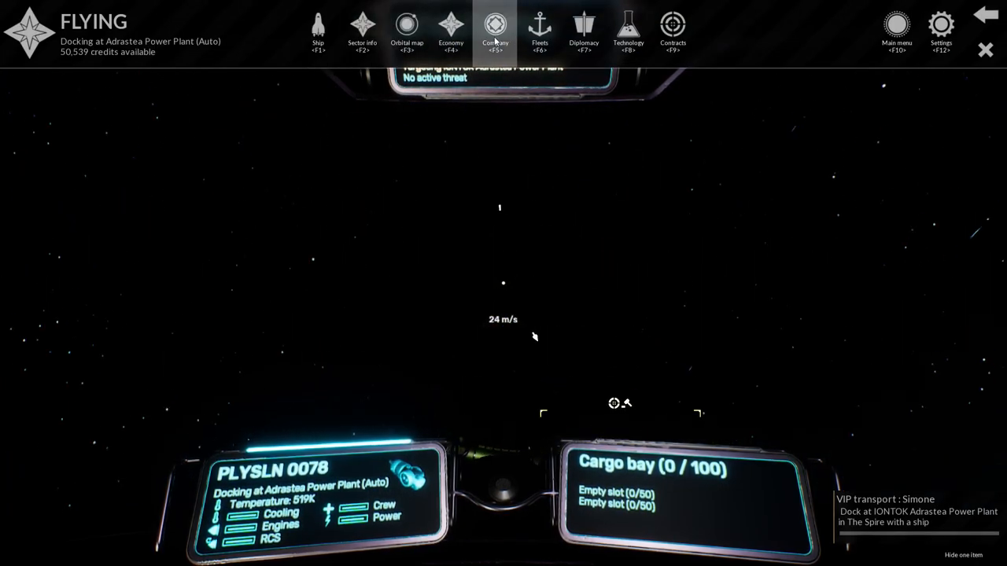
Review the plastics trade route details in the company overview.
{"action": "left_click", "coordinate": [494, 28]}
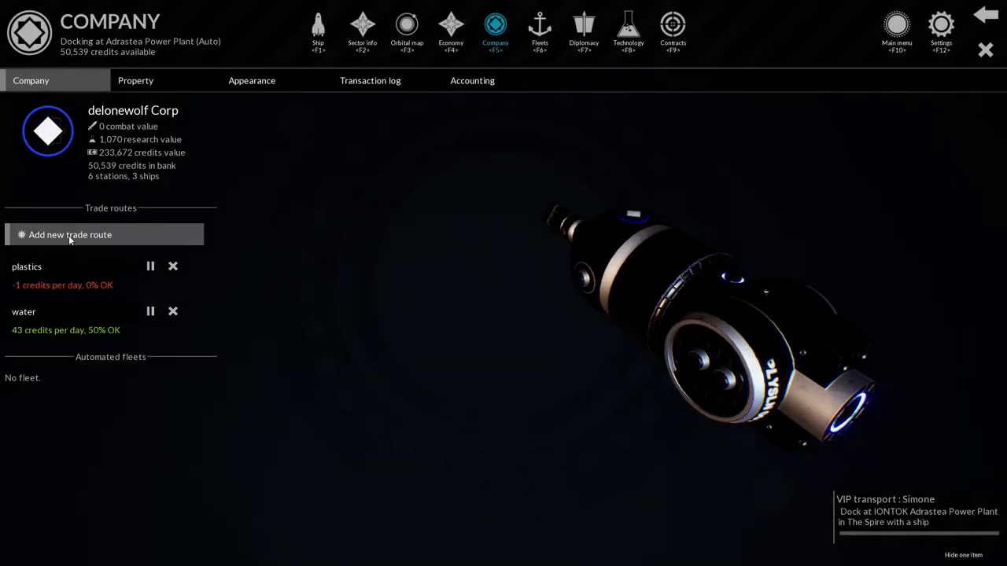
{"action": "left_click", "coordinate": [27, 268]}
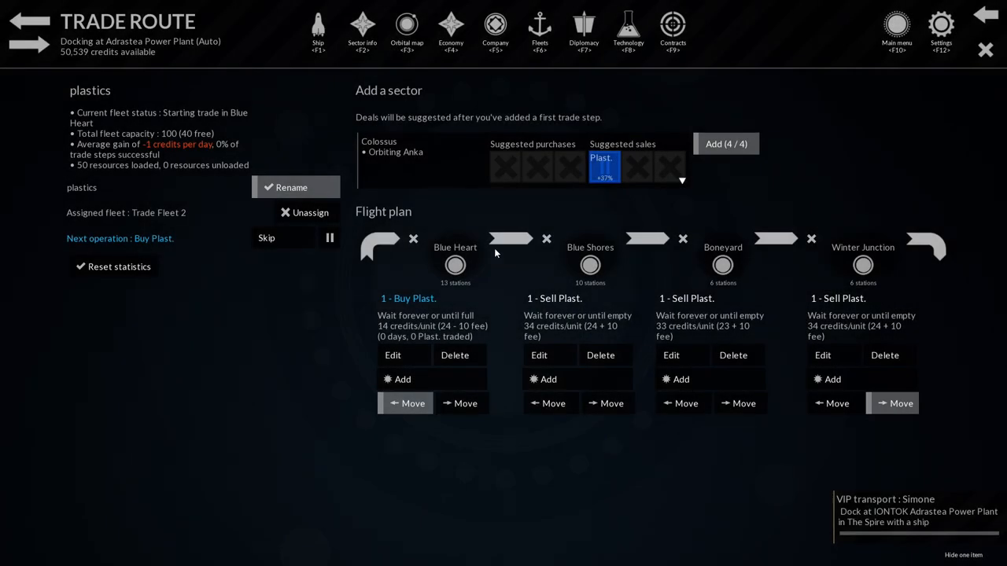
{"action": "mouse_move", "coordinate": [518, 172]}
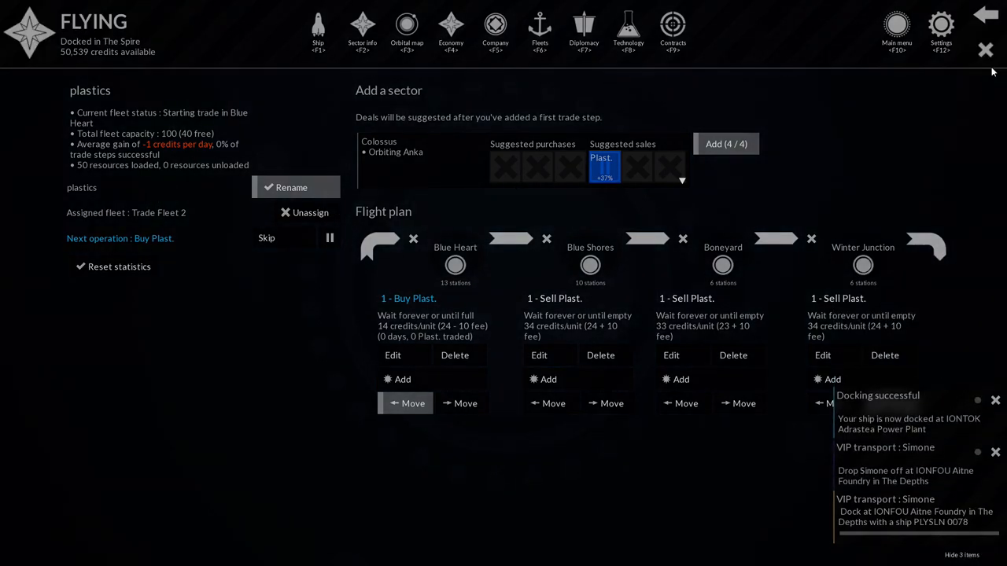
{"action": "left_click", "coordinate": [985, 48]}
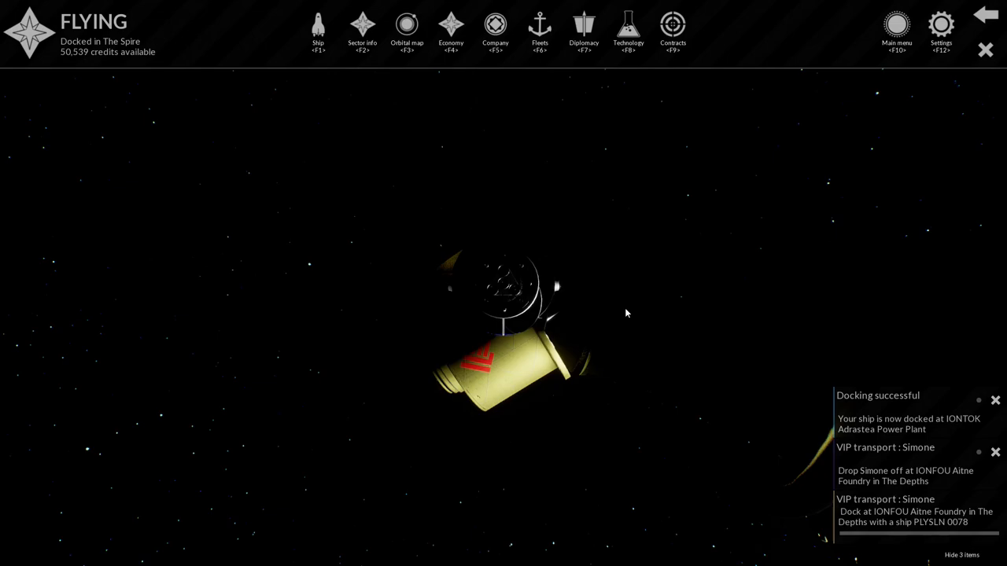
{"action": "mouse_move", "coordinate": [428, 79]}
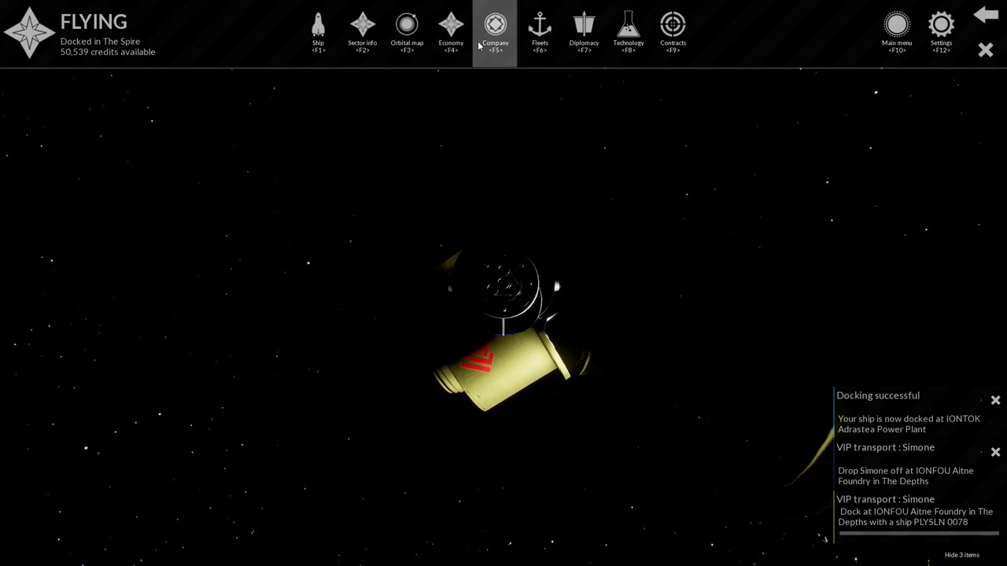
Review the company's ships and stations property list, then leave the company screen.
{"action": "left_click", "coordinate": [494, 31]}
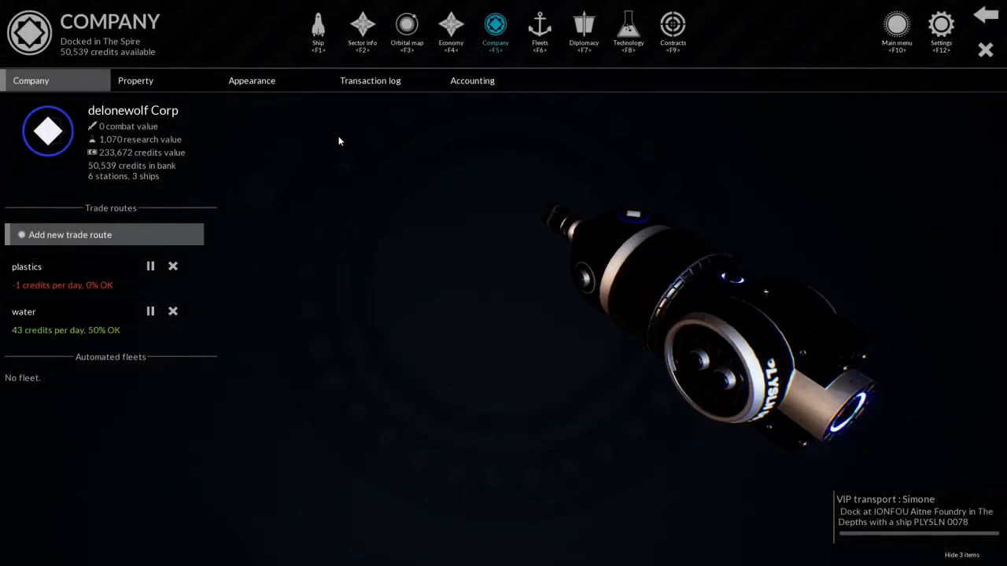
{"action": "left_click", "coordinate": [135, 80]}
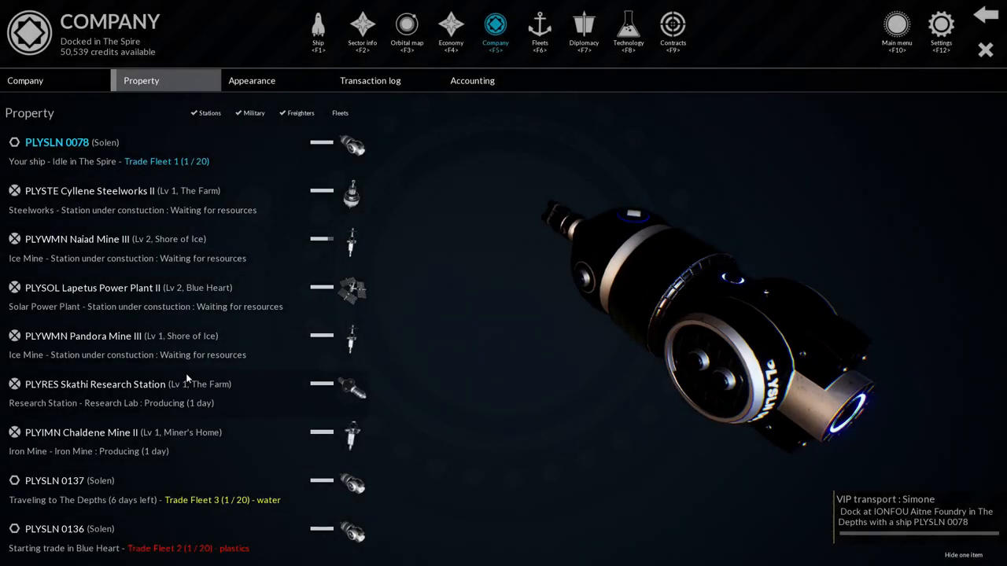
{"action": "mouse_move", "coordinate": [985, 49]}
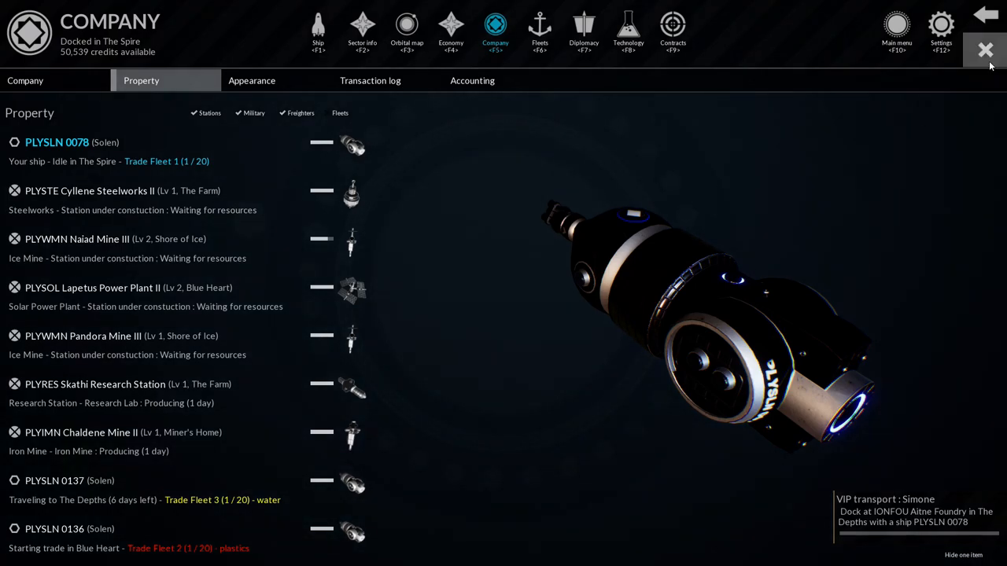
{"action": "left_click", "coordinate": [985, 49]}
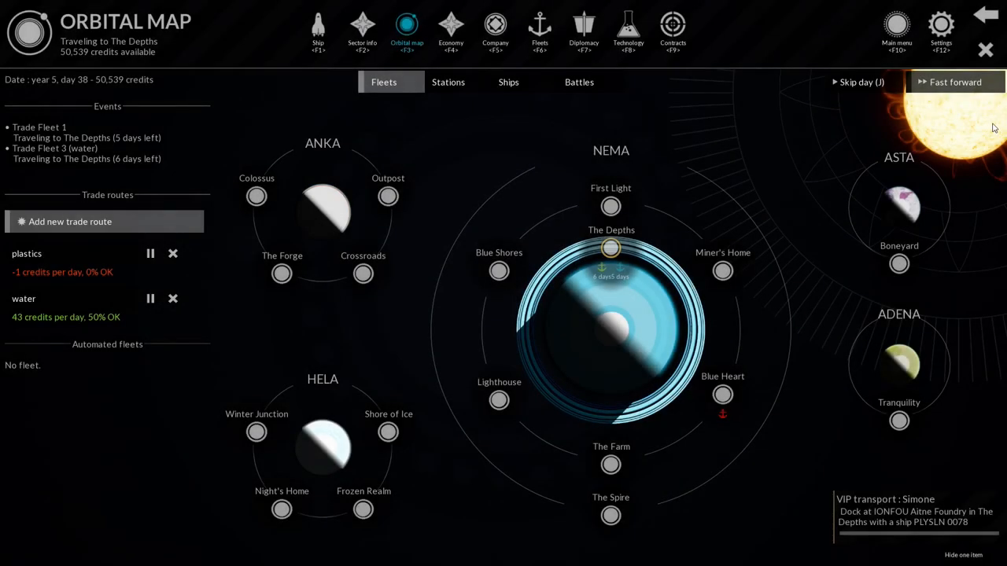
Fast-forward to The Depths and dock at Aitne Foundry, completing Simone's transport for 60,323 credits.
{"action": "left_click", "coordinate": [954, 81]}
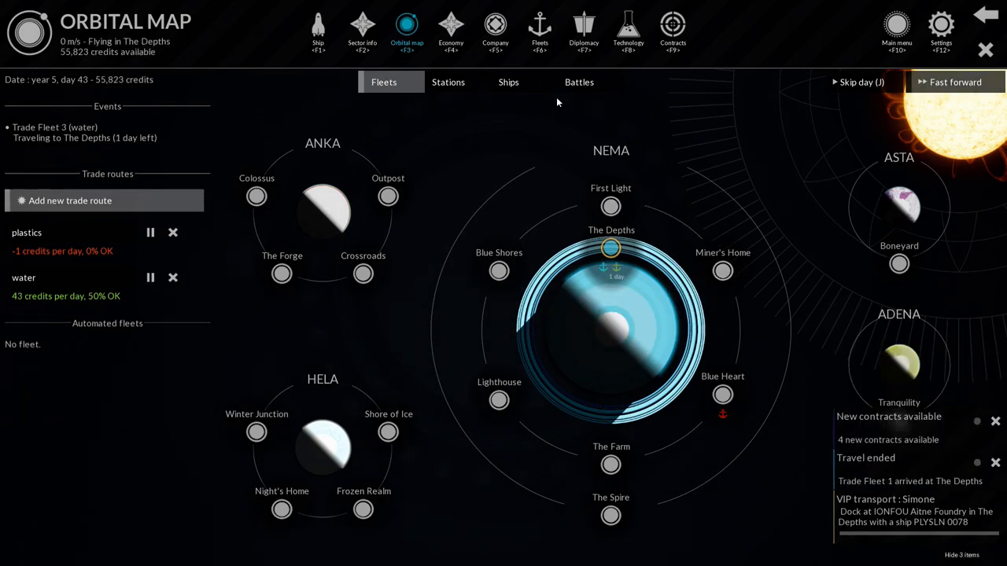
{"action": "left_click", "coordinate": [362, 31]}
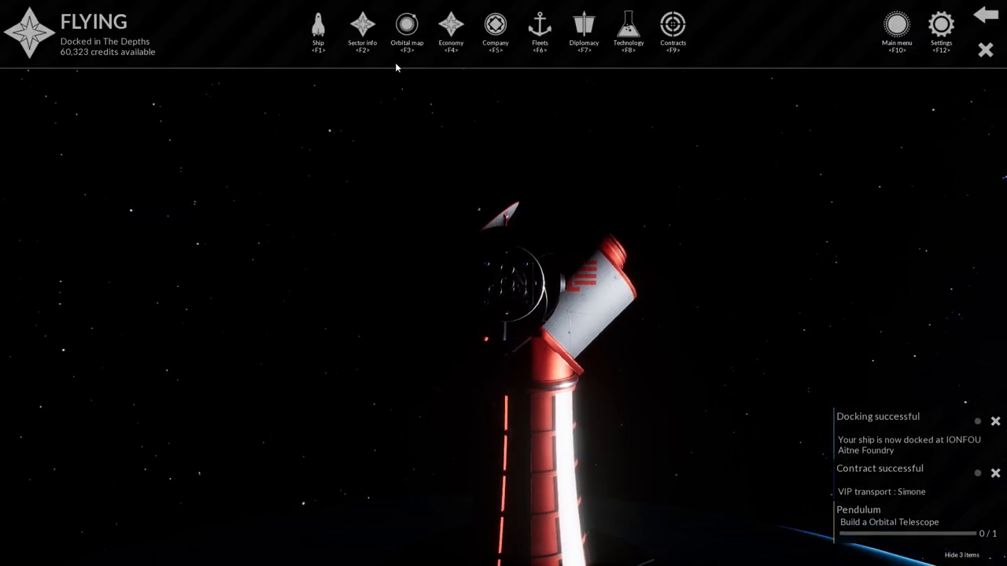
Track the Walter VIP transport (The Depths to Shore of Ice) from Contracts and show the orbital map.
{"action": "left_click", "coordinate": [673, 31]}
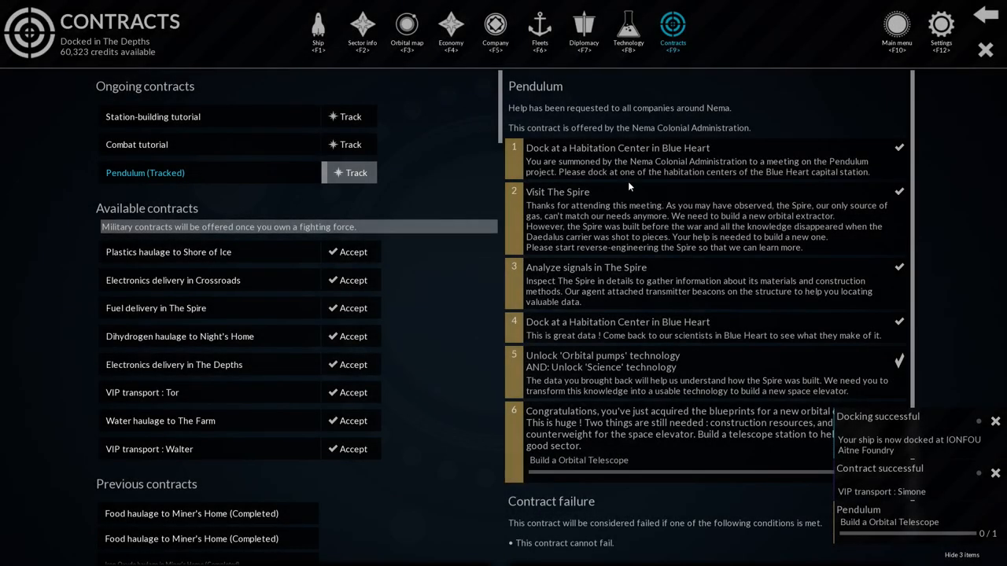
{"action": "mouse_move", "coordinate": [406, 31]}
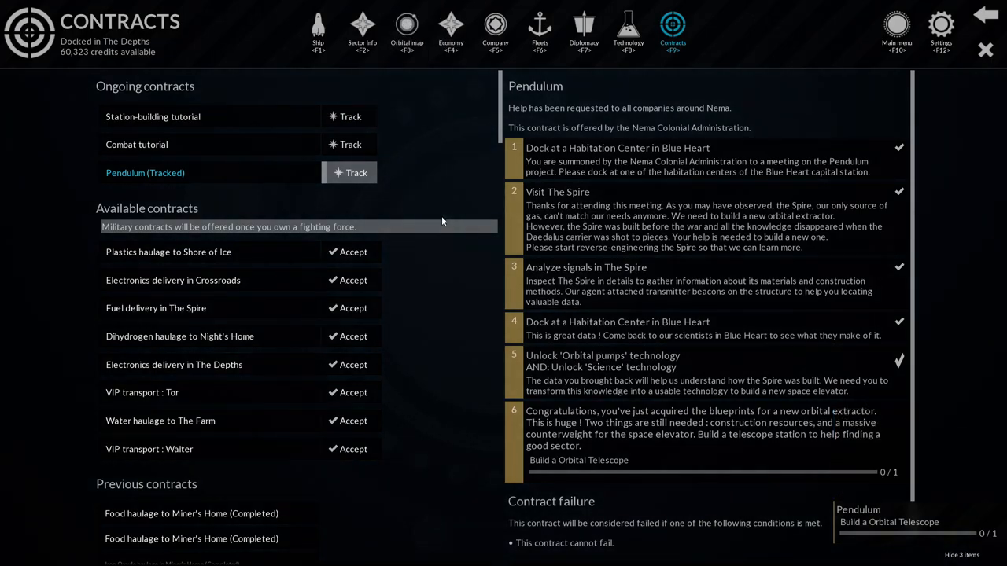
{"action": "mouse_move", "coordinate": [453, 348]}
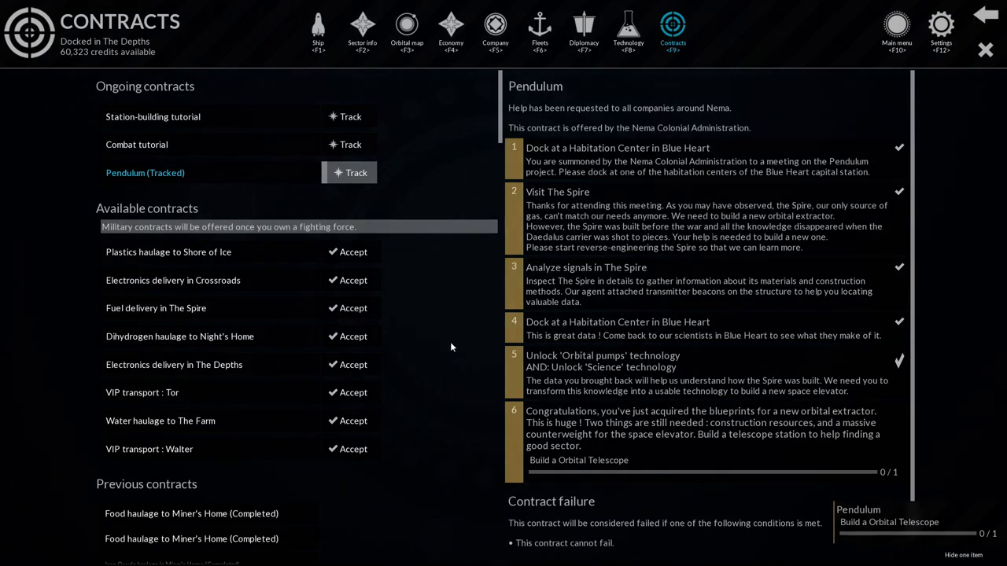
{"action": "mouse_move", "coordinate": [447, 349]}
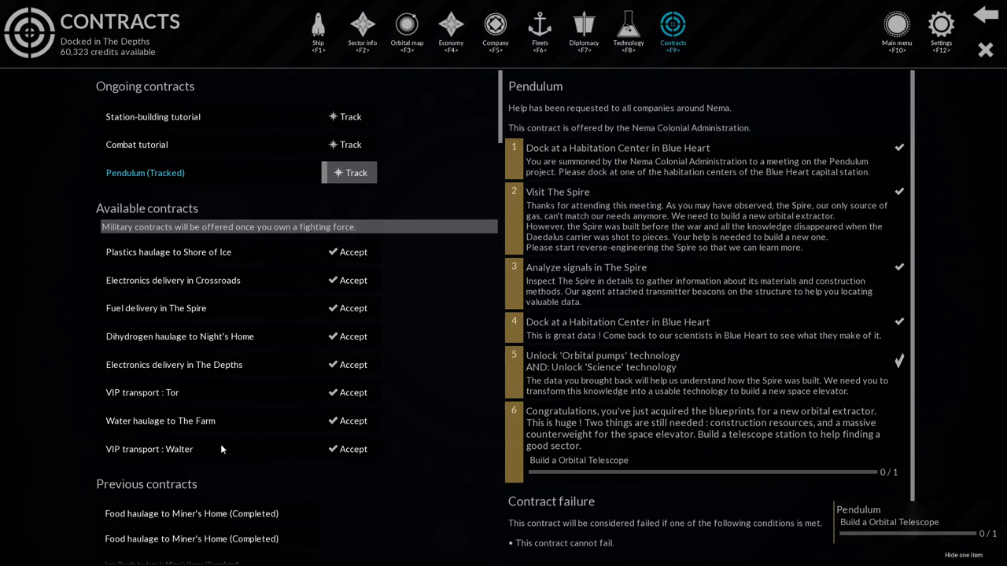
{"action": "left_click", "coordinate": [148, 450]}
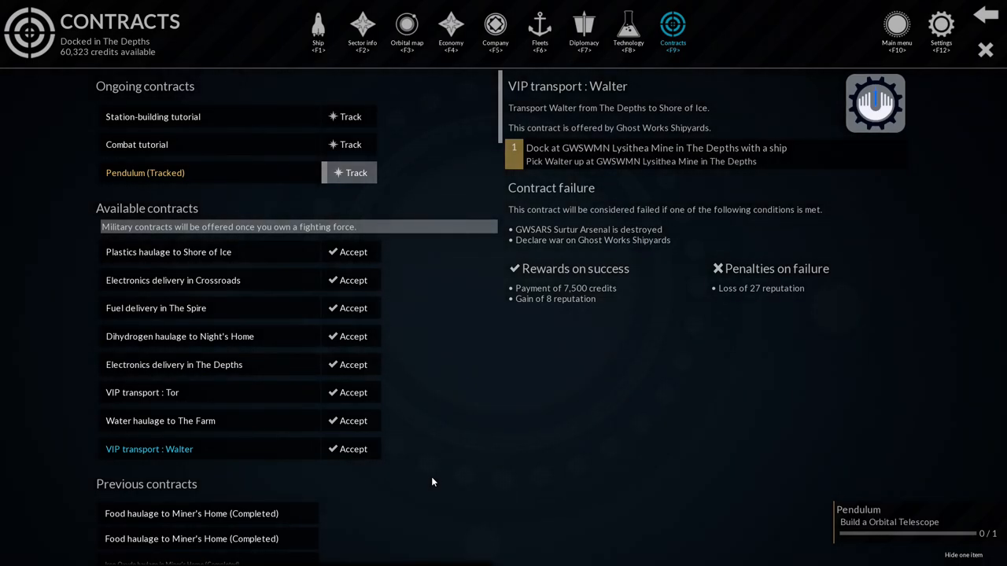
{"action": "mouse_move", "coordinate": [450, 421]}
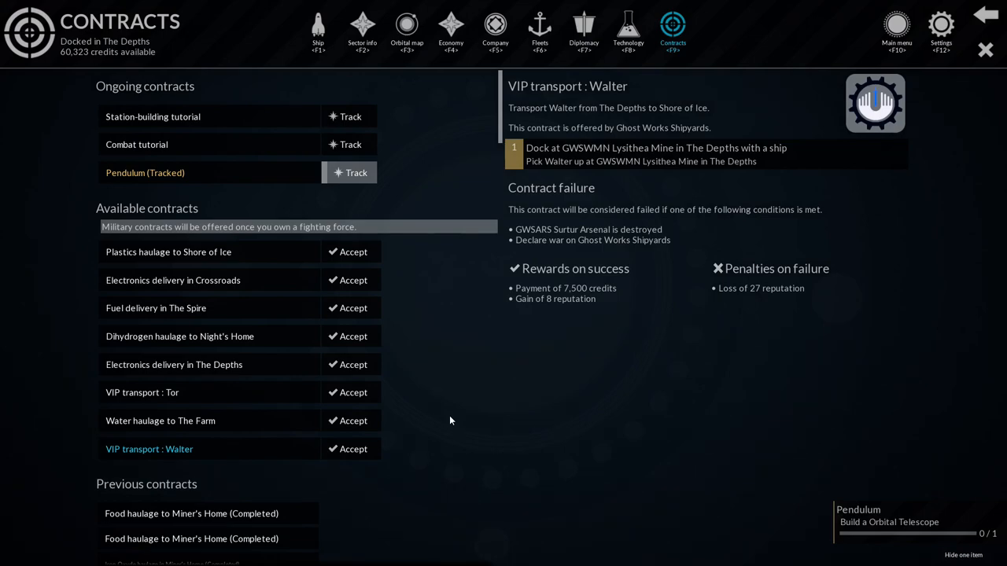
{"action": "mouse_move", "coordinate": [444, 434]}
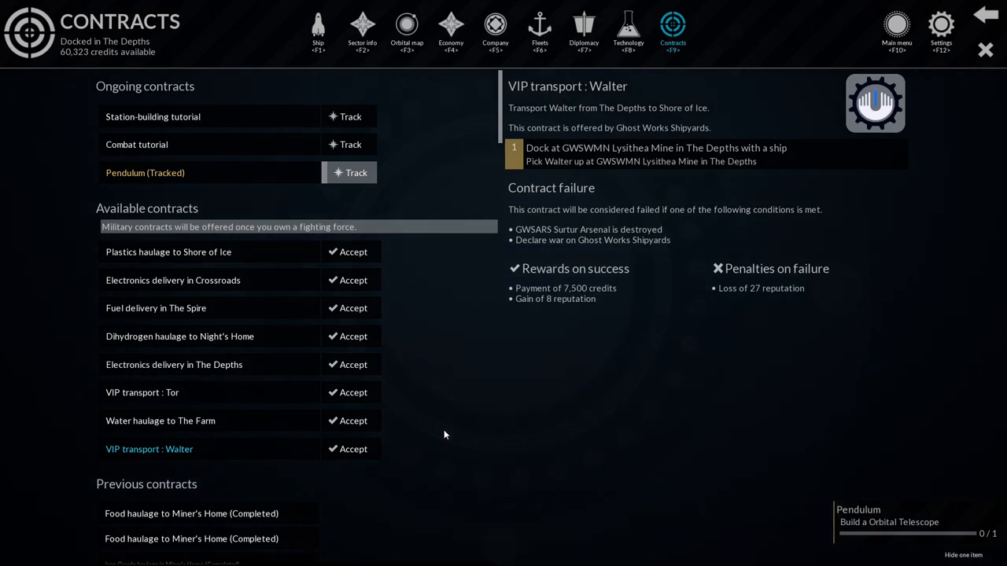
{"action": "mouse_move", "coordinate": [233, 455]}
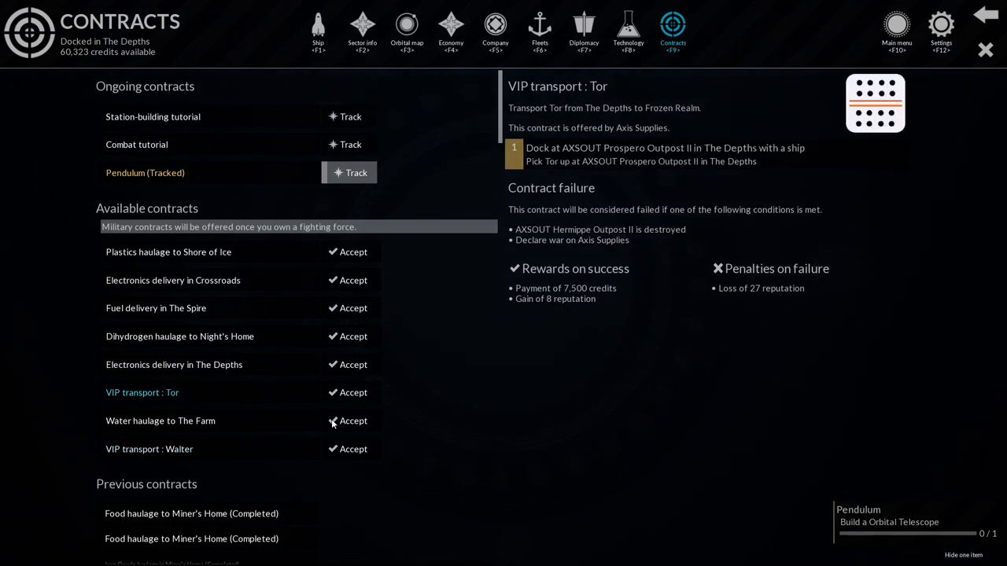
{"action": "left_click", "coordinate": [148, 448]}
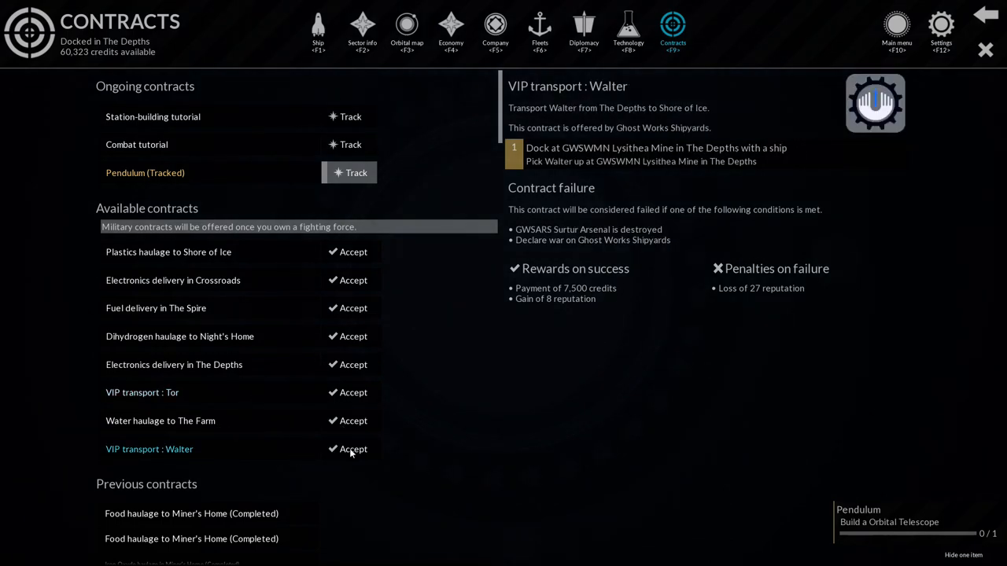
{"action": "left_click", "coordinate": [352, 450]}
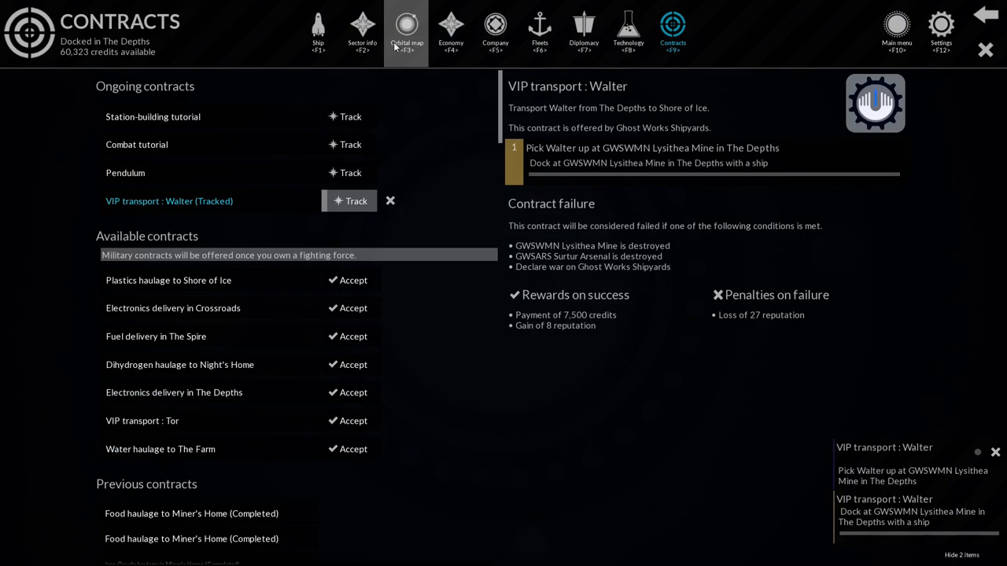
{"action": "left_click", "coordinate": [406, 31]}
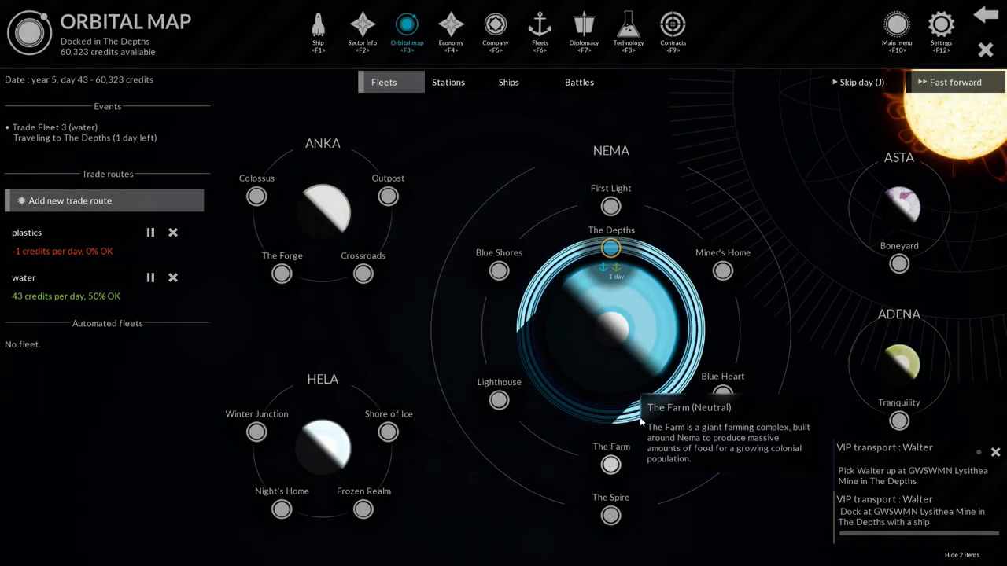
{"action": "mouse_move", "coordinate": [362, 31]}
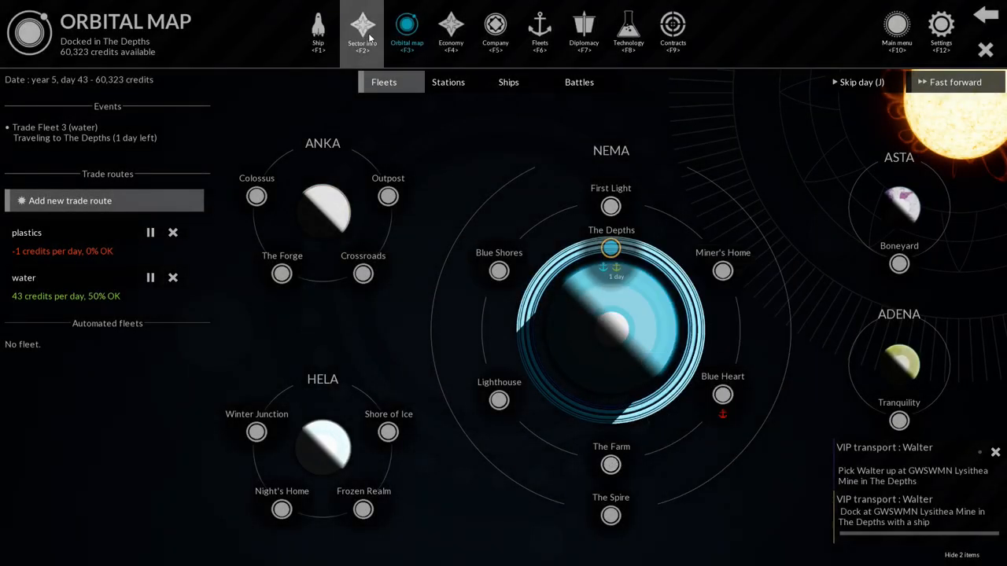
Auto-dock at Lysithea Mine in The Depths to collect Walter, then view the Steel economy.
{"action": "left_click", "coordinate": [361, 32]}
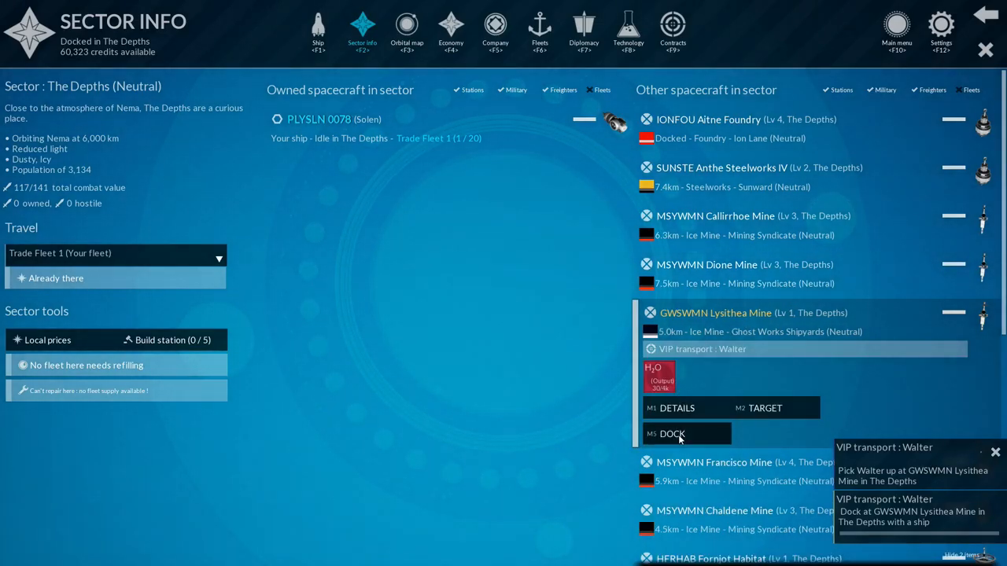
{"action": "left_click", "coordinate": [672, 434]}
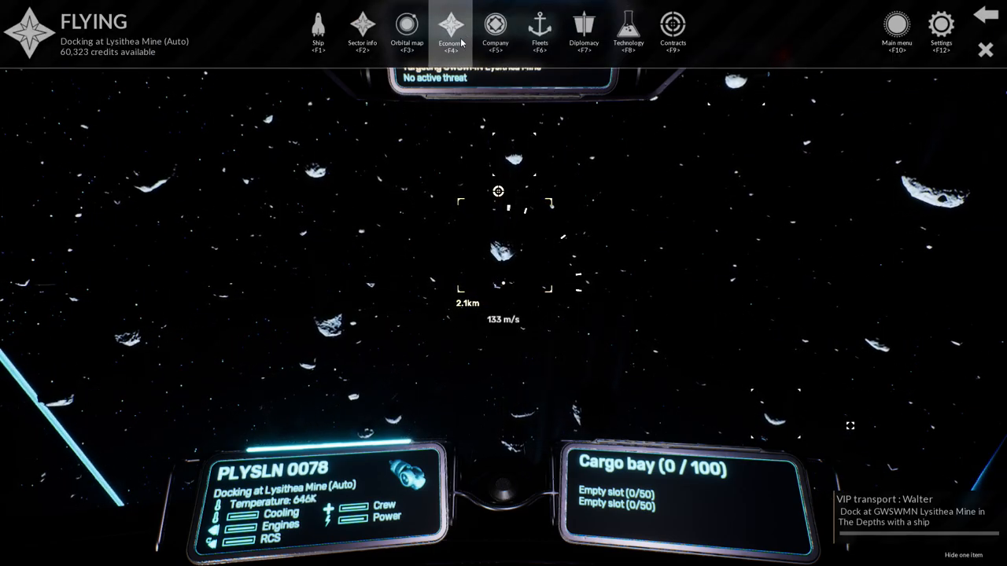
{"action": "left_click", "coordinate": [450, 31]}
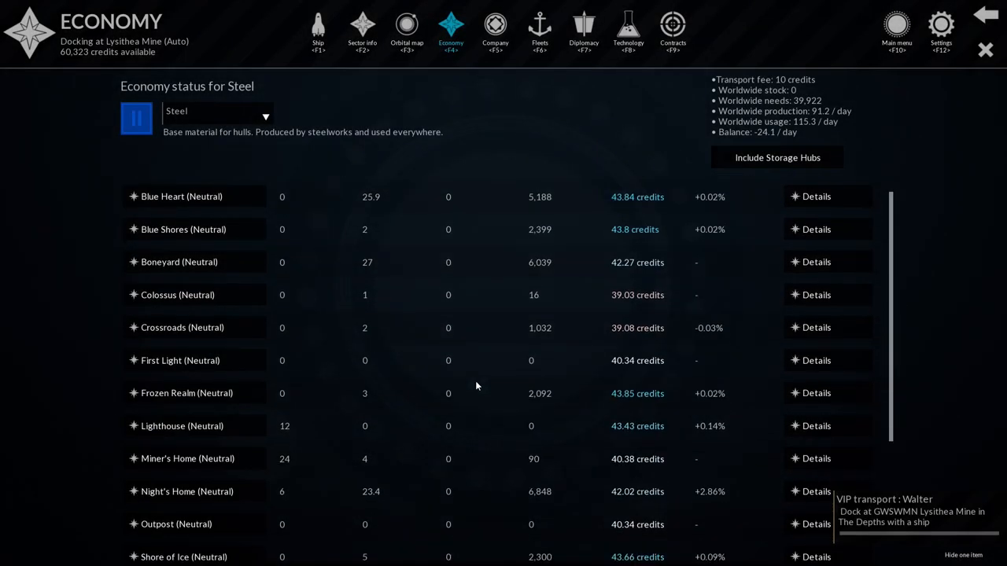
Scroll the Steel price table across sectors, then leave Economy for the flight view.
{"action": "scroll", "scroll_direction": "down", "scroll_amount": 3}
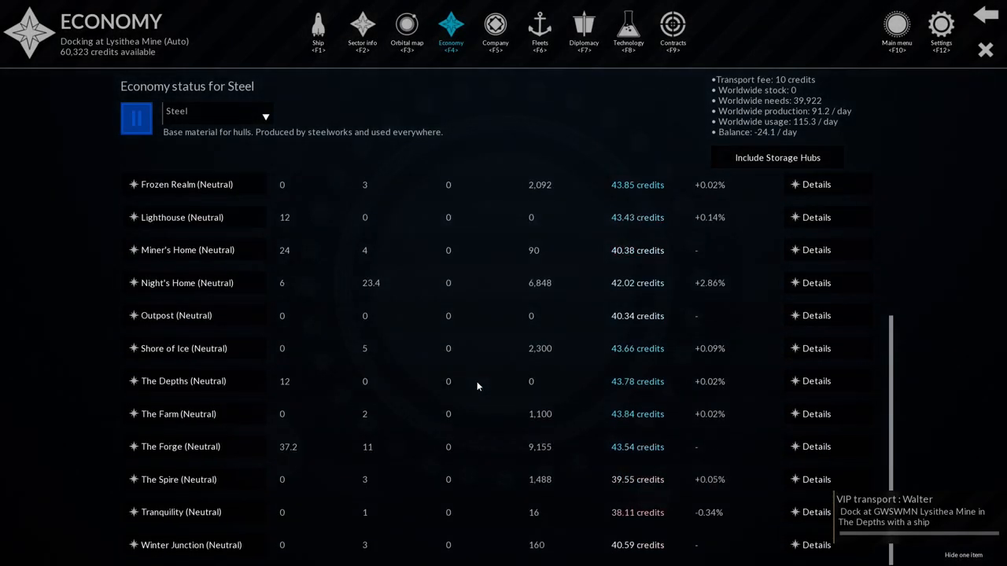
{"action": "scroll", "scroll_direction": "up", "scroll_amount": 3}
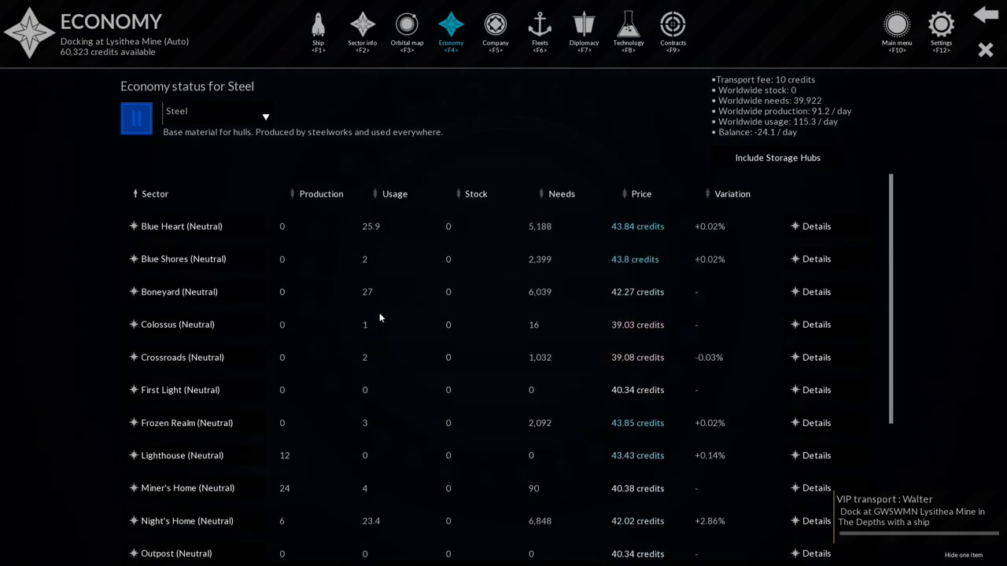
{"action": "scroll", "scroll_direction": "down", "scroll_amount": 3}
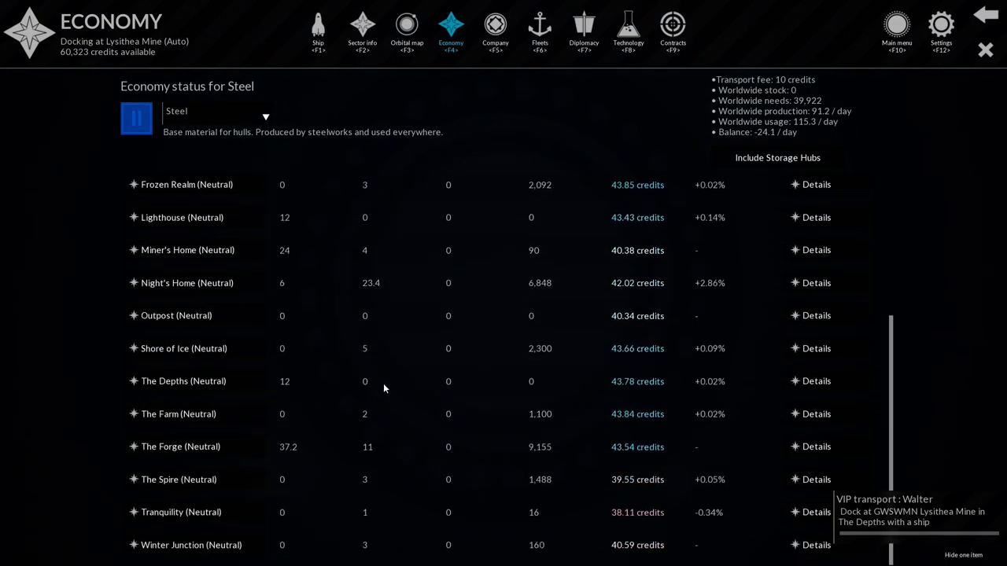
{"action": "scroll", "scroll_direction": "up", "scroll_amount": 3}
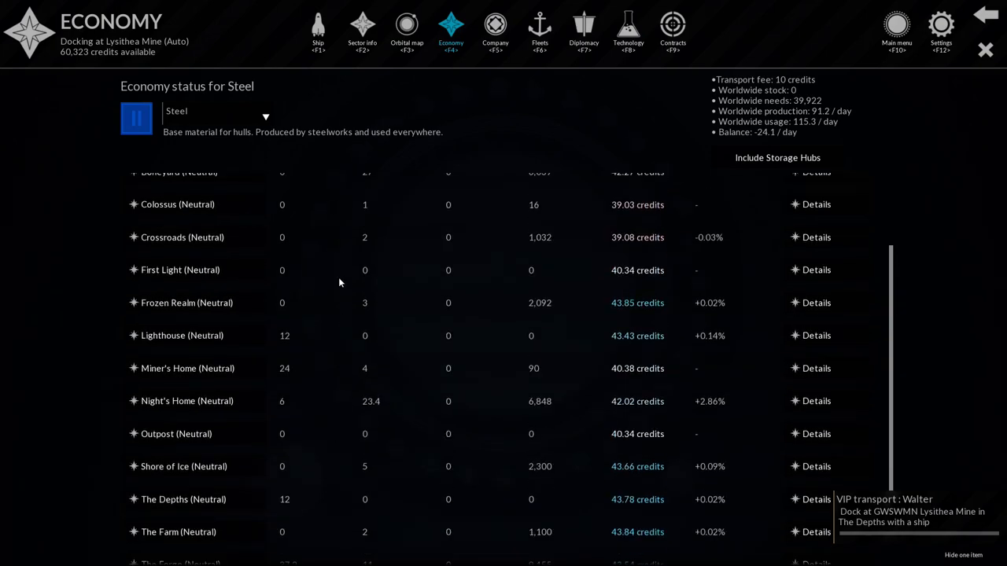
{"action": "scroll", "scroll_direction": "down", "scroll_amount": 3}
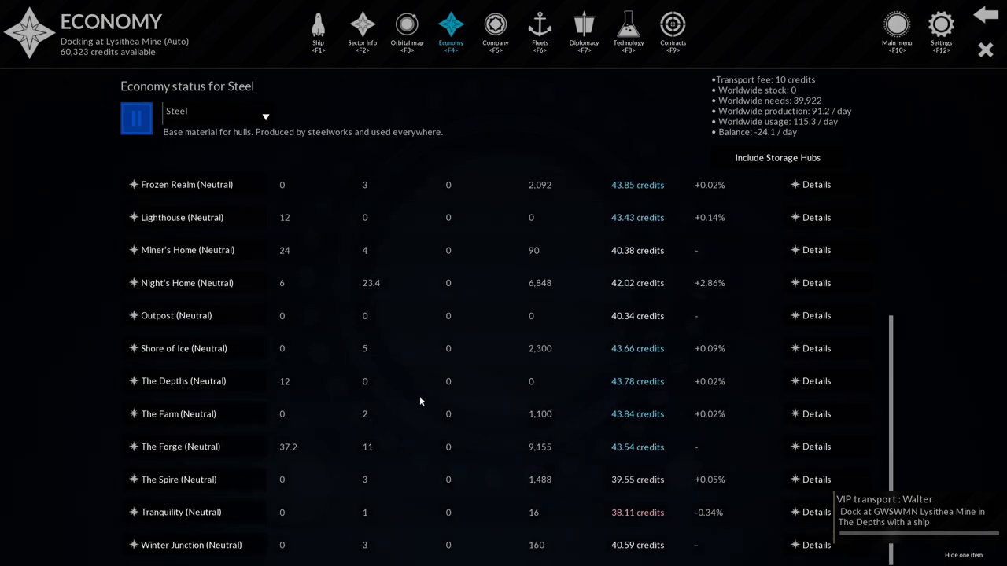
{"action": "mouse_move", "coordinate": [394, 459]}
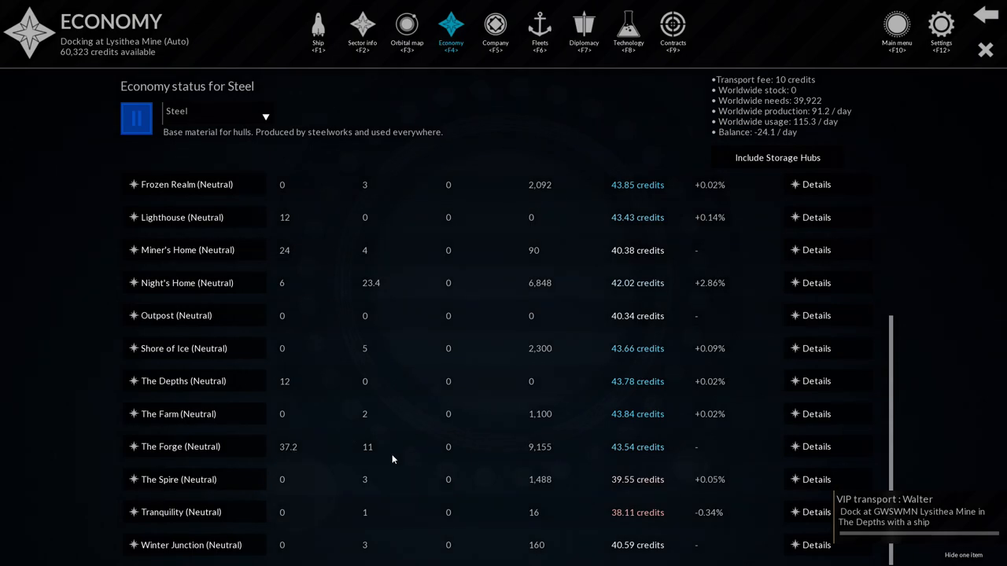
{"action": "mouse_move", "coordinate": [273, 423]}
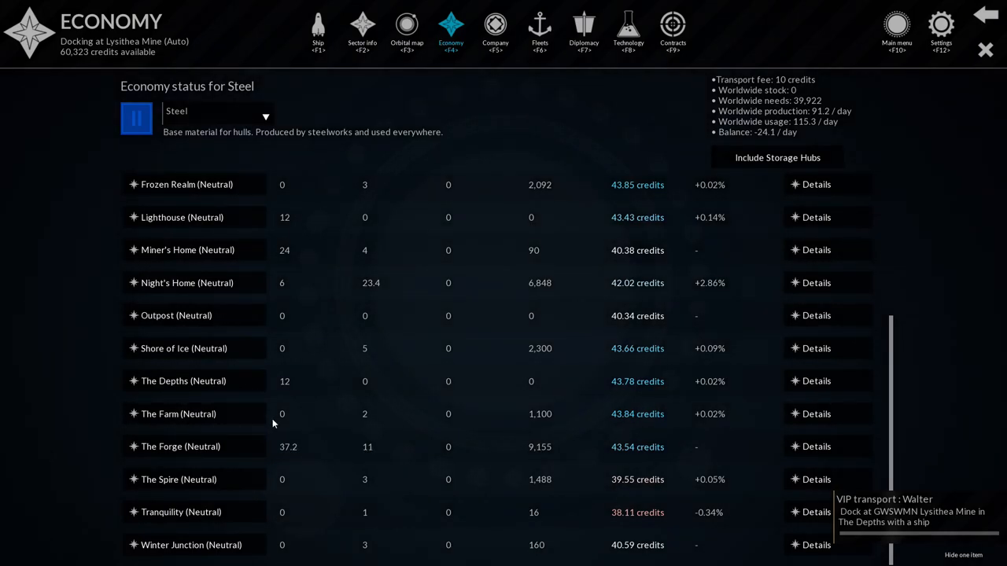
{"action": "scroll", "scroll_direction": "up", "scroll_amount": 3}
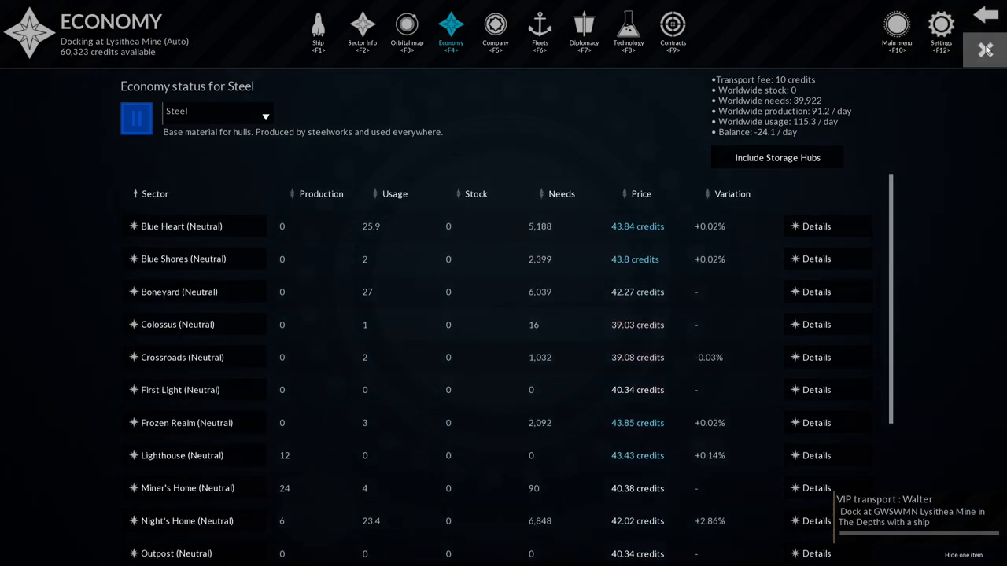
{"action": "left_click", "coordinate": [985, 49]}
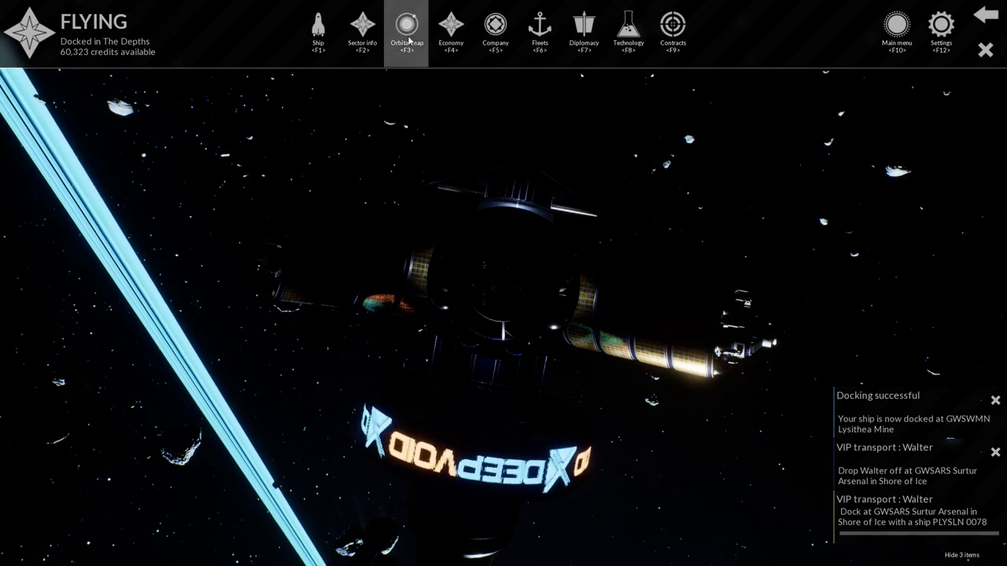
Send the fleet travelling to Shore of Ice from the orbital map.
{"action": "left_click", "coordinate": [406, 31]}
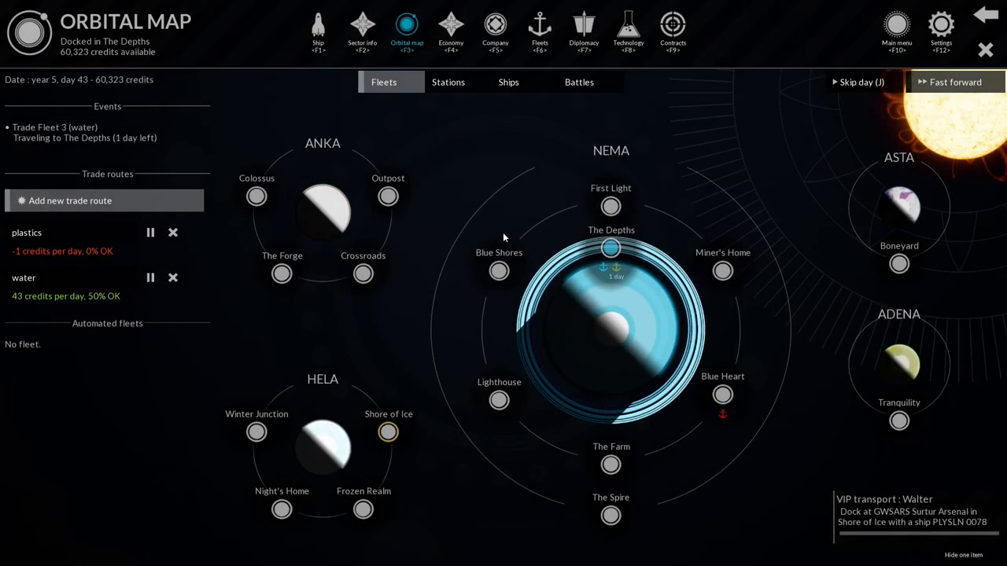
{"action": "left_click", "coordinate": [362, 31]}
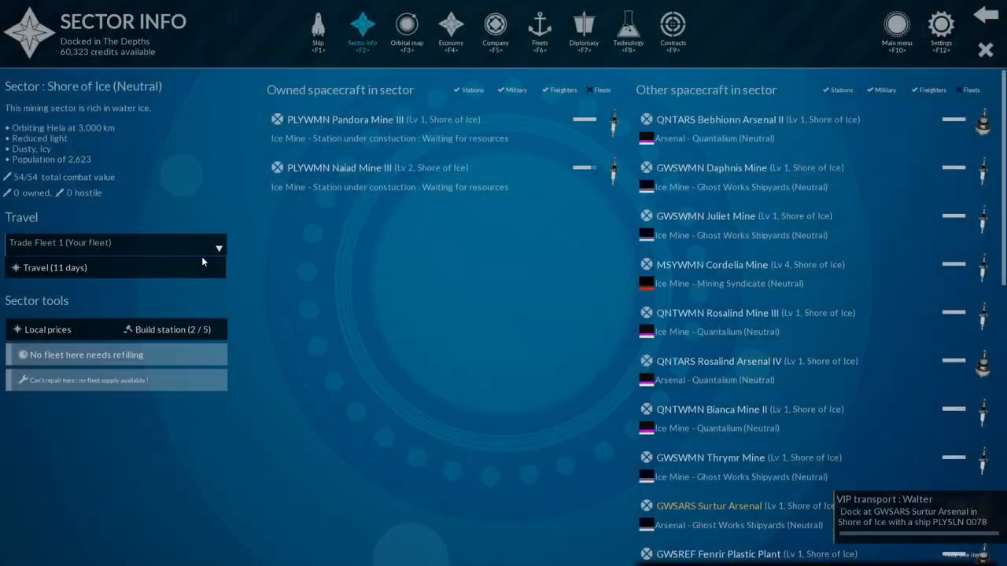
{"action": "left_click", "coordinate": [406, 32]}
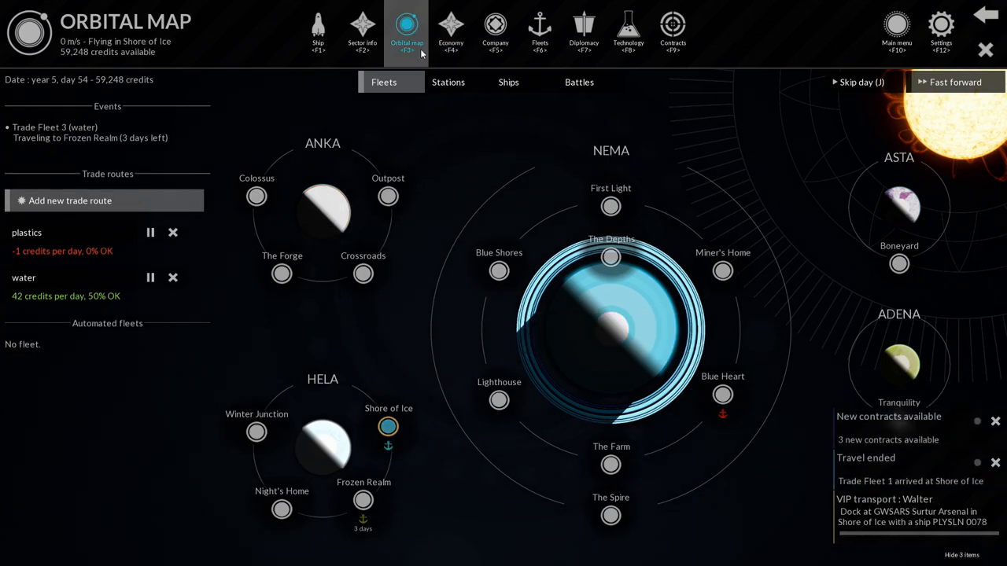
{"action": "left_click", "coordinate": [362, 32]}
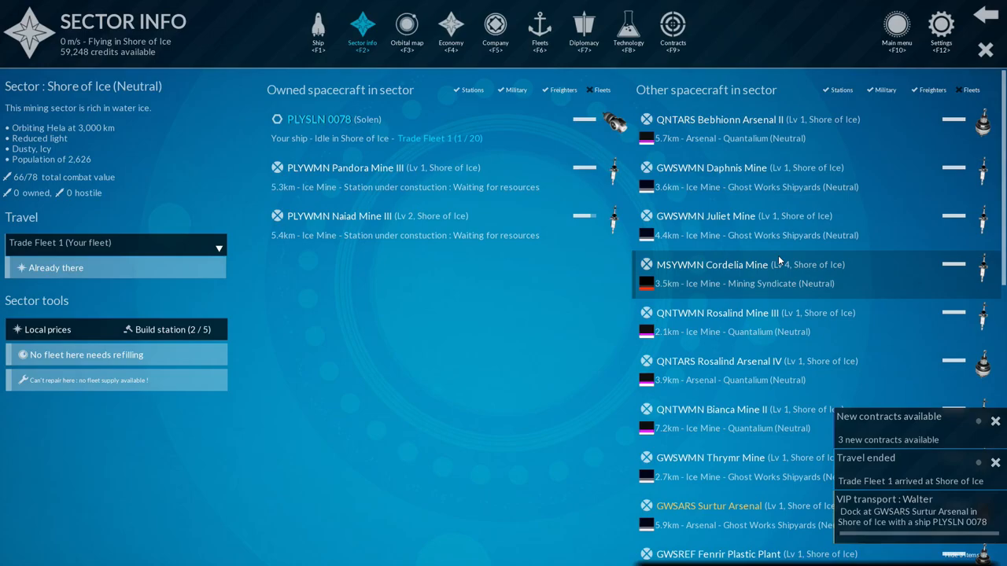
Dock at Surtur Arsenal to drop off Walter and review the Galiana VIP transport offer.
{"action": "left_click", "coordinate": [708, 506]}
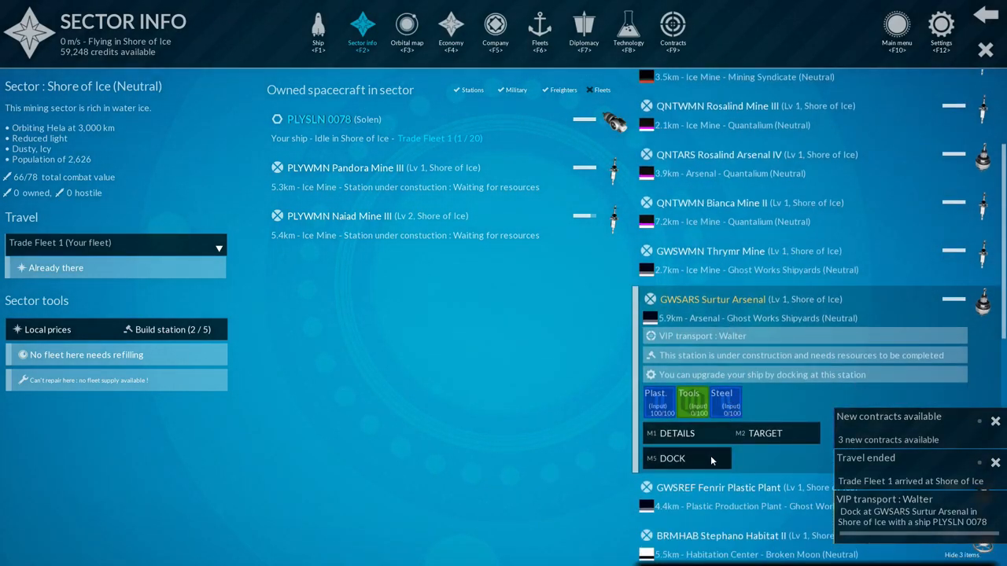
{"action": "left_click", "coordinate": [672, 458]}
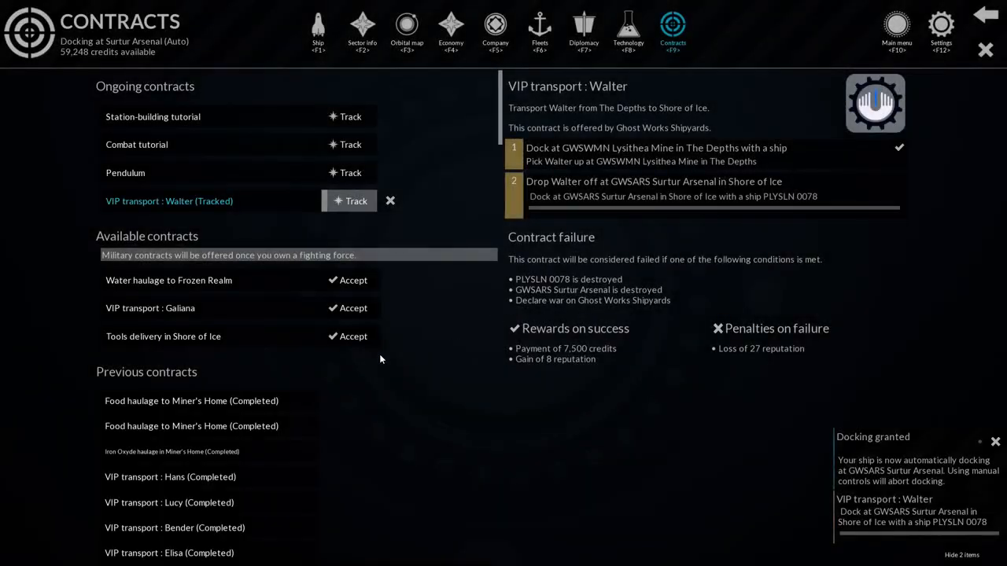
{"action": "left_click", "coordinate": [149, 307]}
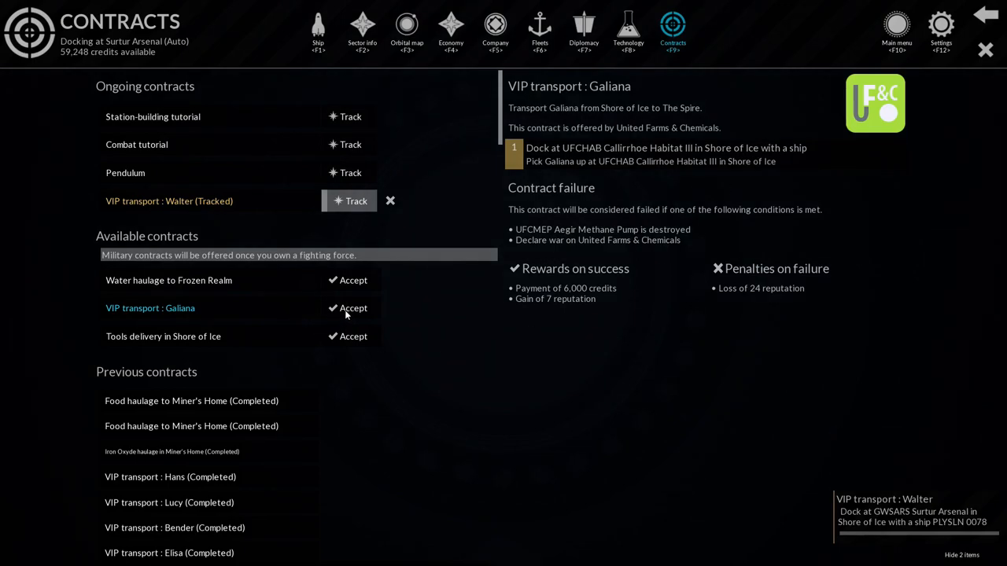
{"action": "mouse_move", "coordinate": [664, 180]}
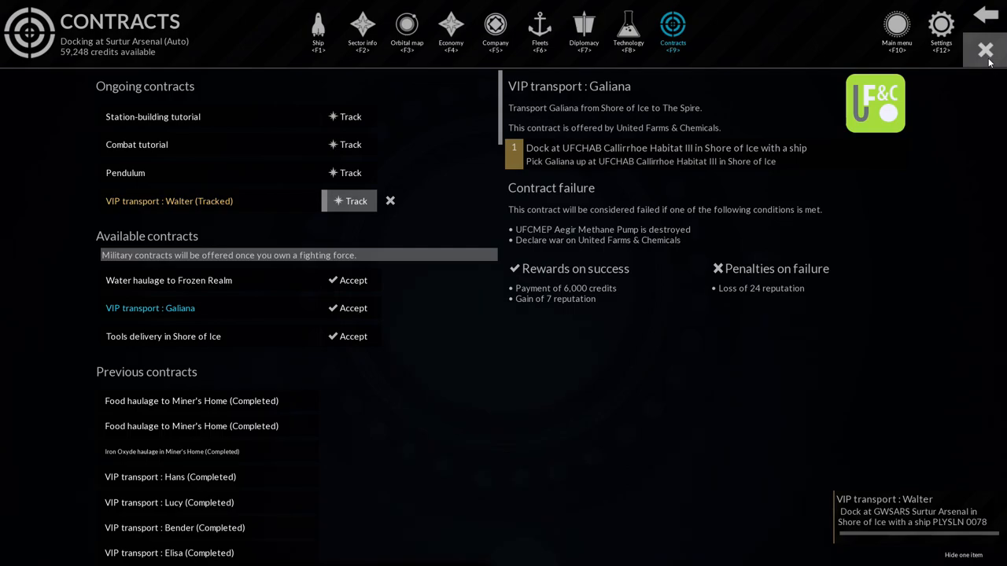
{"action": "mouse_move", "coordinate": [406, 32]}
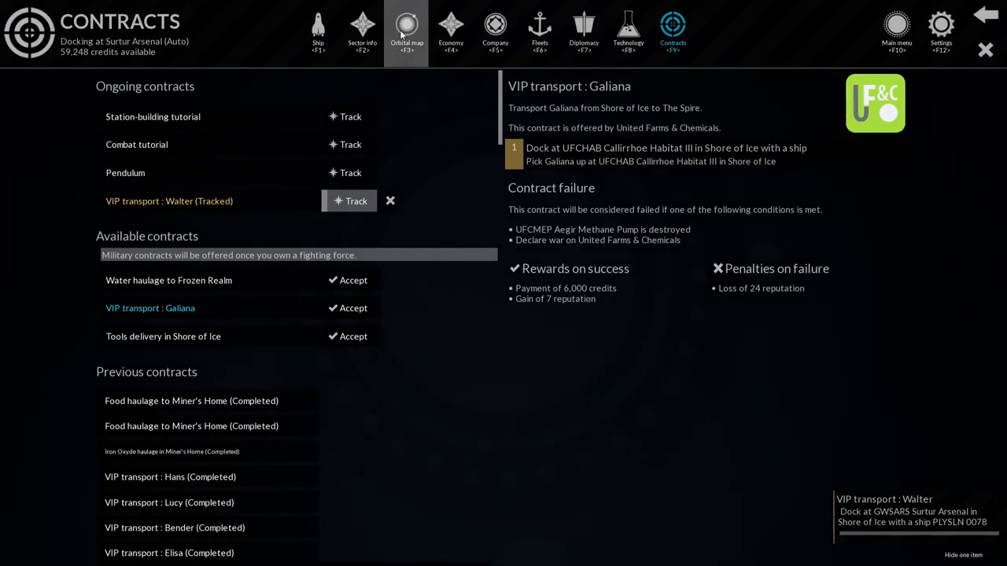
{"action": "left_click", "coordinate": [362, 32]}
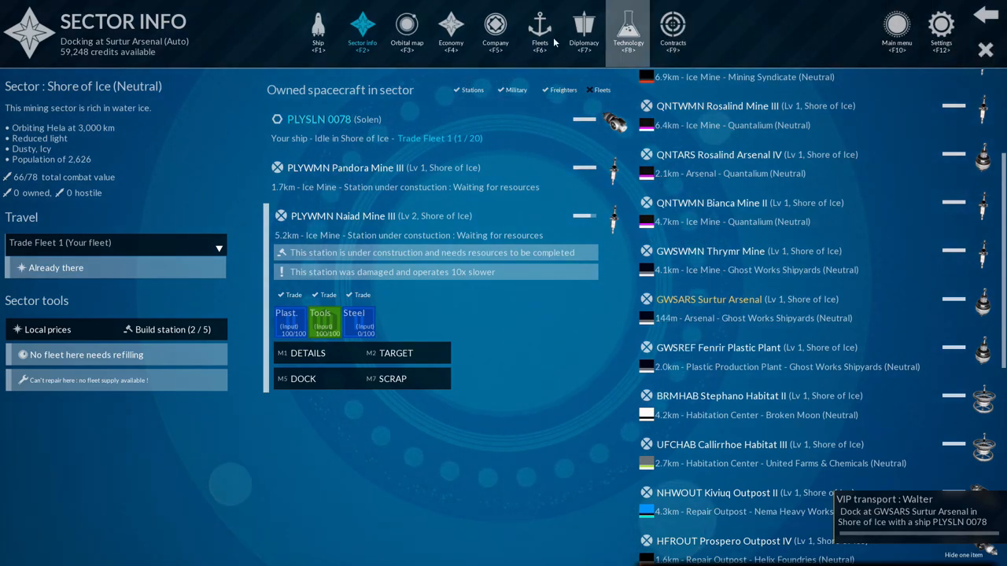
Return to the orbital map showing Trade Fleet 3 bound for Frozen Realm.
{"action": "left_click", "coordinate": [406, 31]}
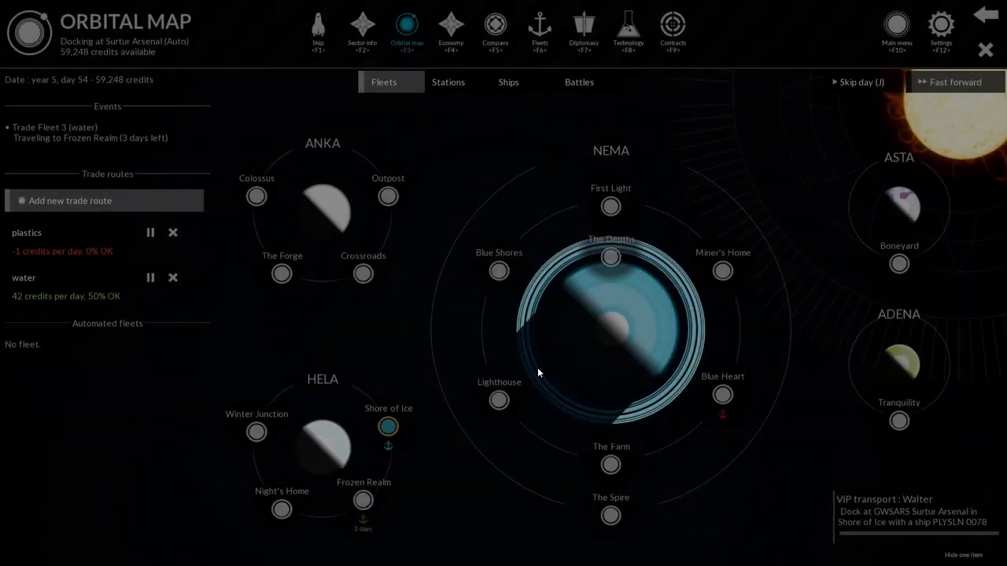
Check Cyllene Steelworks II status at The Farm and review company property.
{"action": "left_click", "coordinate": [611, 464]}
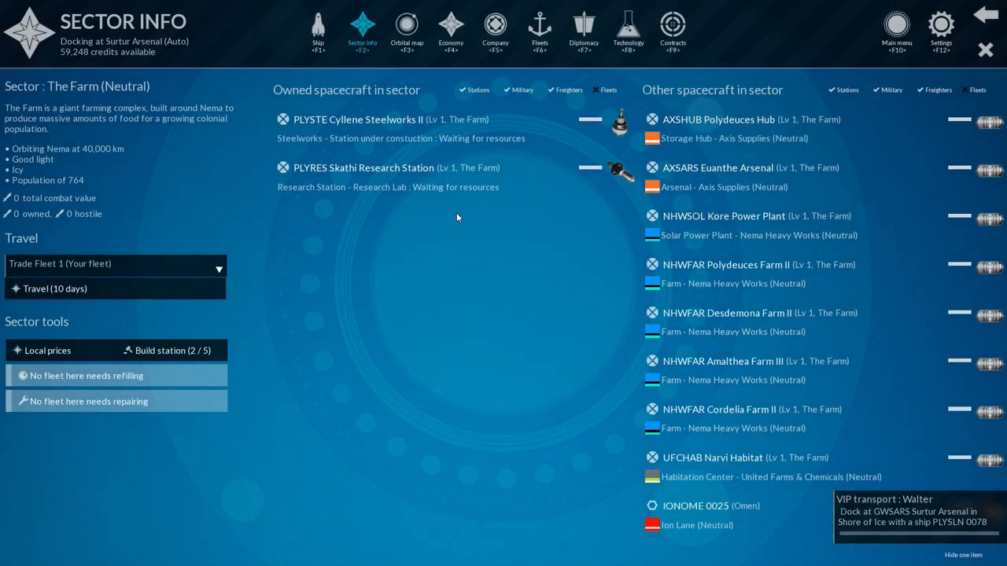
{"action": "left_click", "coordinate": [359, 120]}
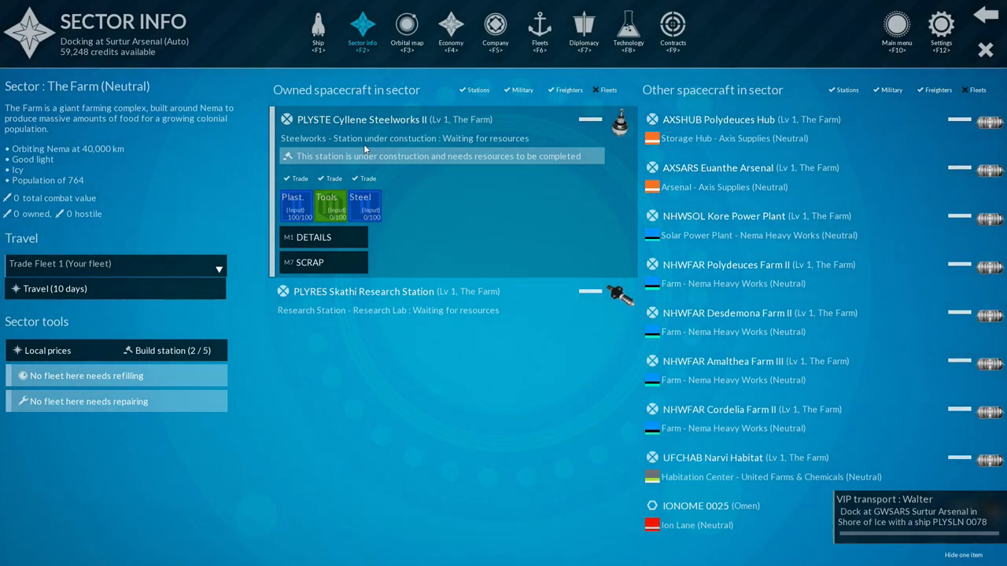
{"action": "left_click", "coordinate": [494, 32]}
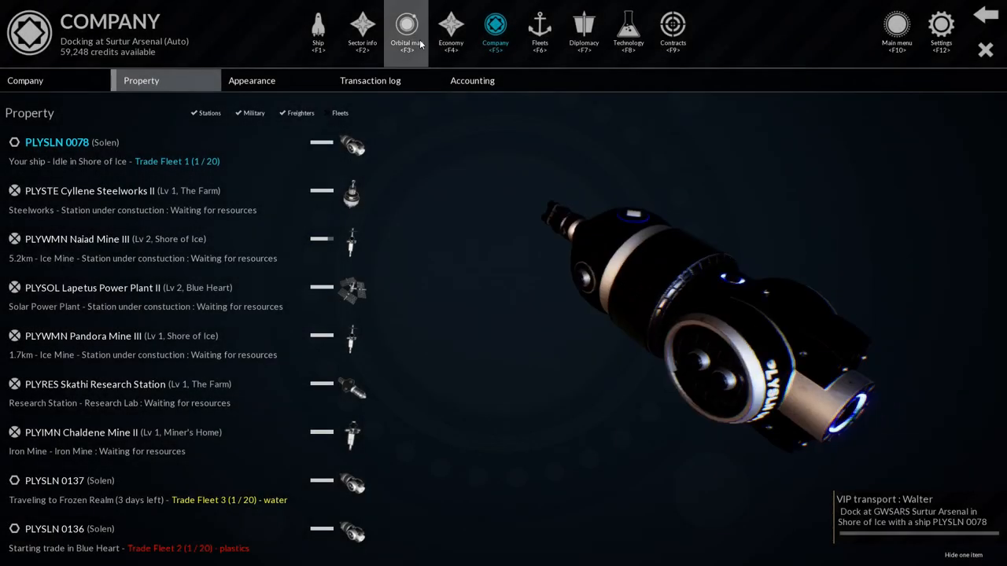
Inspect Lapetus Power Plant's needs in Blue Heart, then resume flight to finish docking at Surtur Arsenal.
{"action": "left_click", "coordinate": [362, 31]}
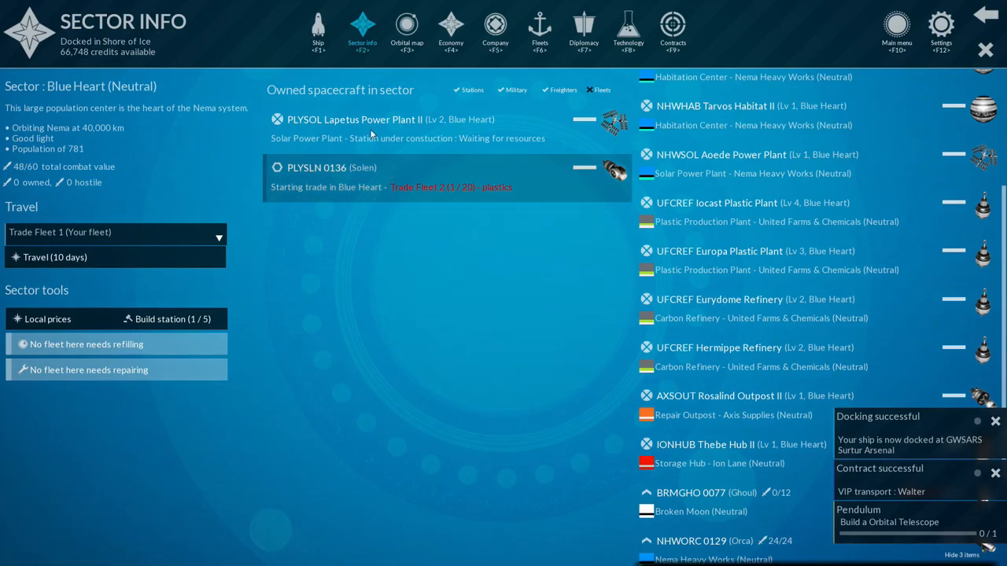
{"action": "left_click", "coordinate": [354, 120]}
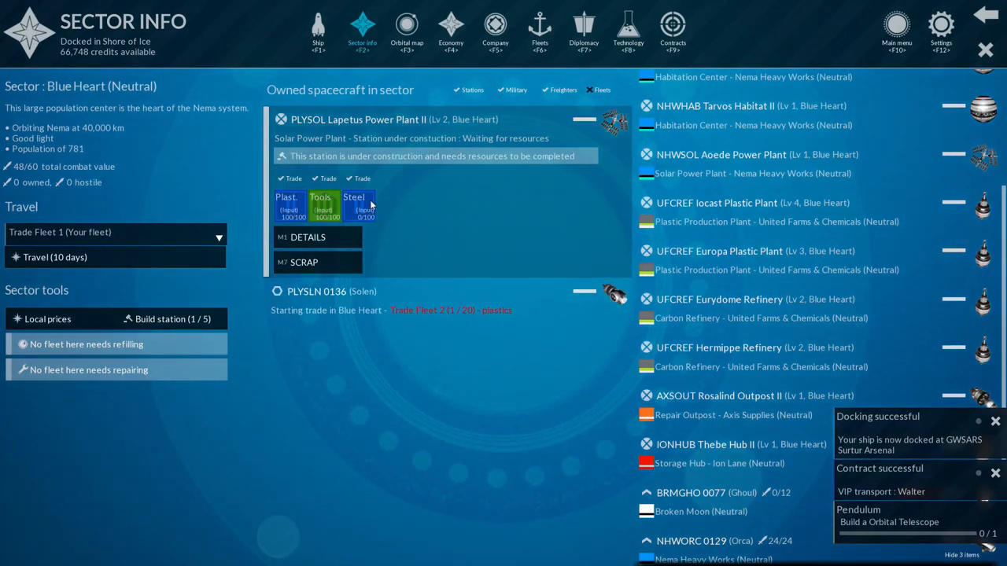
{"action": "mouse_move", "coordinate": [358, 206]}
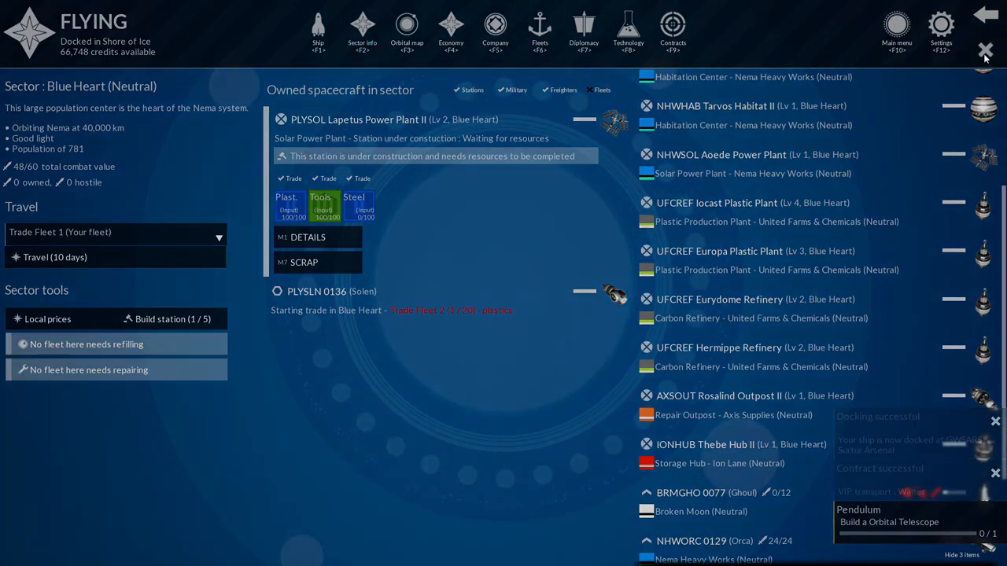
{"action": "left_click", "coordinate": [985, 51]}
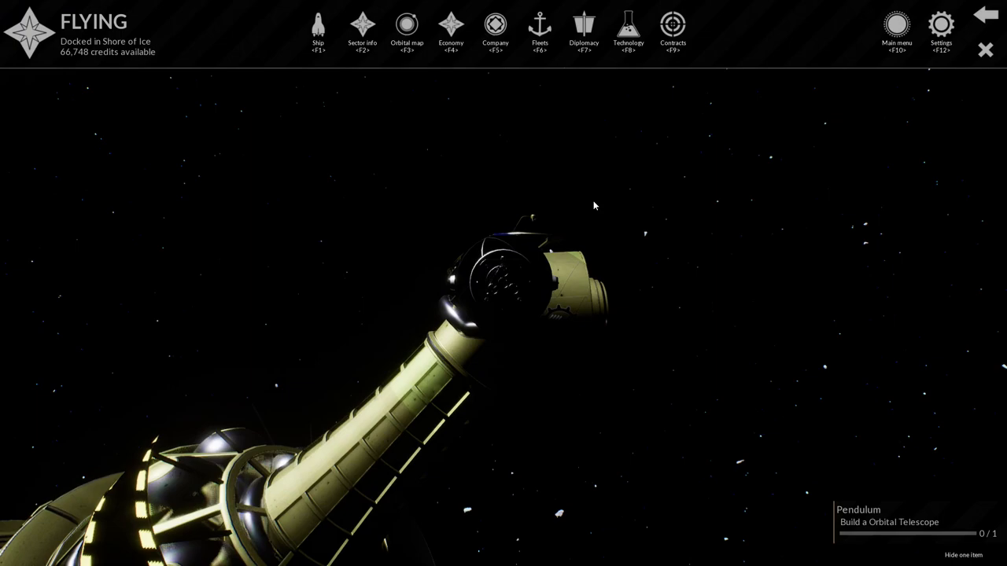
{"action": "left_click", "coordinate": [406, 29]}
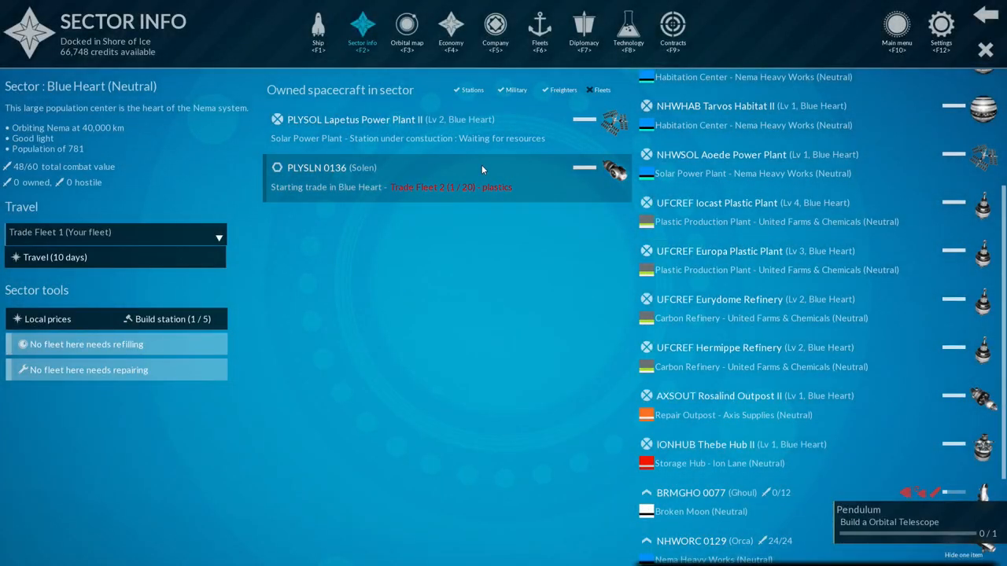
Fast-forward to Blue Heart, dock at Caliban Shipyard and show Contracts with the Combat tutorial tracked.
{"action": "left_click", "coordinate": [406, 33]}
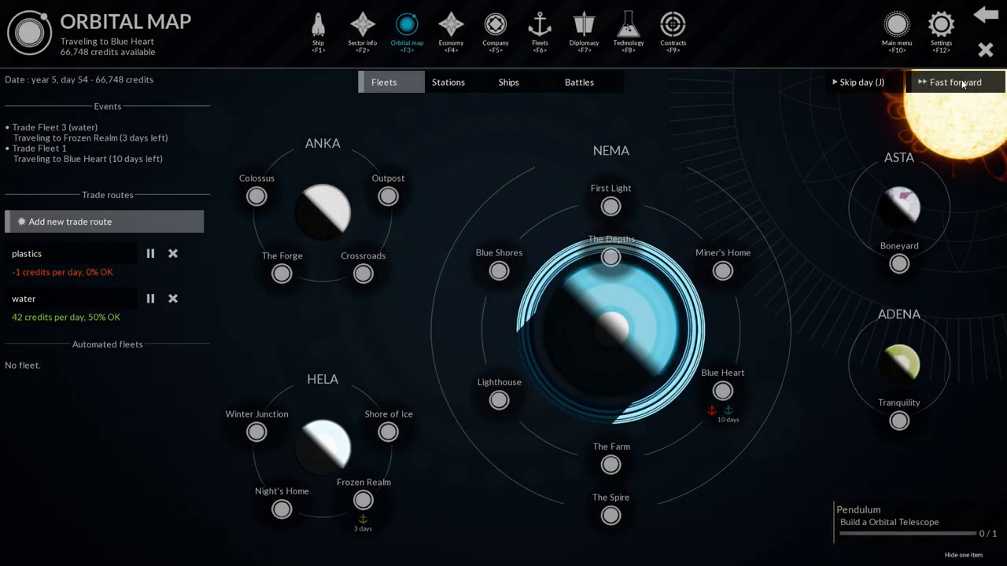
{"action": "left_click", "coordinate": [953, 82]}
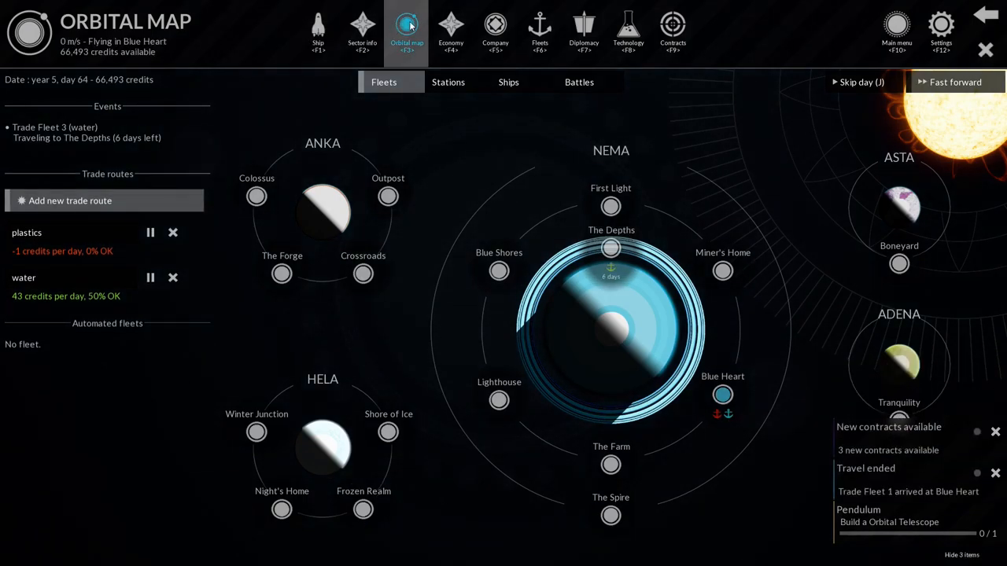
{"action": "left_click", "coordinate": [362, 32]}
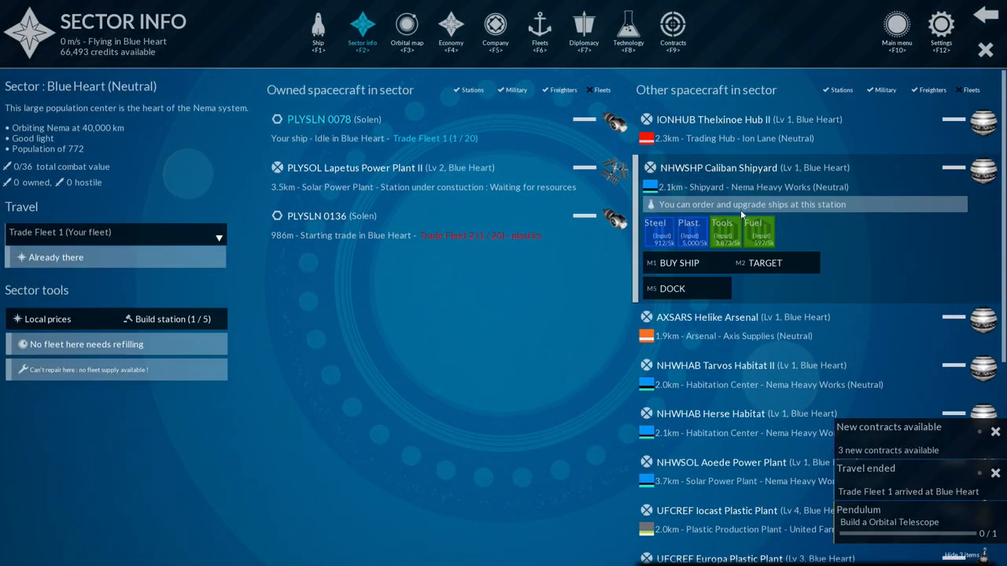
{"action": "left_click", "coordinate": [671, 287]}
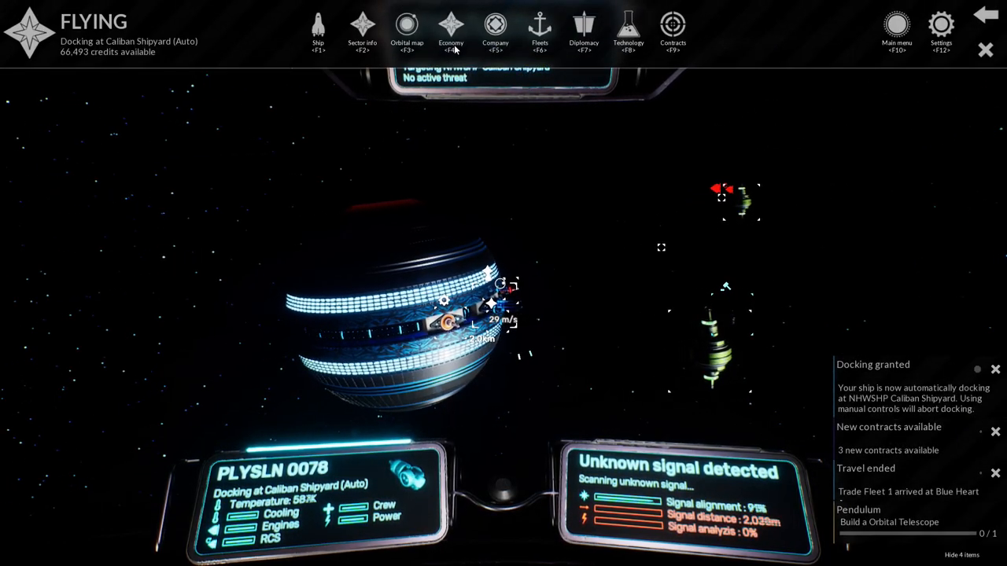
{"action": "left_click", "coordinate": [673, 32]}
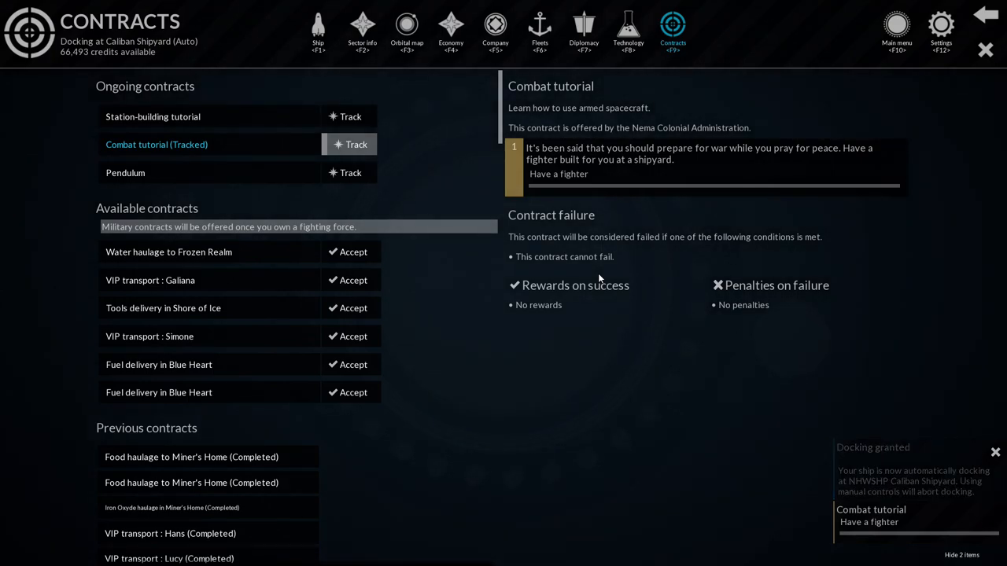
Review company property while docking at Caliban Shipyard succeeds, then reopen Blue Heart sector info.
{"action": "left_click", "coordinate": [994, 452]}
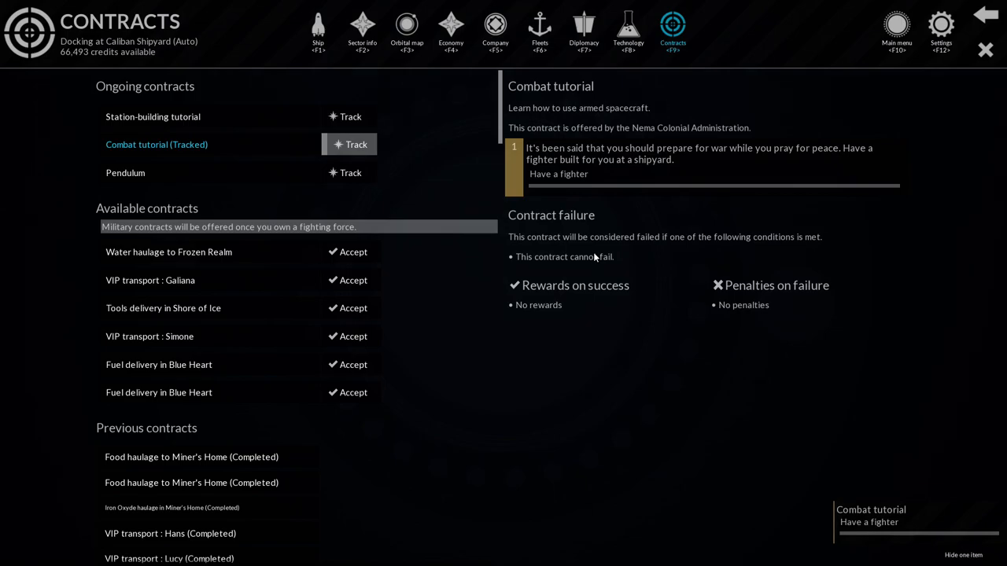
{"action": "mouse_move", "coordinate": [431, 90]}
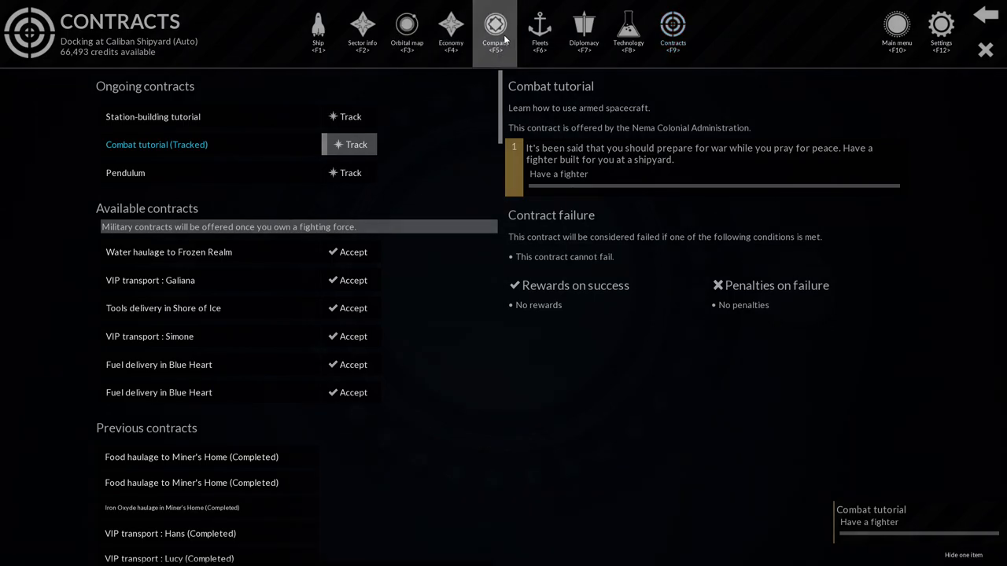
{"action": "left_click", "coordinate": [494, 32]}
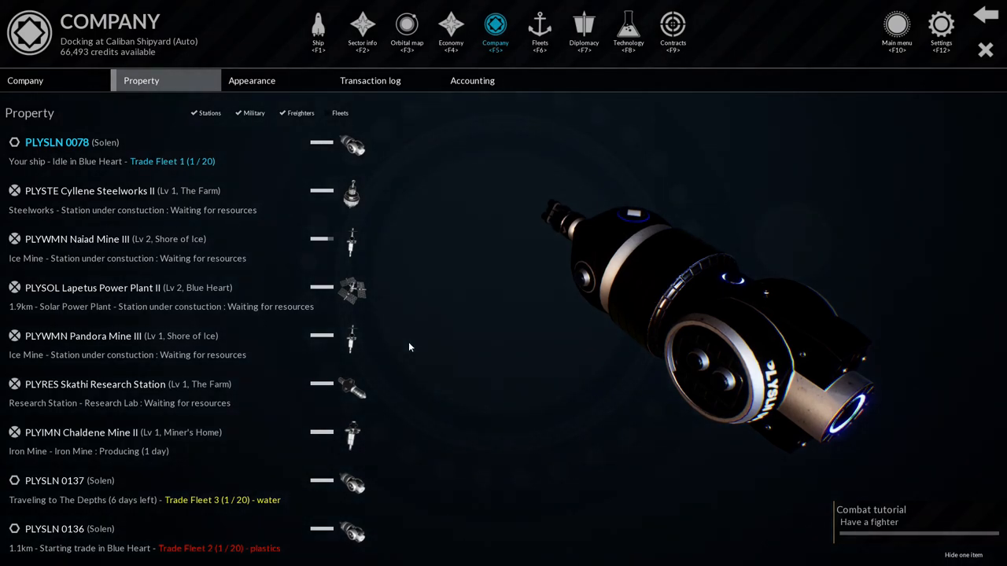
{"action": "mouse_move", "coordinate": [418, 365]}
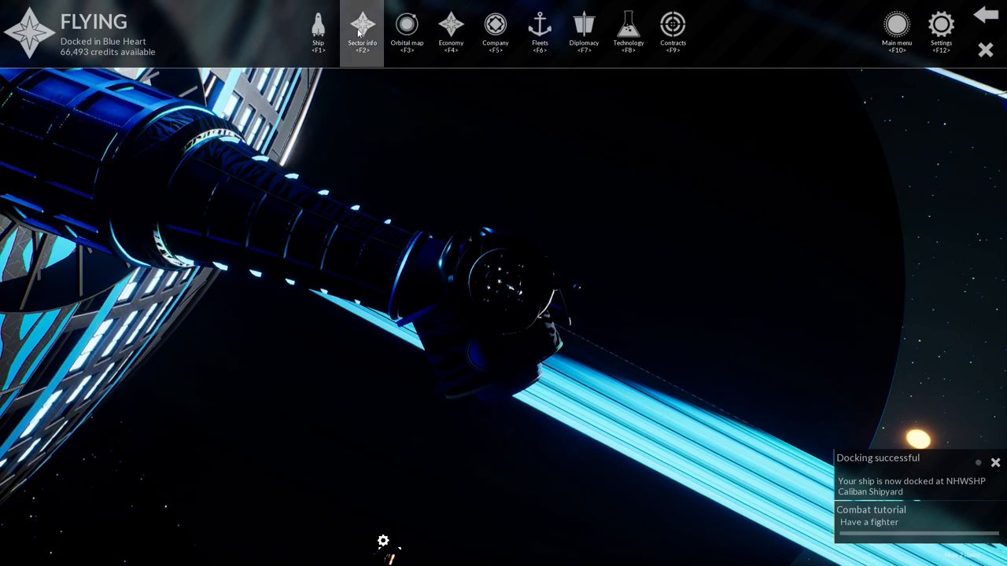
{"action": "left_click", "coordinate": [362, 31]}
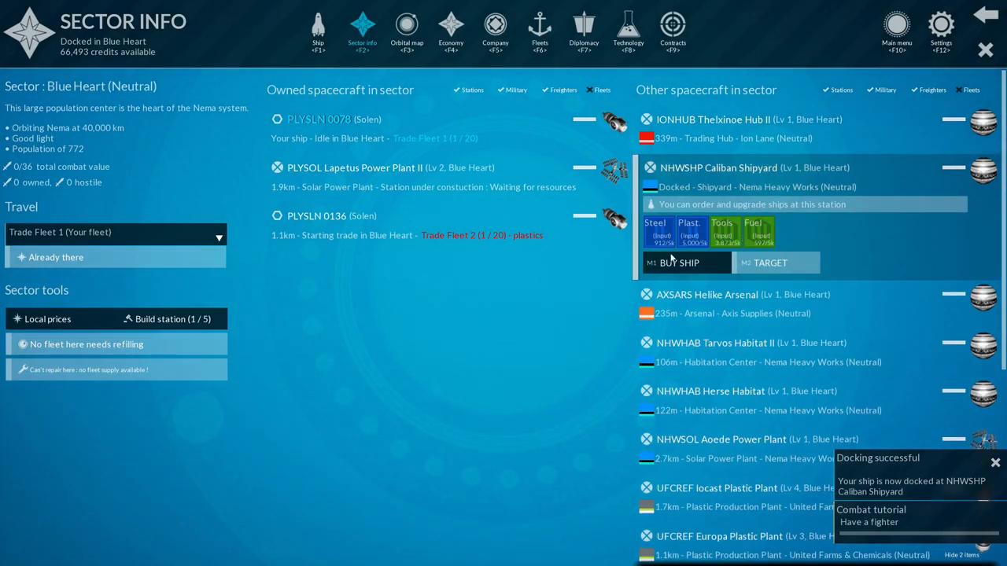
View the Caliban Shipyard's light ship order list with costs and durations, then leave without ordering.
{"action": "left_click", "coordinate": [678, 263]}
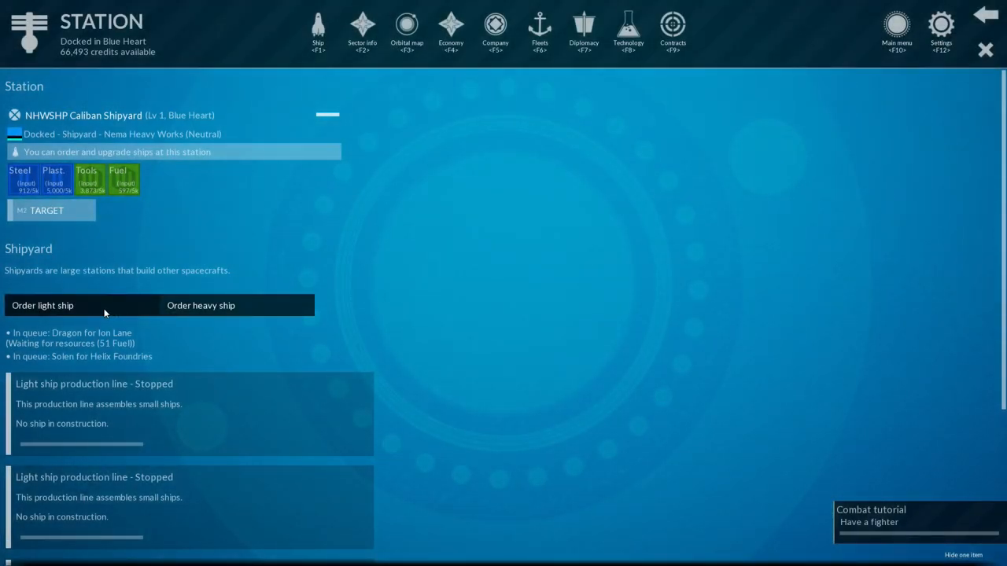
{"action": "left_click", "coordinate": [42, 305]}
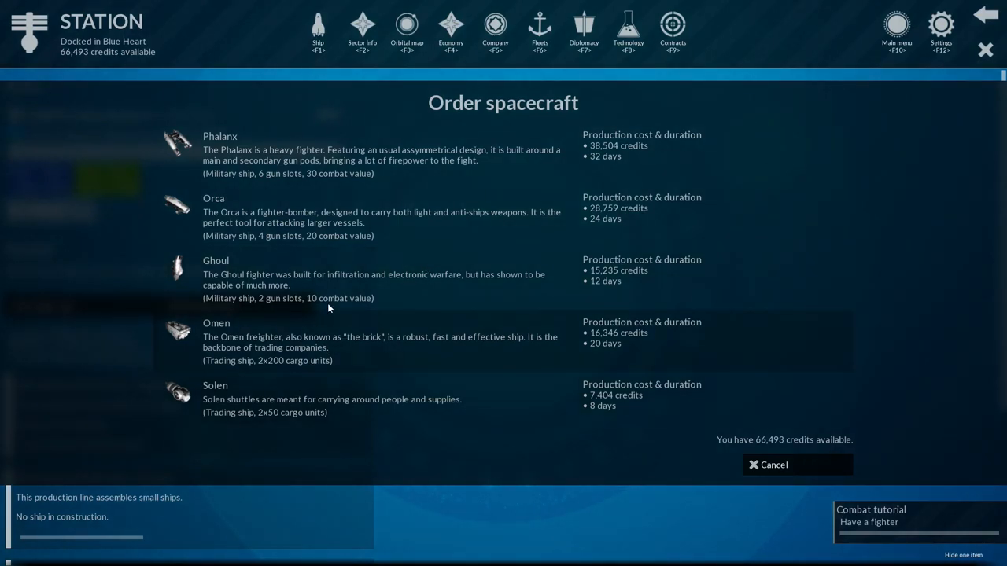
{"action": "mouse_move", "coordinate": [229, 156]}
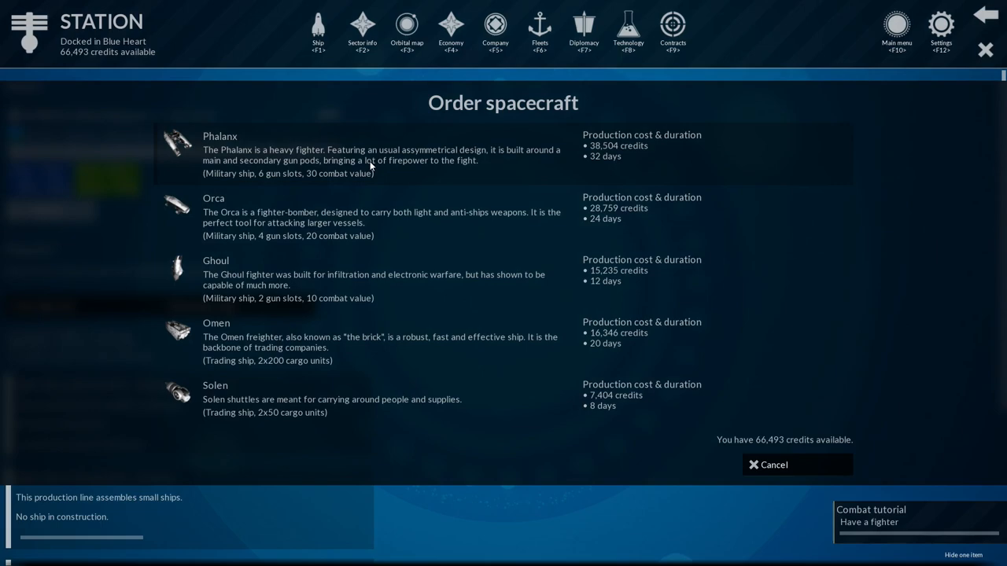
{"action": "mouse_move", "coordinate": [218, 282]}
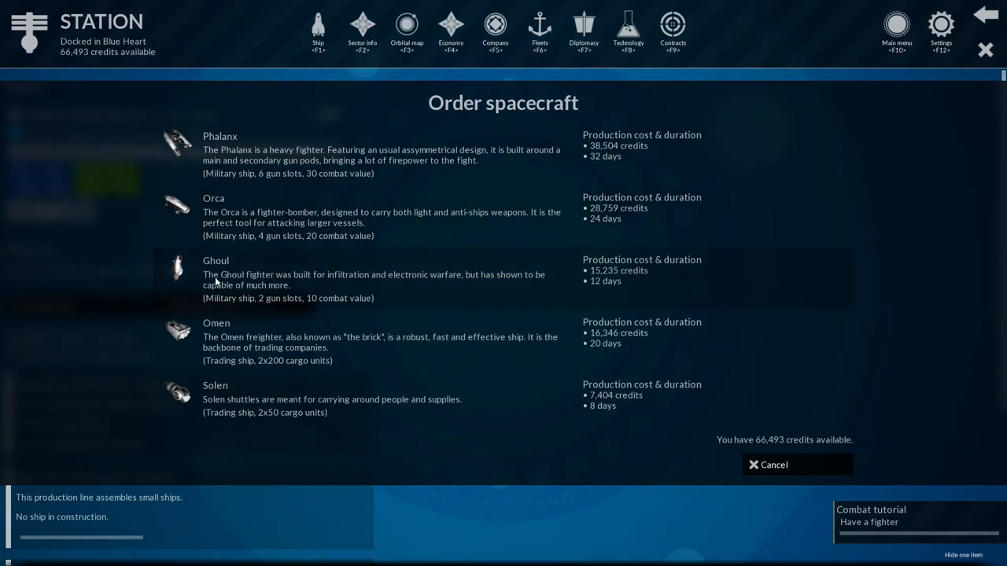
{"action": "mouse_move", "coordinate": [401, 286]}
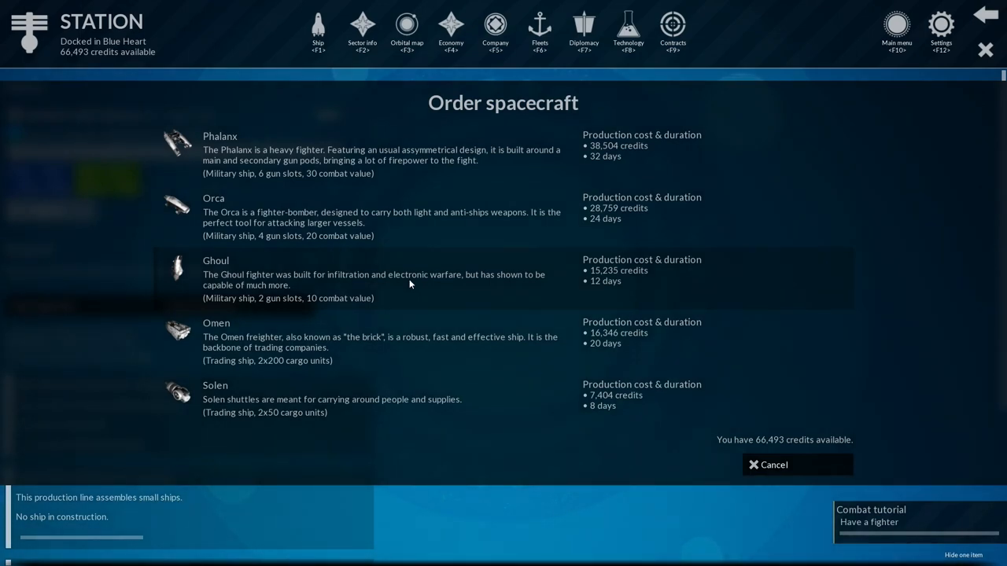
{"action": "mouse_move", "coordinate": [257, 307]}
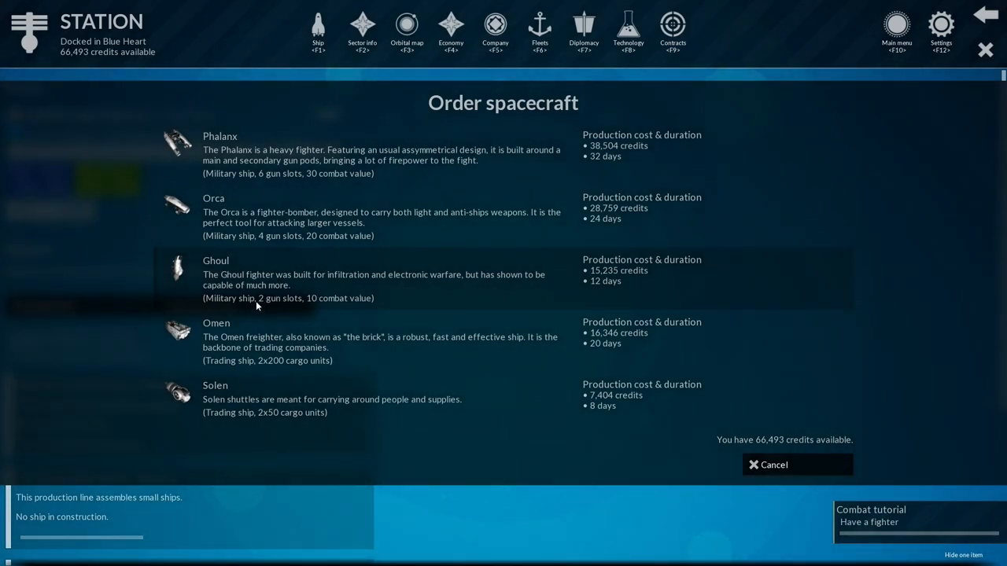
{"action": "mouse_move", "coordinate": [311, 176]}
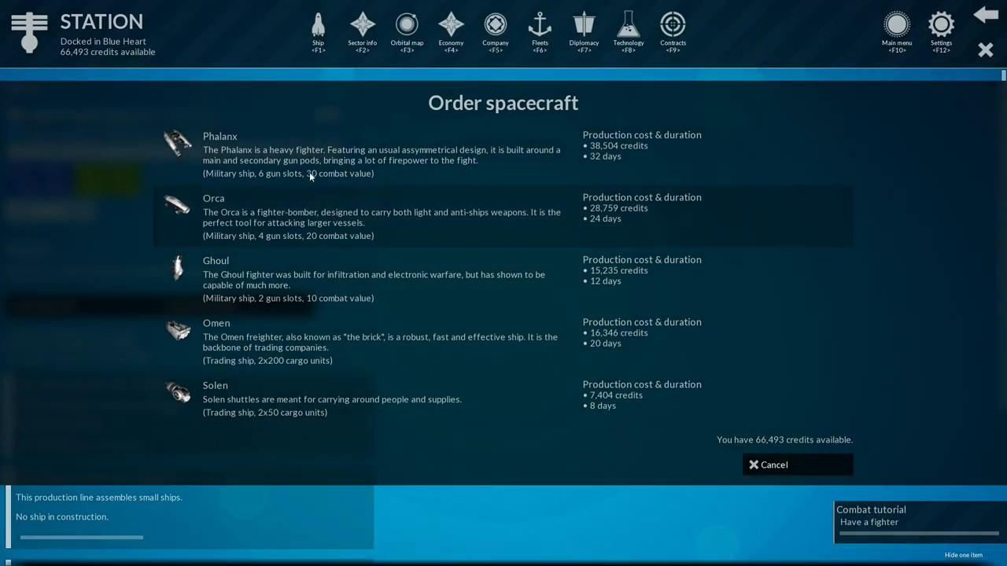
{"action": "mouse_move", "coordinate": [542, 154]}
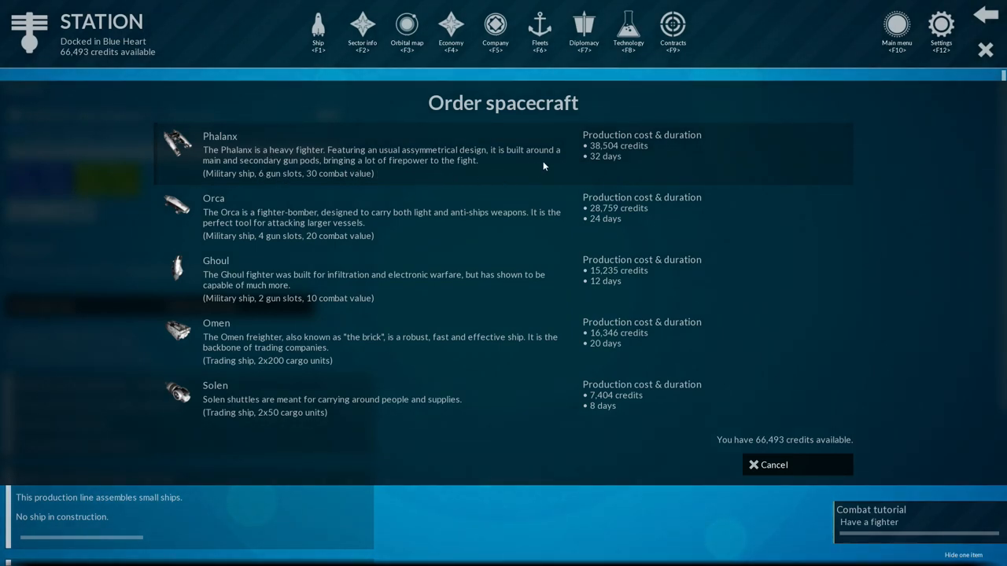
{"action": "mouse_move", "coordinate": [248, 156]}
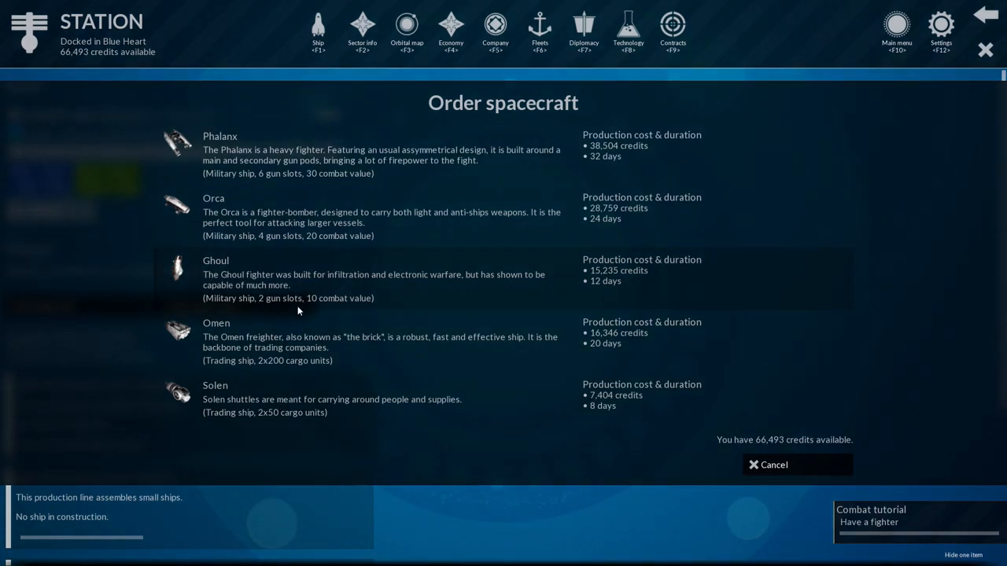
{"action": "mouse_move", "coordinate": [219, 285]}
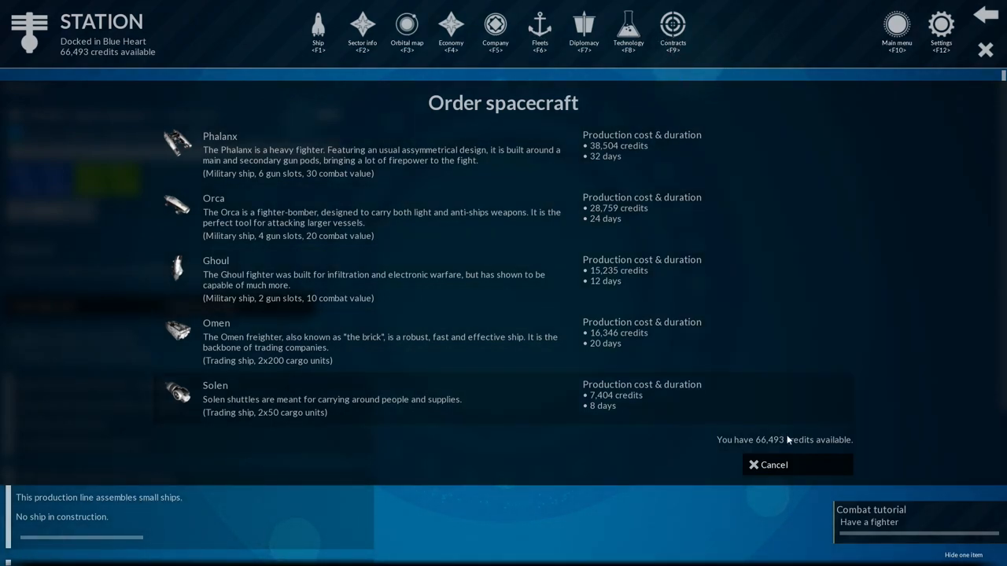
{"action": "left_click", "coordinate": [674, 31]}
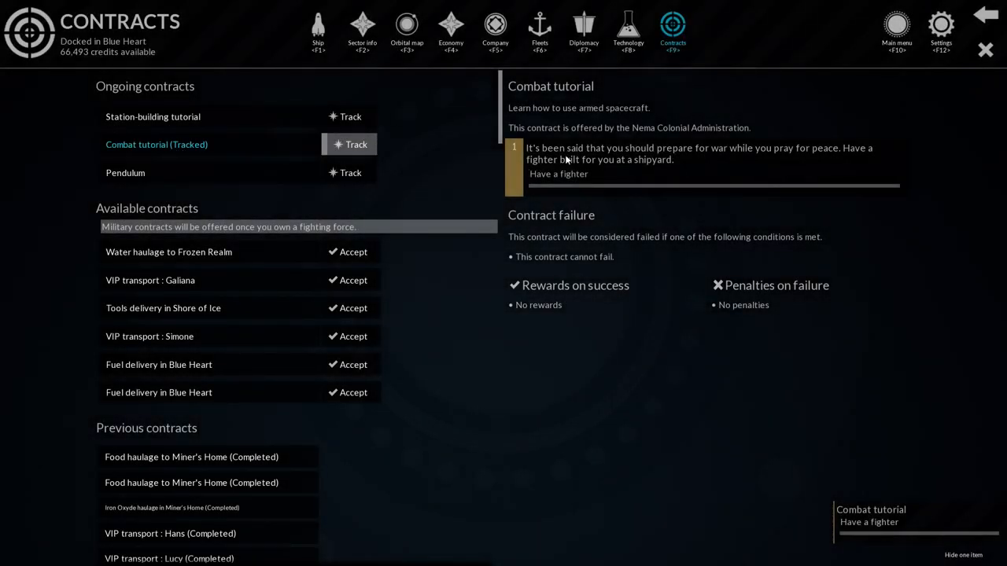
{"action": "mouse_move", "coordinate": [563, 179]}
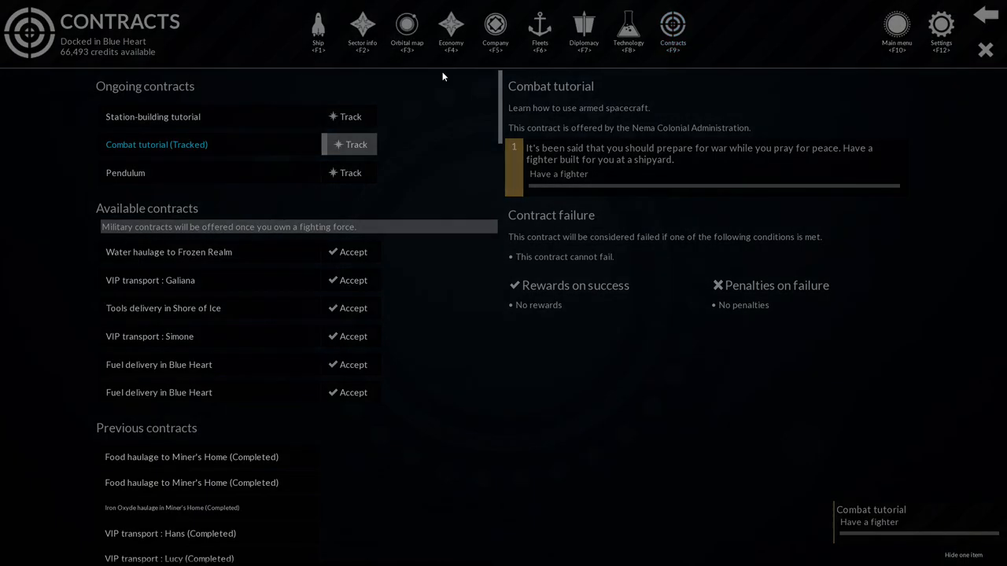
Order a Phalanx fighter from NHWSHP Caliban Shipyard and review the shipyard queue.
{"action": "left_click", "coordinate": [361, 32]}
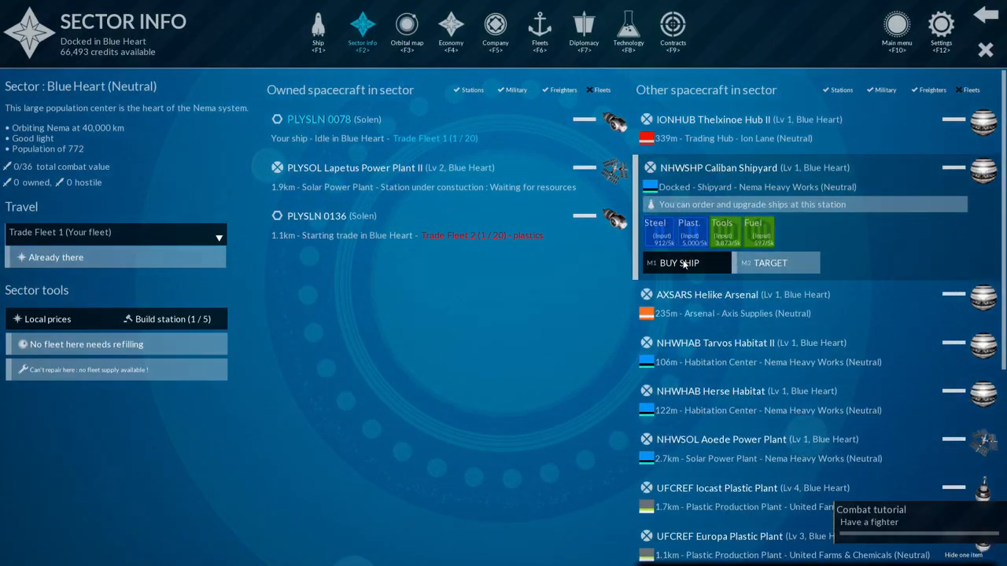
{"action": "left_click", "coordinate": [678, 263]}
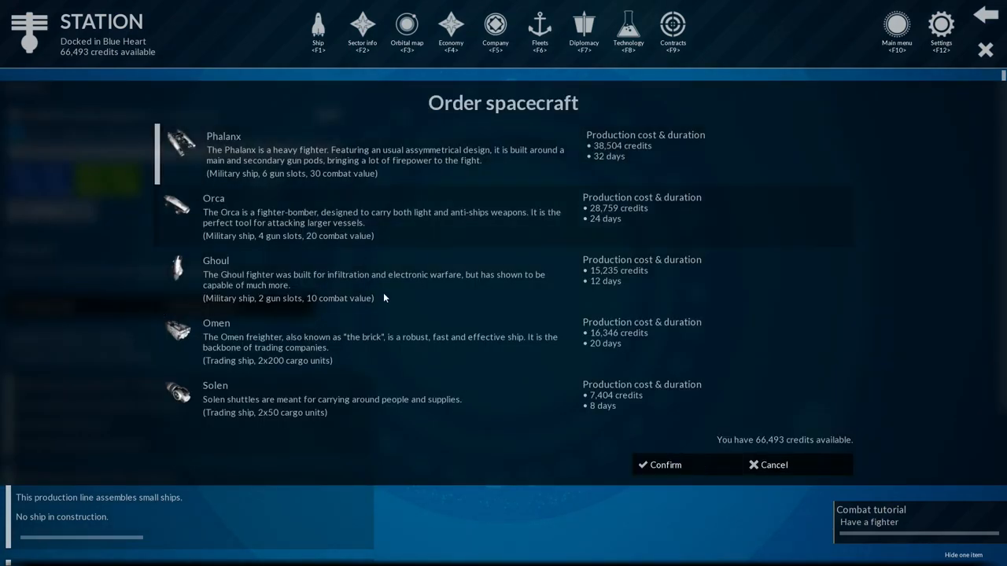
{"action": "left_click", "coordinate": [659, 464]}
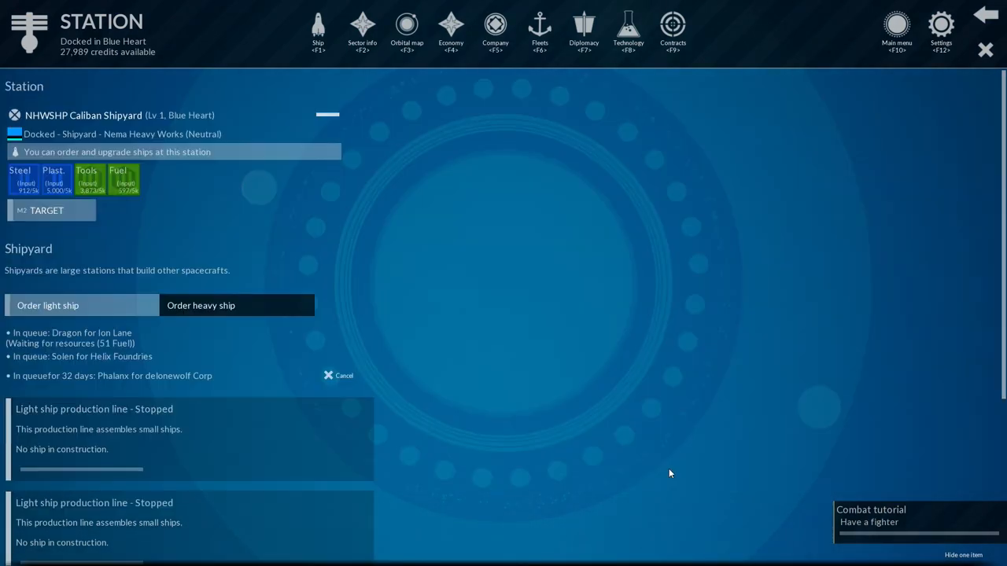
{"action": "scroll", "scroll_direction": "down", "scroll_amount": 3}
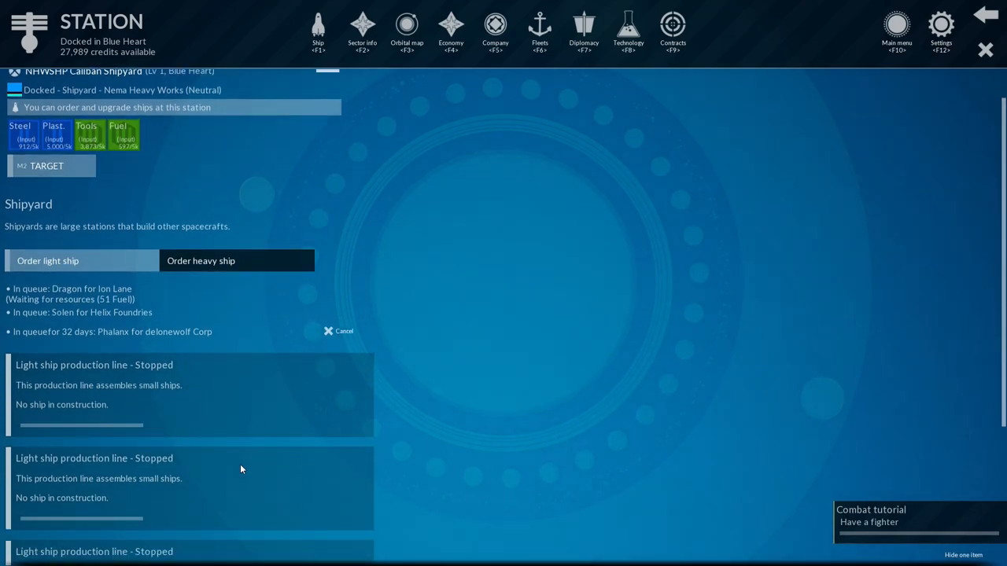
{"action": "scroll", "scroll_direction": "down", "scroll_amount": 3}
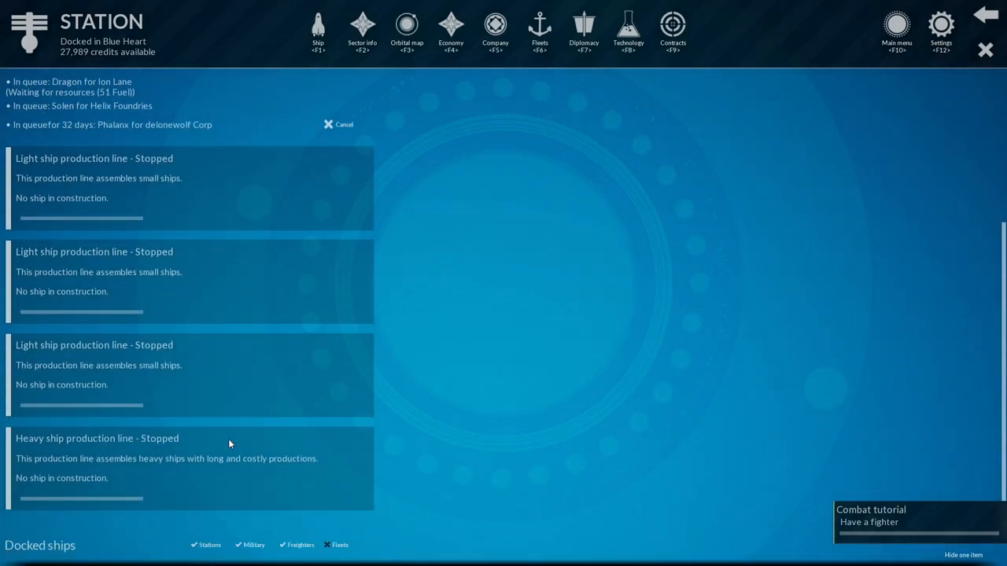
{"action": "scroll", "scroll_direction": "up", "scroll_amount": 3}
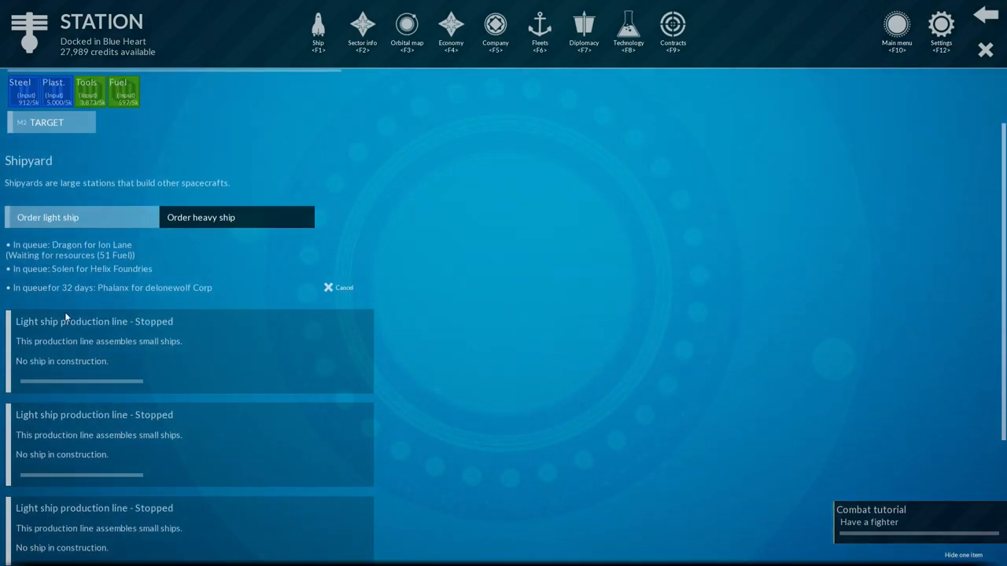
{"action": "mouse_move", "coordinate": [617, 204]}
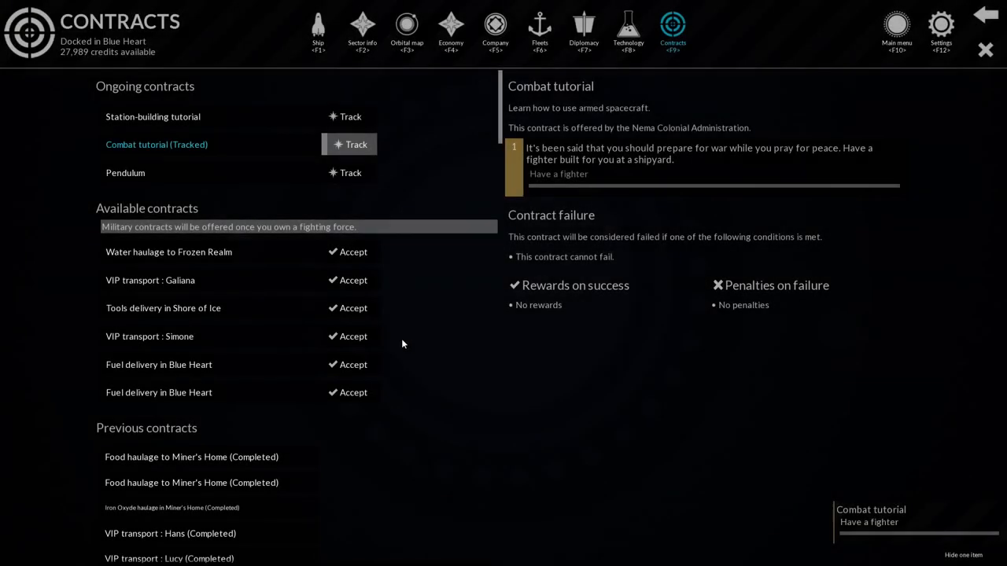
{"action": "mouse_move", "coordinate": [148, 365]}
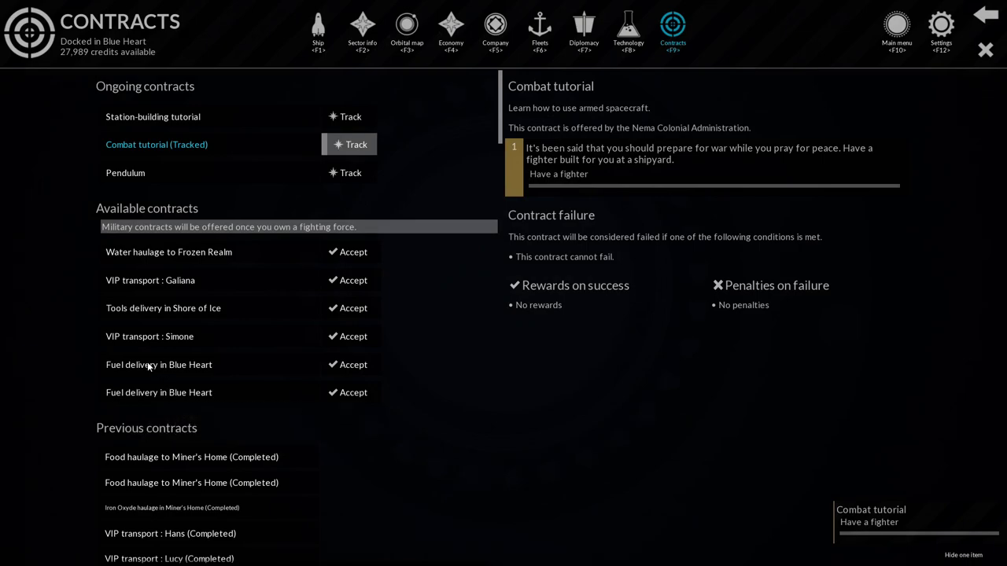
Accept the VIP transport: Simone contract from the contracts list.
{"action": "left_click", "coordinate": [150, 337]}
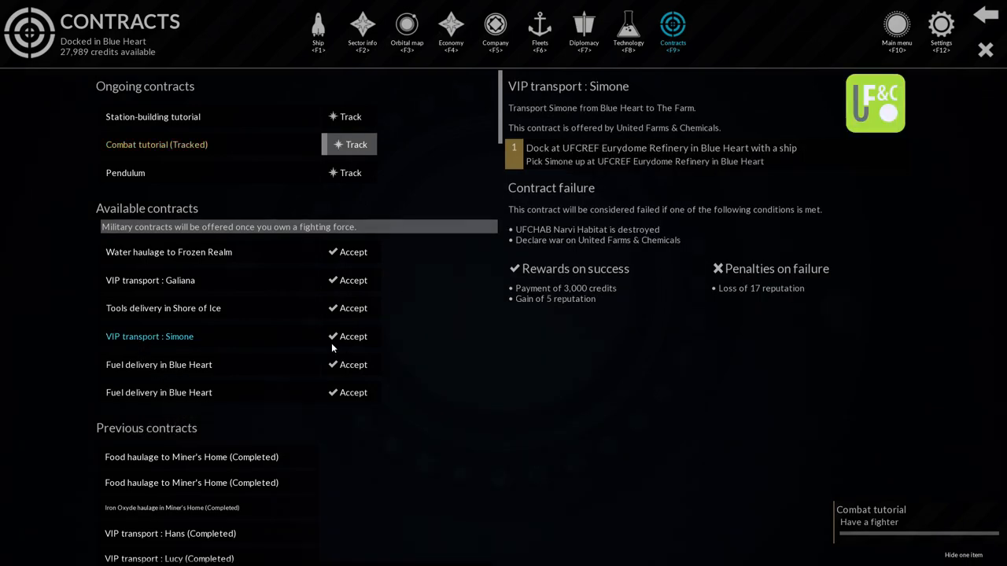
{"action": "left_click", "coordinate": [352, 337]}
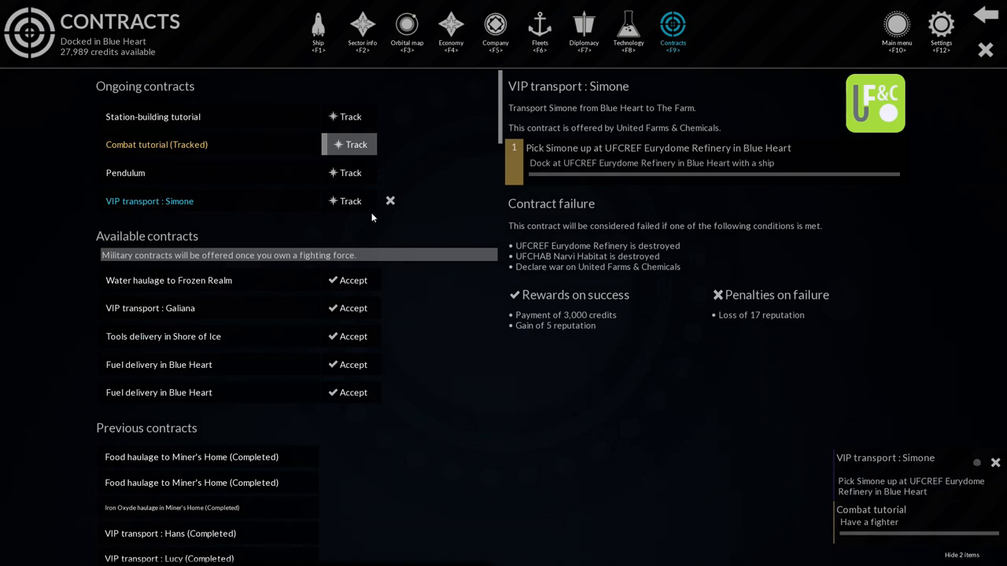
{"action": "left_click", "coordinate": [406, 32]}
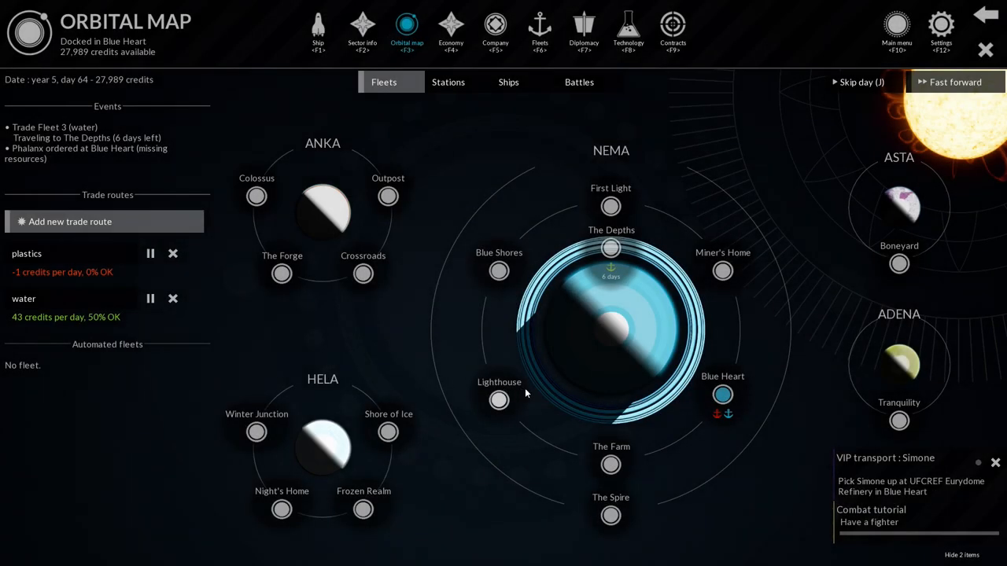
{"action": "mouse_move", "coordinate": [628, 32]}
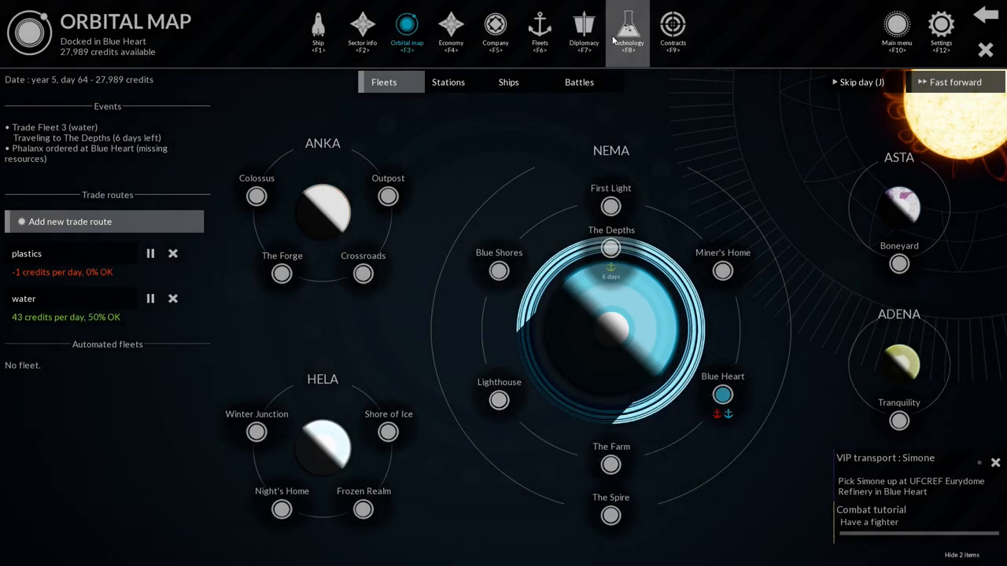
Track the Simone contract and return to the orbital map view.
{"action": "left_click", "coordinate": [674, 30]}
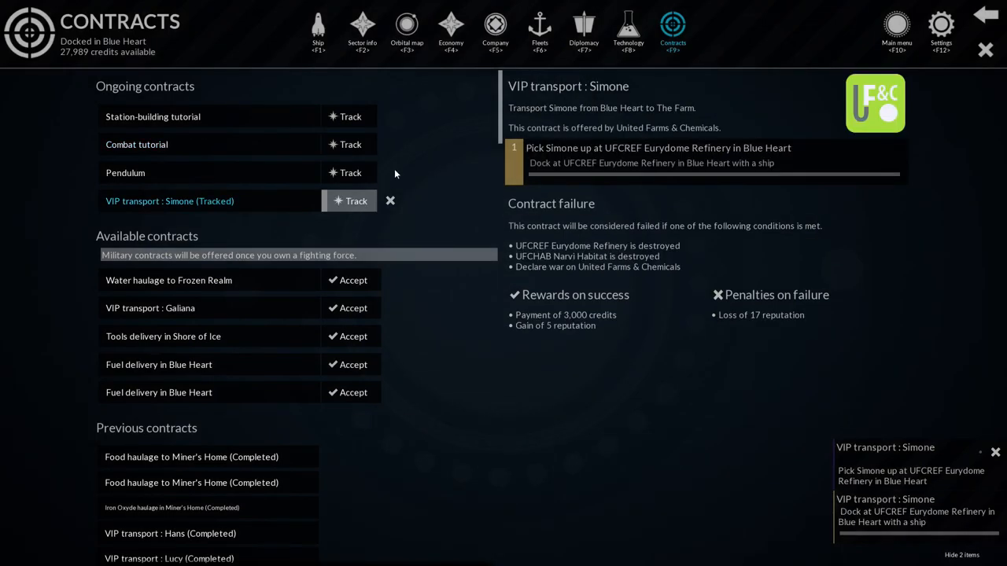
{"action": "left_click", "coordinate": [405, 31]}
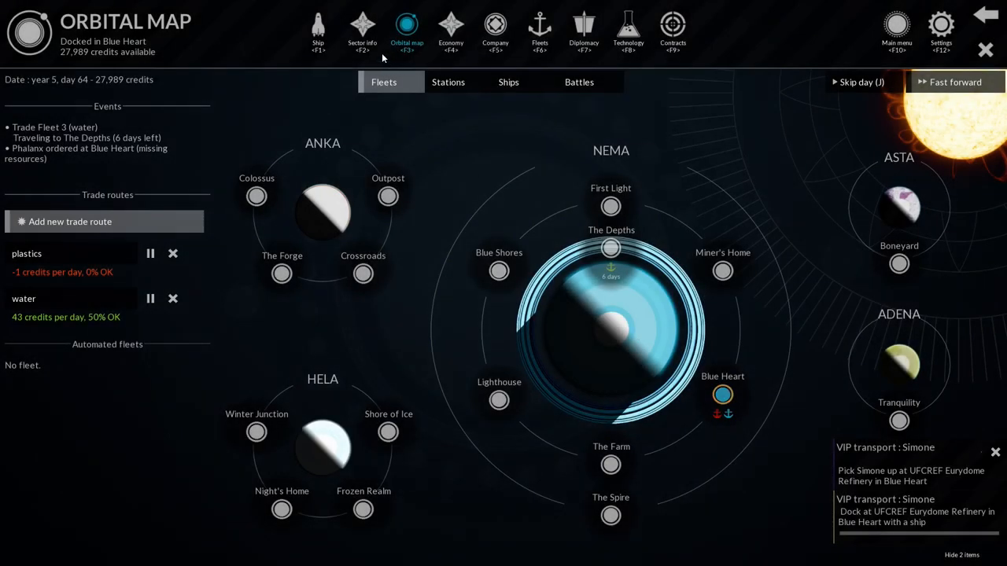
{"action": "left_click", "coordinate": [362, 31]}
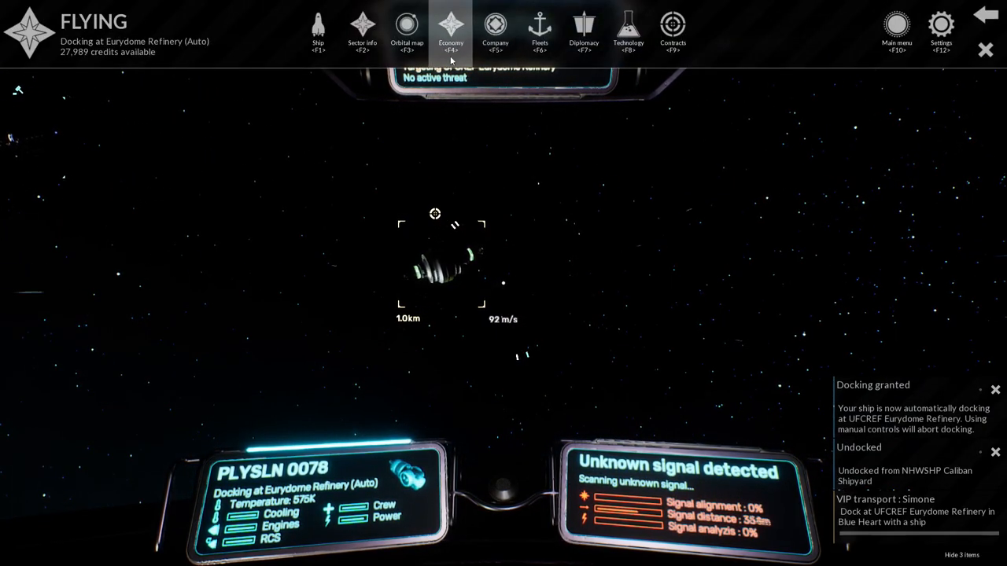
Review the economy status for Food, Fuel, Tools, Electronics and Fleet Supplies.
{"action": "left_click", "coordinate": [450, 31]}
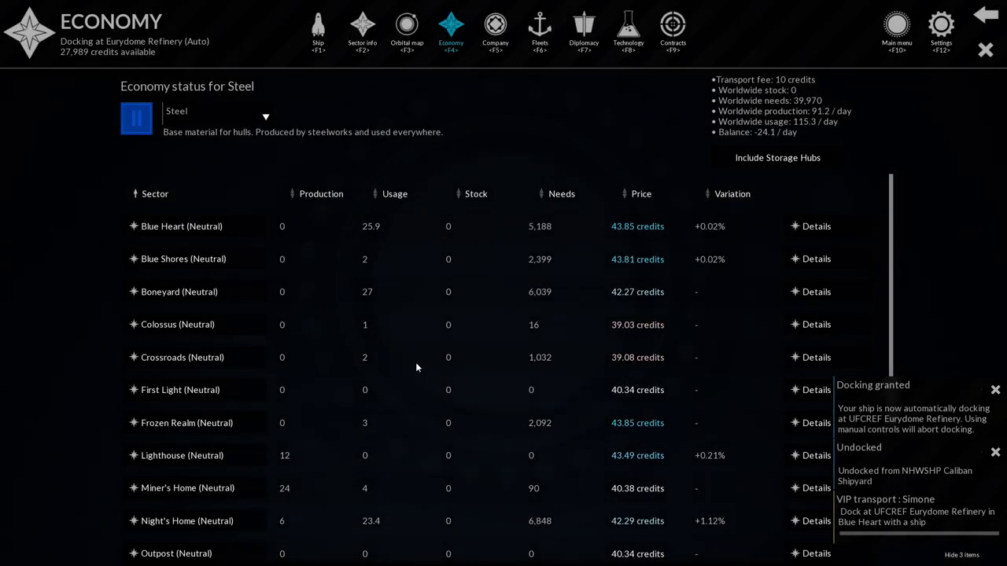
{"action": "scroll", "scroll_direction": "down", "scroll_amount": 3}
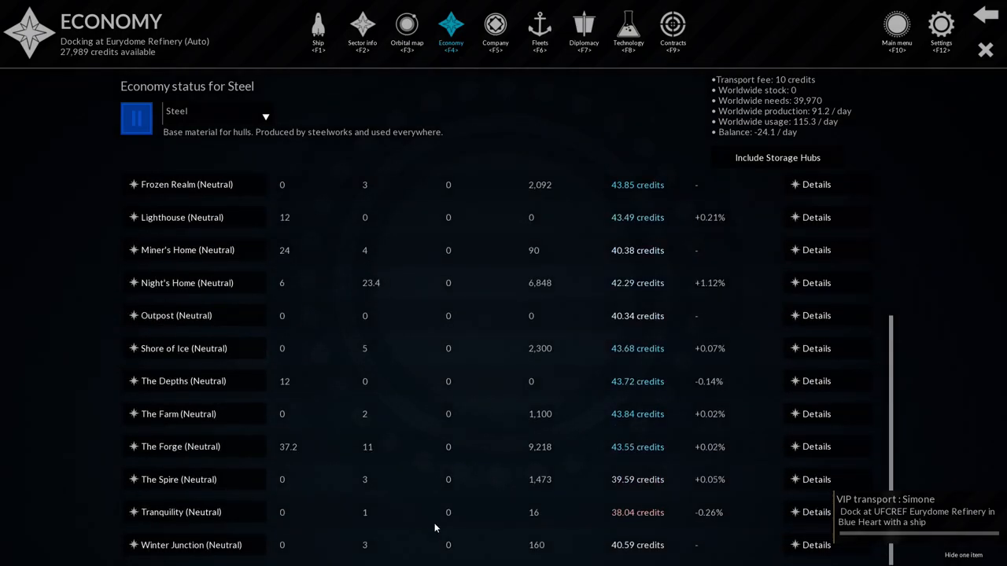
{"action": "scroll", "scroll_direction": "up", "scroll_amount": 3}
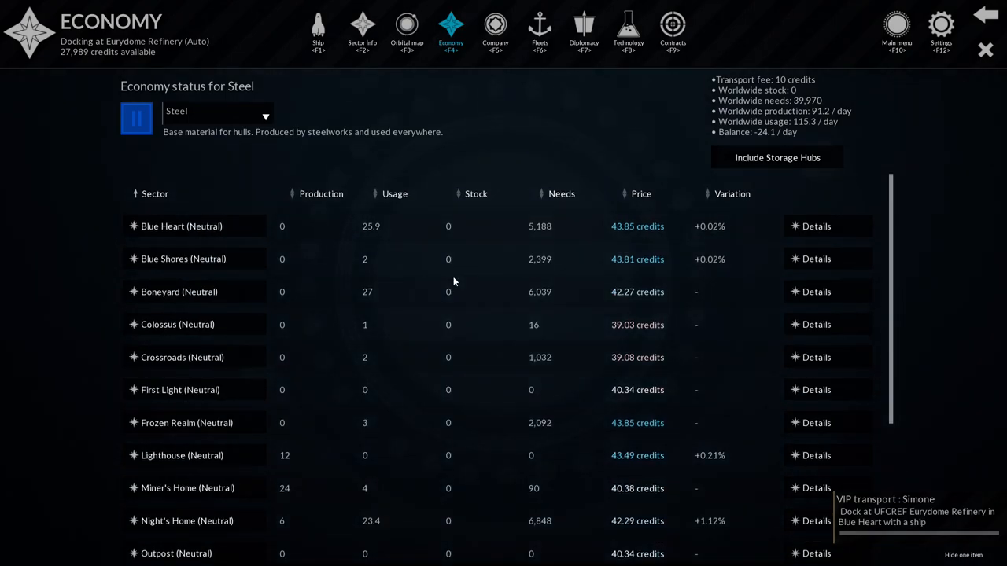
{"action": "mouse_move", "coordinate": [762, 148]}
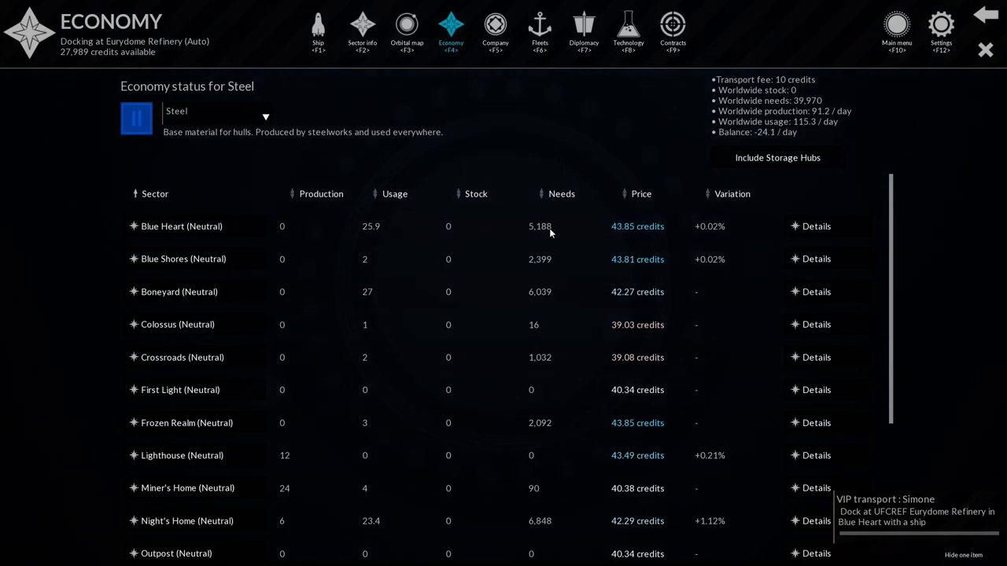
{"action": "mouse_move", "coordinate": [440, 377]}
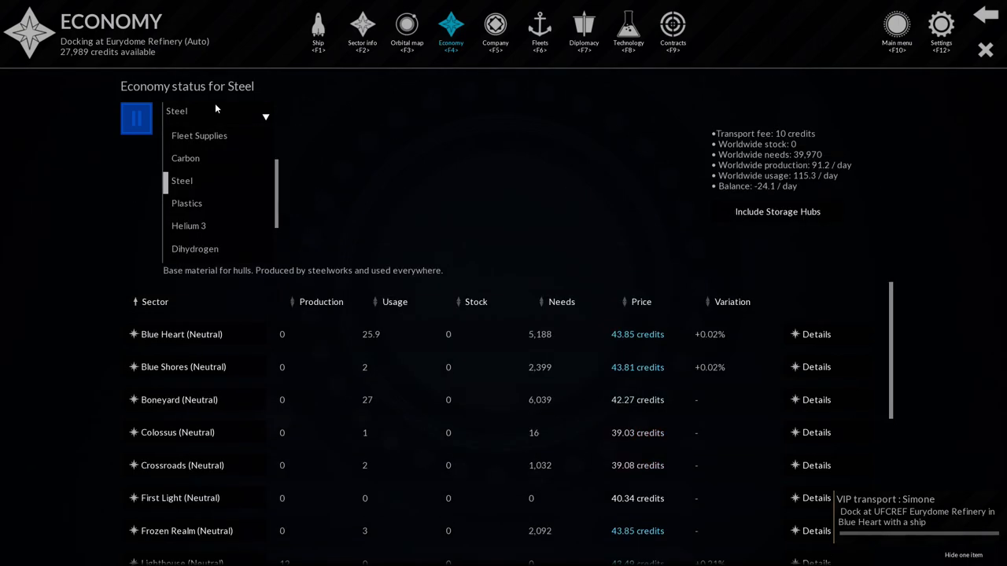
{"action": "scroll", "scroll_direction": "down", "scroll_amount": 3}
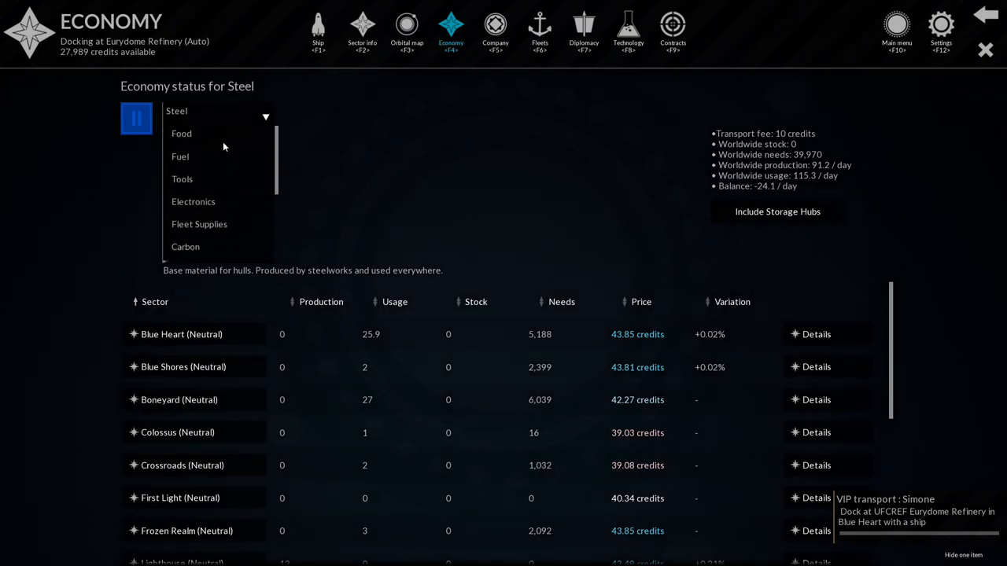
{"action": "left_click", "coordinate": [181, 132]}
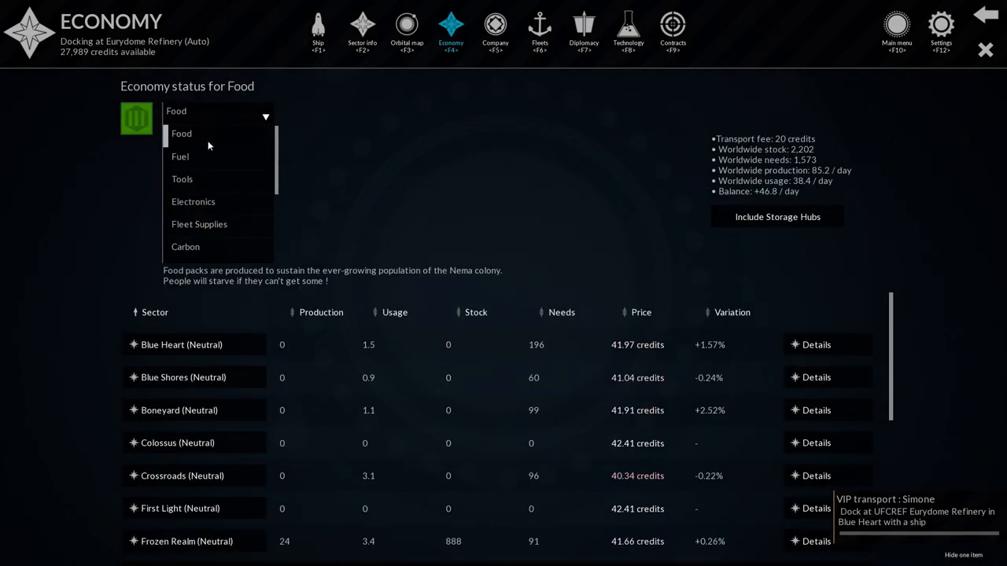
{"action": "left_click", "coordinate": [179, 156]}
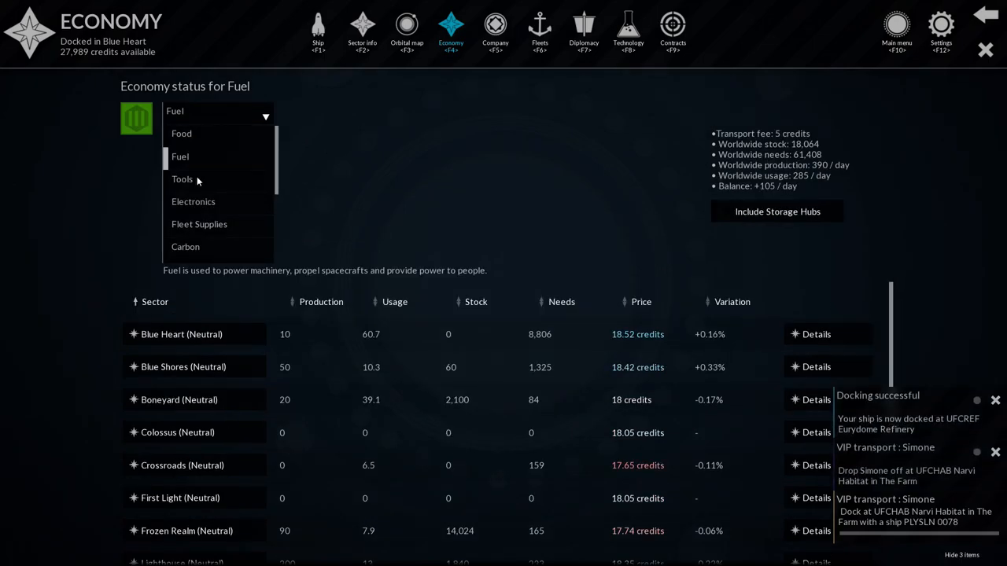
{"action": "left_click", "coordinate": [182, 179]}
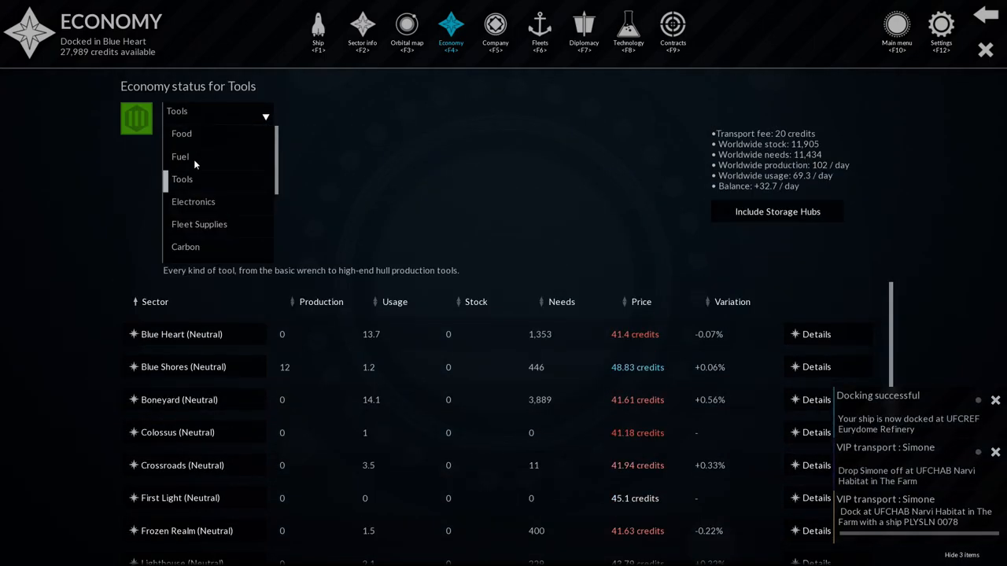
{"action": "left_click", "coordinate": [192, 201]}
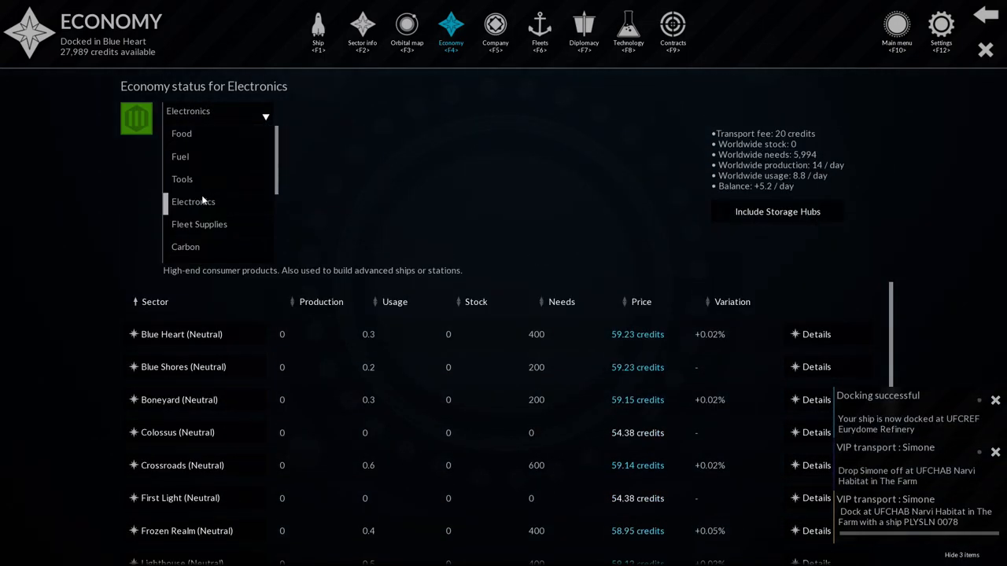
{"action": "left_click", "coordinate": [198, 223]}
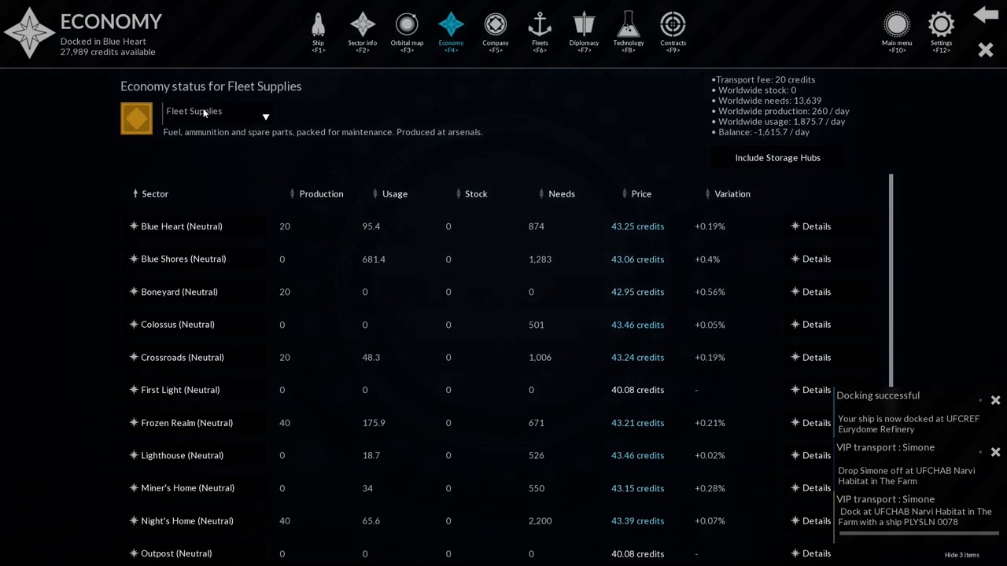
Check Carbon, Helium 3, Iron Oxyde, Silica and Water figures, then leave the economy screen.
{"action": "left_click", "coordinate": [220, 110]}
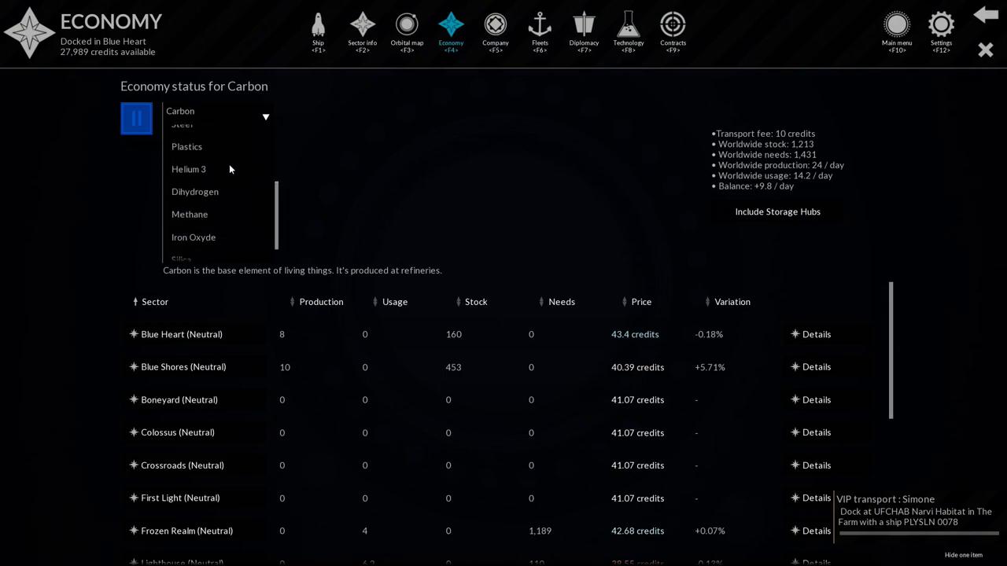
{"action": "left_click", "coordinate": [183, 124]}
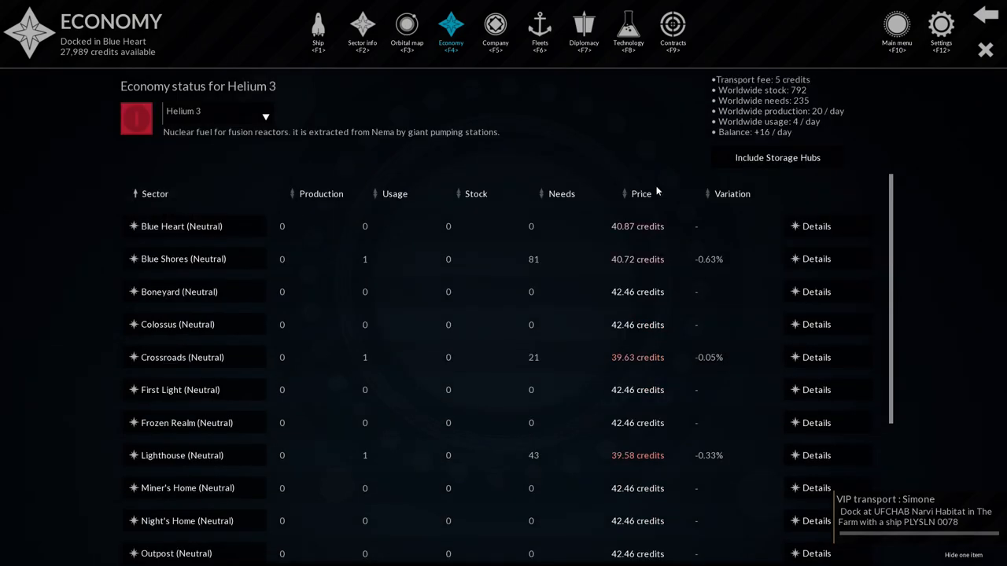
{"action": "left_click", "coordinate": [264, 116]}
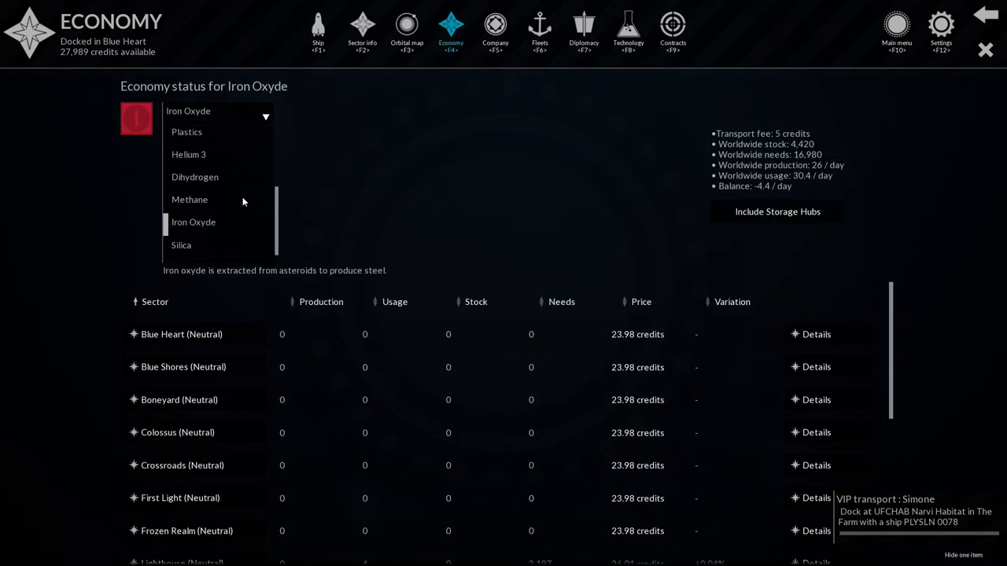
{"action": "left_click", "coordinate": [181, 246]}
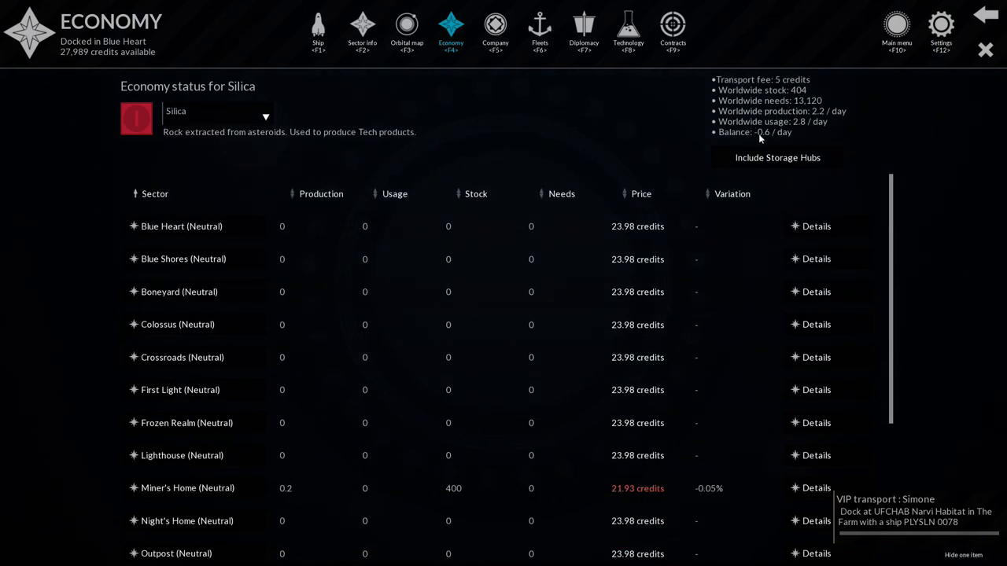
{"action": "left_click", "coordinate": [264, 116]}
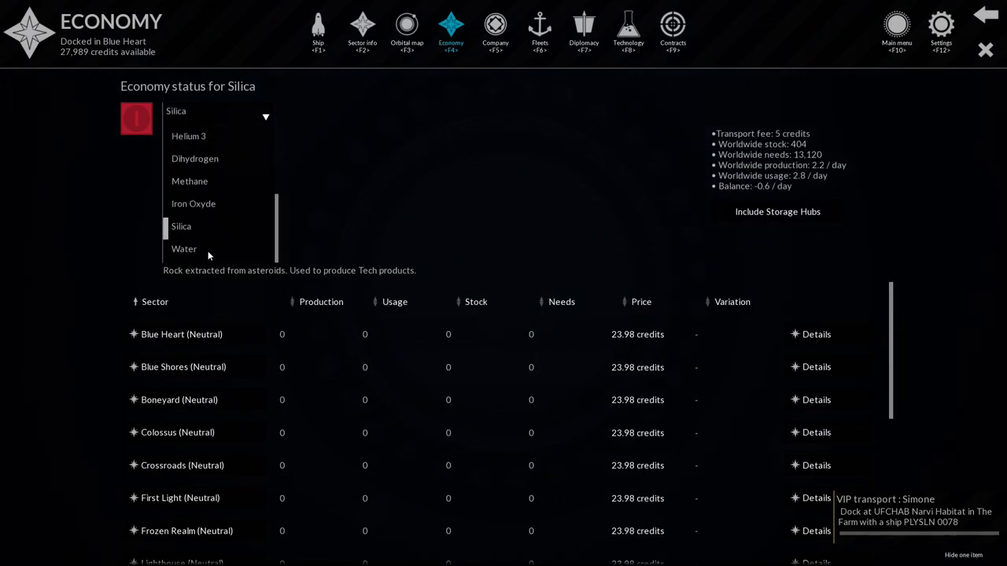
{"action": "left_click", "coordinate": [182, 249]}
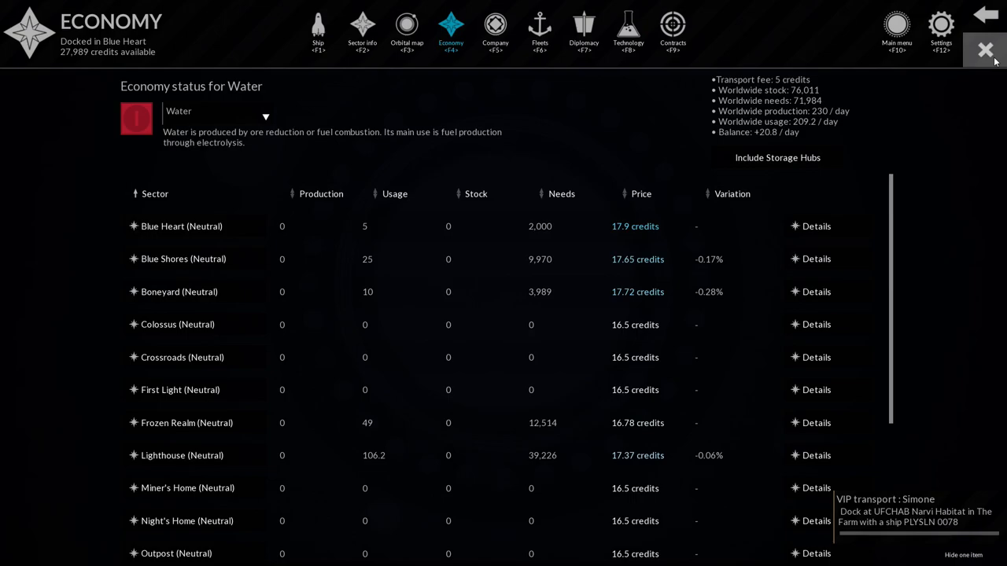
{"action": "left_click", "coordinate": [985, 48]}
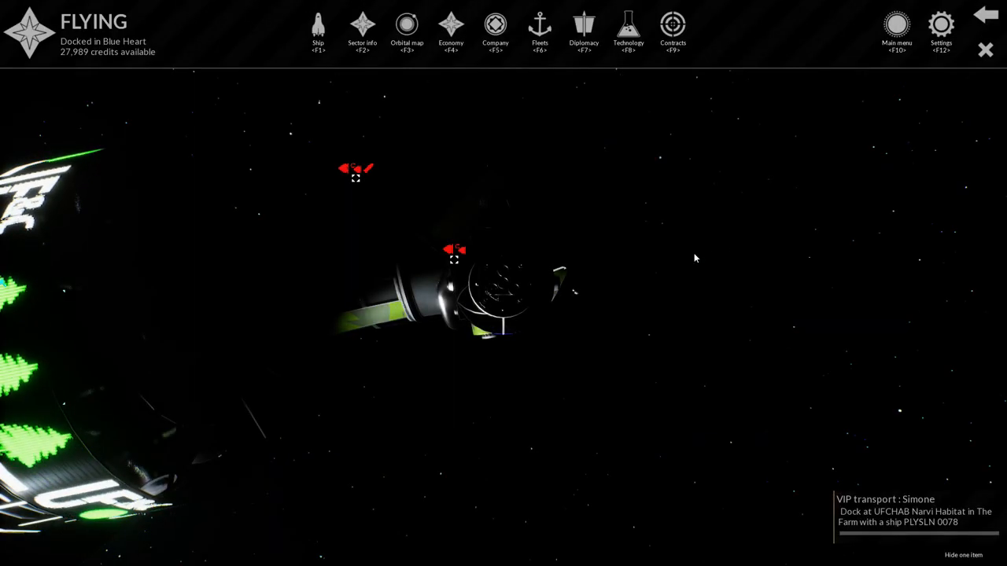
Dock at UFCHAB Narvi Habitat in The Farm to drop off Simone.
{"action": "left_click", "coordinate": [362, 32]}
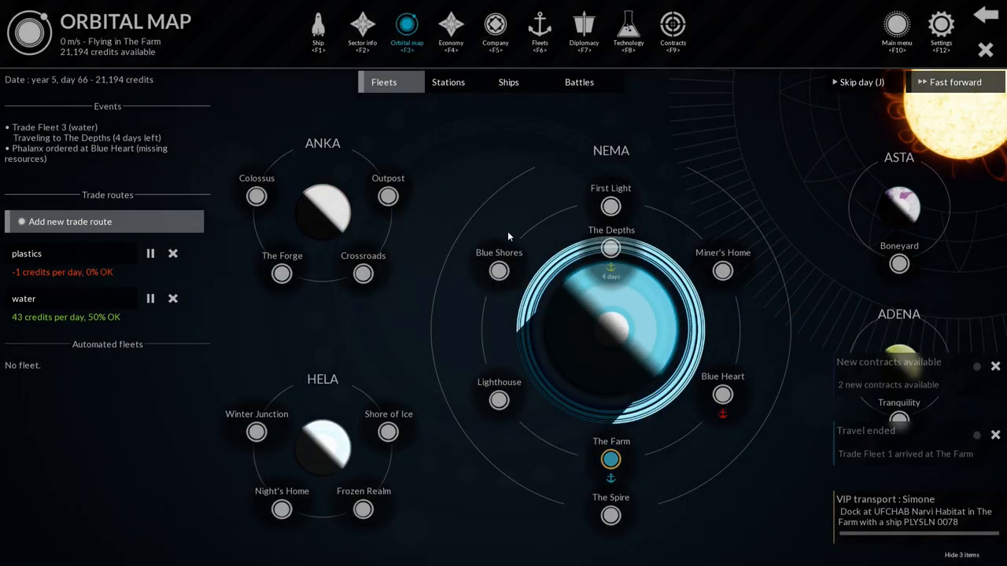
{"action": "left_click", "coordinate": [362, 31]}
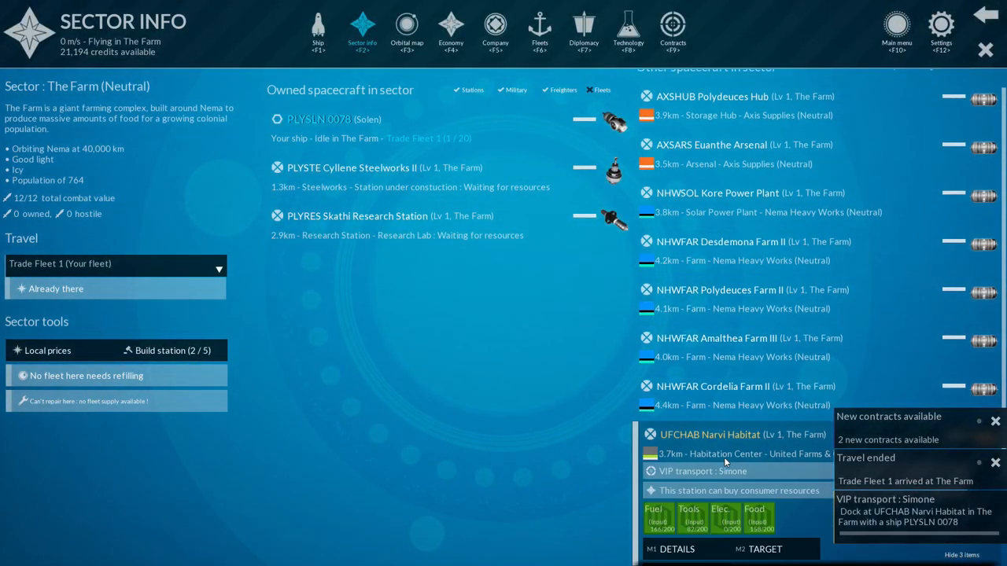
{"action": "left_click", "coordinate": [765, 549]}
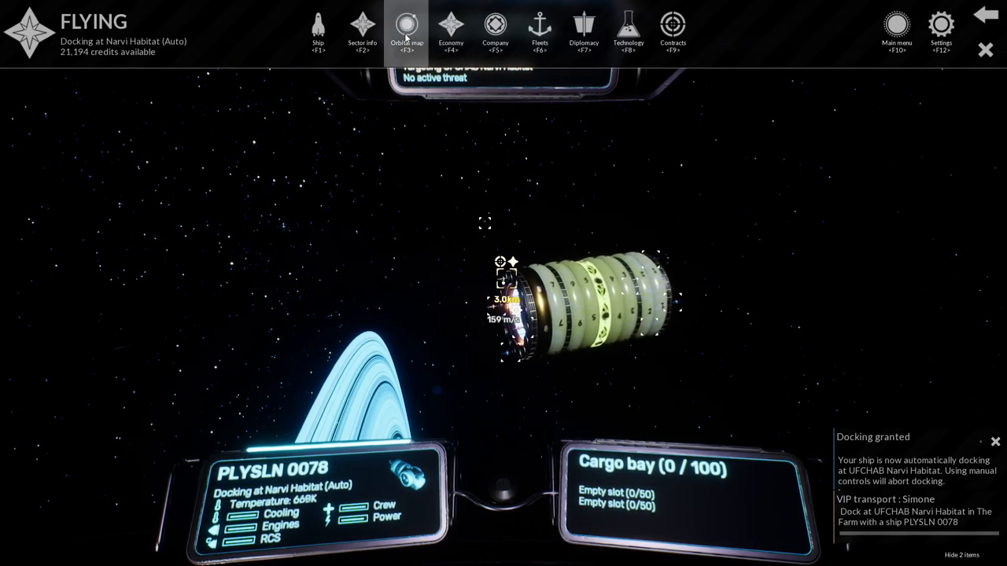
{"action": "left_click", "coordinate": [362, 31]}
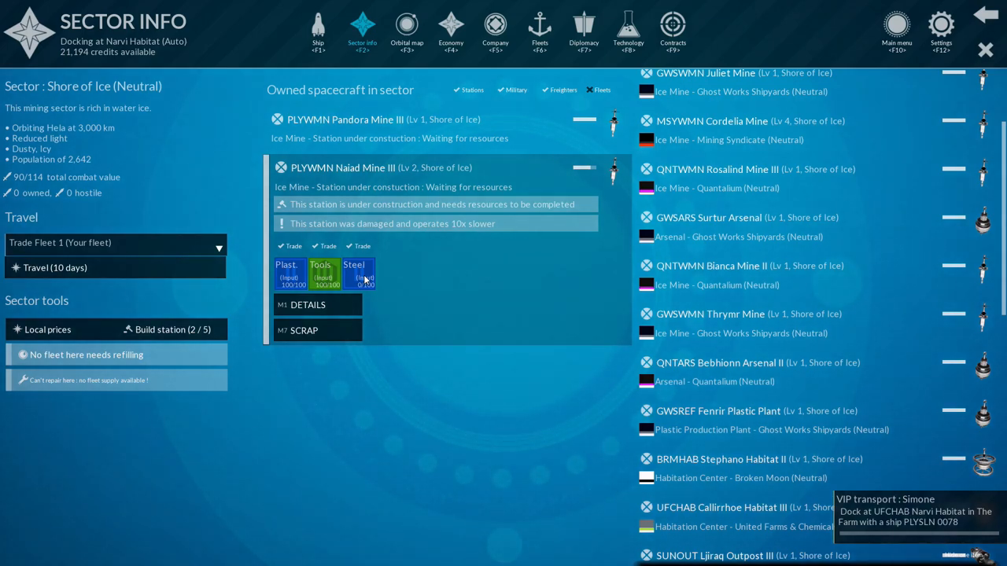
{"action": "mouse_move", "coordinate": [288, 275]}
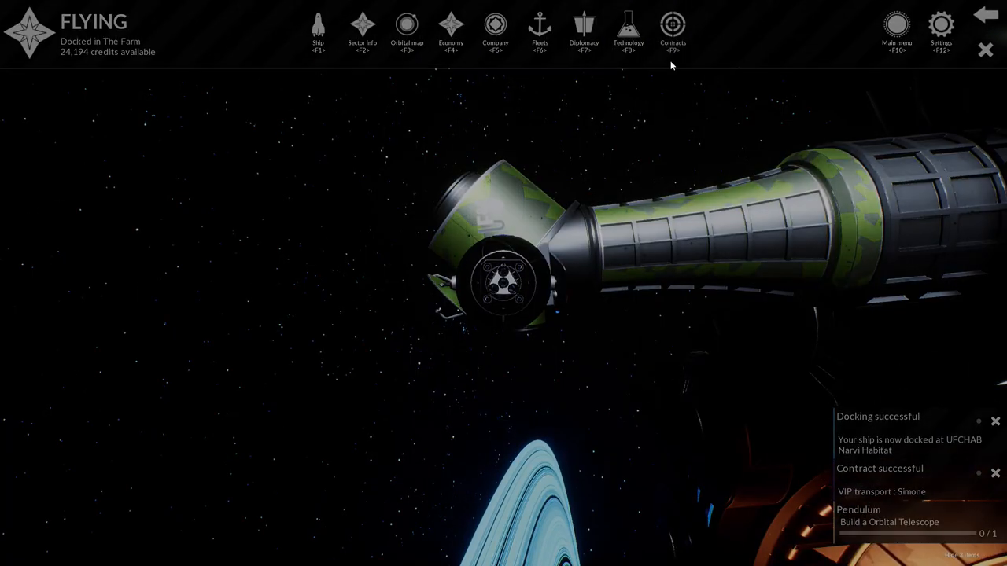
Read the Fuel delivery contracts for The Farm and Blue Heart, then show the orbital map.
{"action": "left_click", "coordinate": [673, 32]}
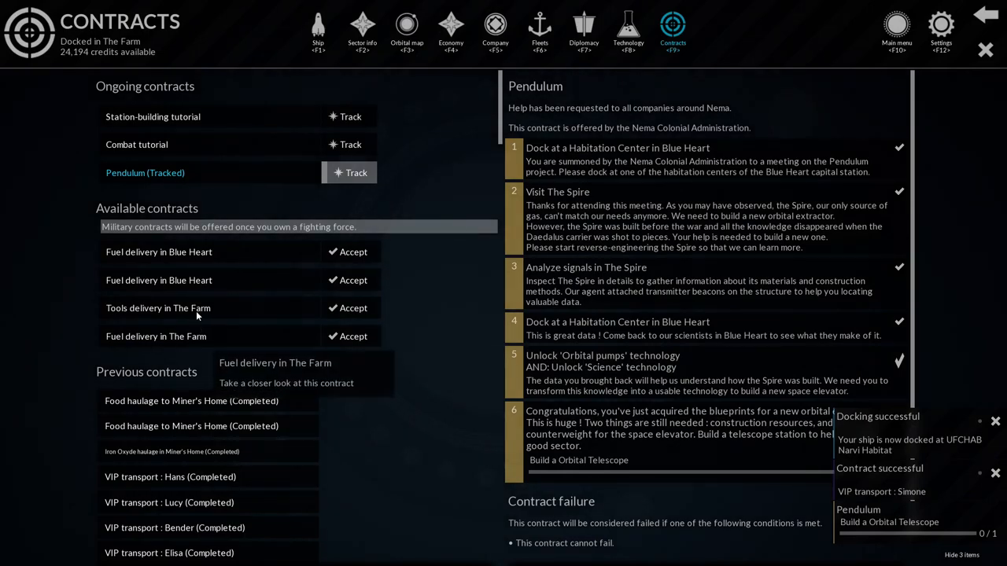
{"action": "left_click", "coordinate": [155, 337]}
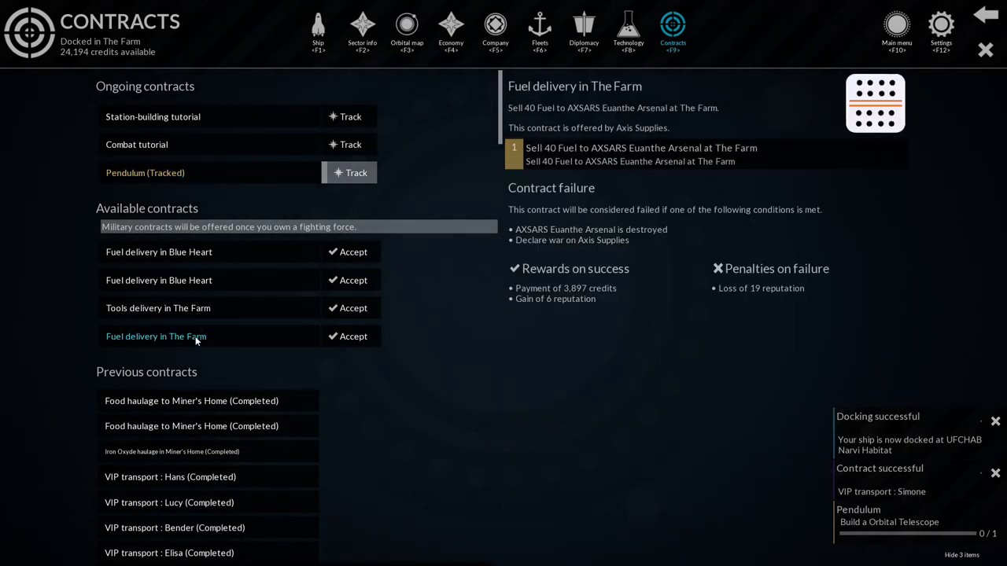
{"action": "left_click", "coordinate": [157, 251]}
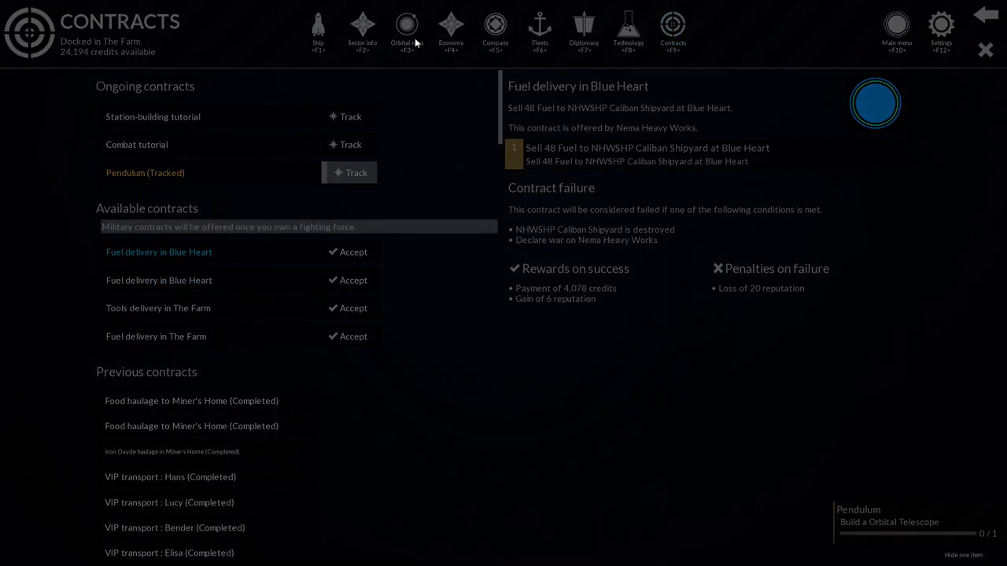
{"action": "left_click", "coordinate": [406, 31]}
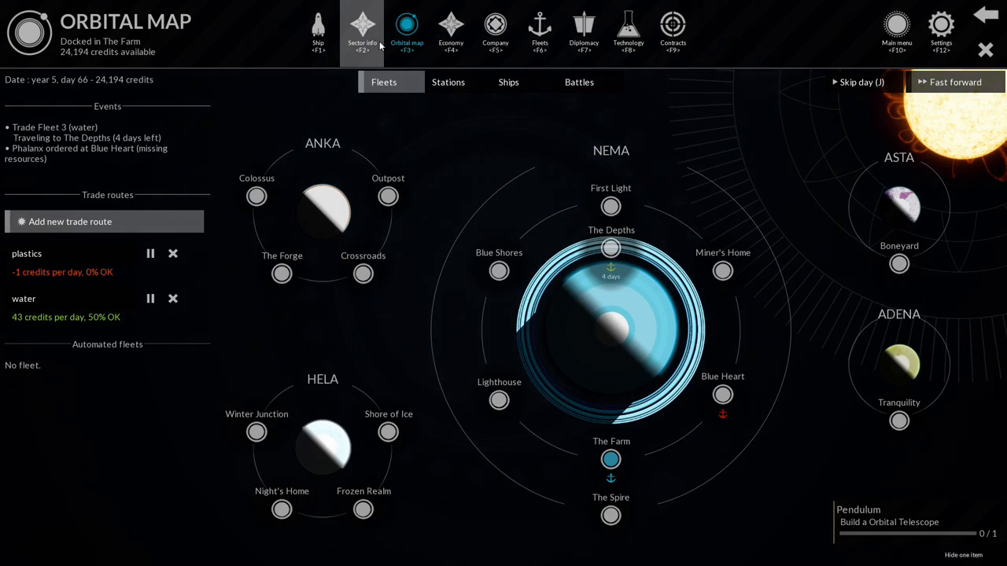
Dock at Polydeuces Farm II in The Farm, then travel on to Lighthouse.
{"action": "left_click", "coordinate": [362, 31]}
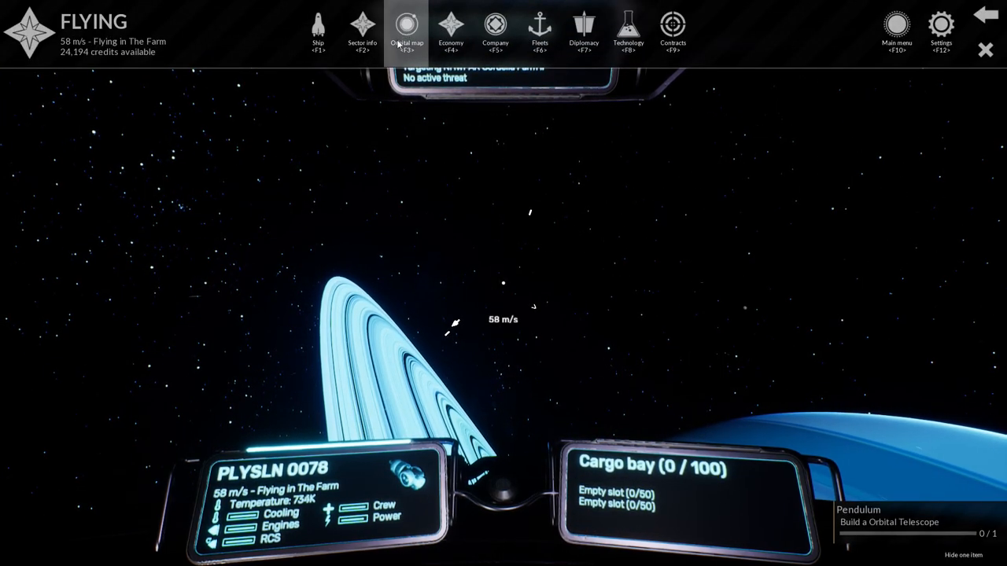
{"action": "left_click", "coordinate": [361, 32]}
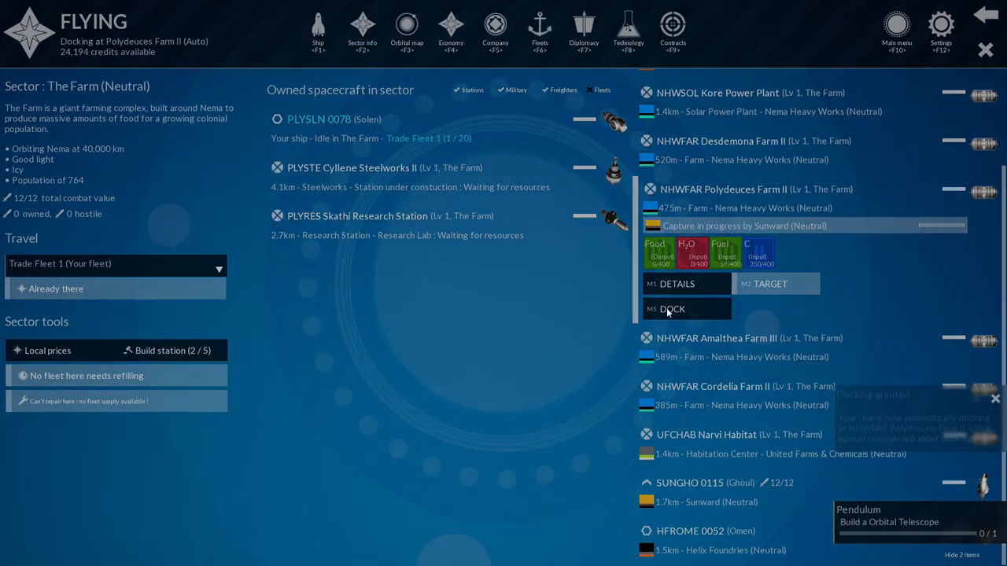
{"action": "left_click", "coordinate": [674, 309]}
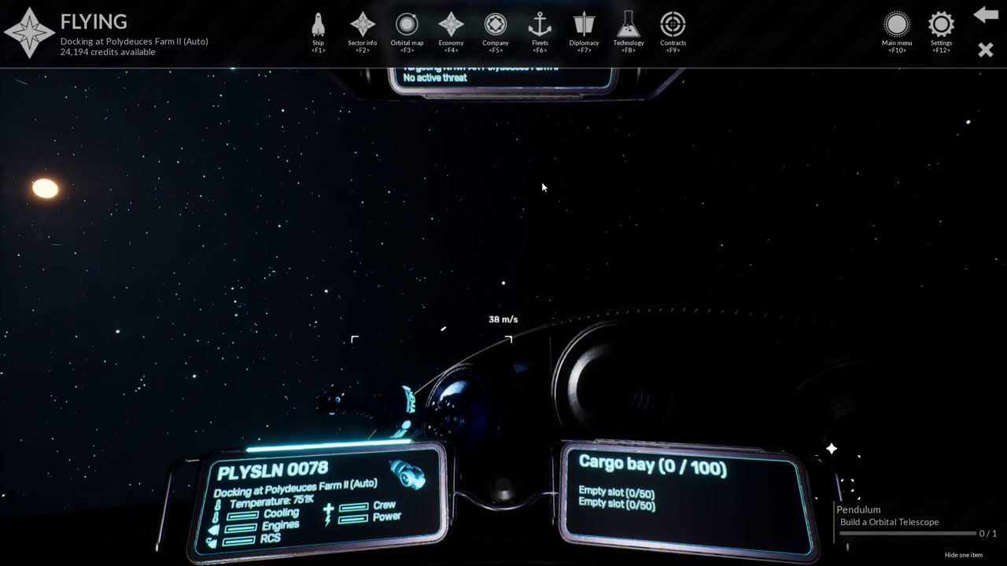
{"action": "left_click", "coordinate": [406, 31]}
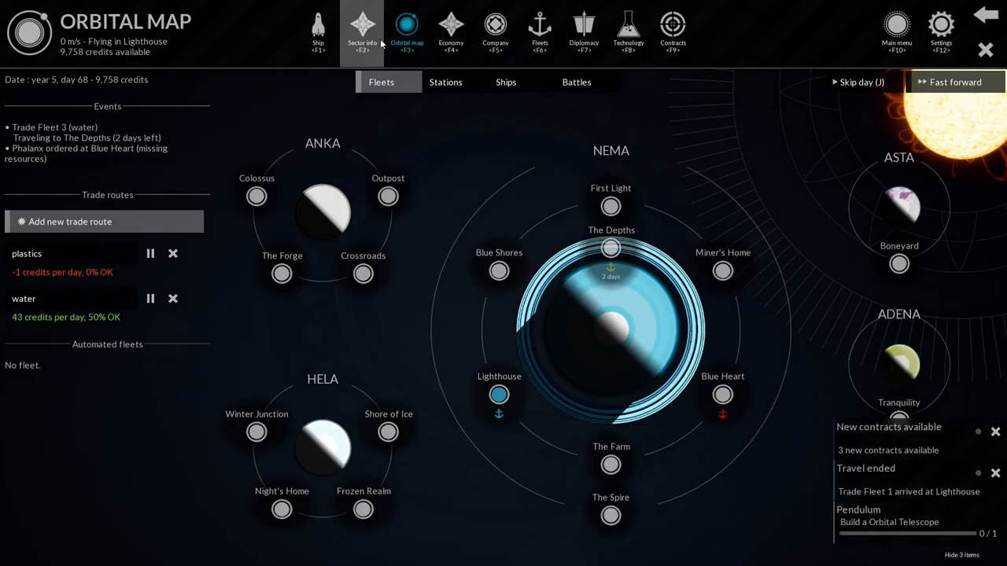
Accept the VIP transport: Katia contract in Lighthouse.
{"action": "left_click", "coordinate": [361, 32]}
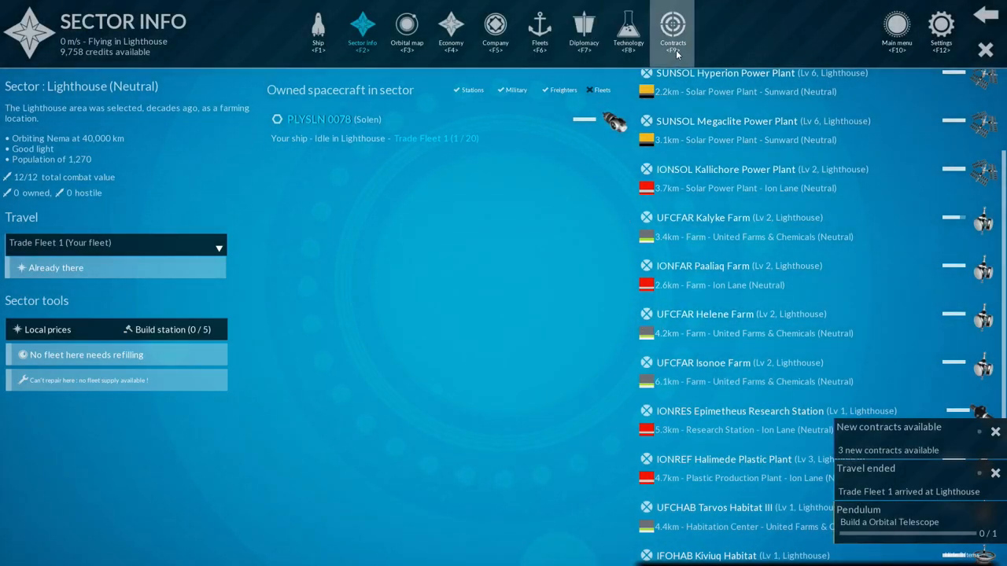
{"action": "left_click", "coordinate": [673, 32]}
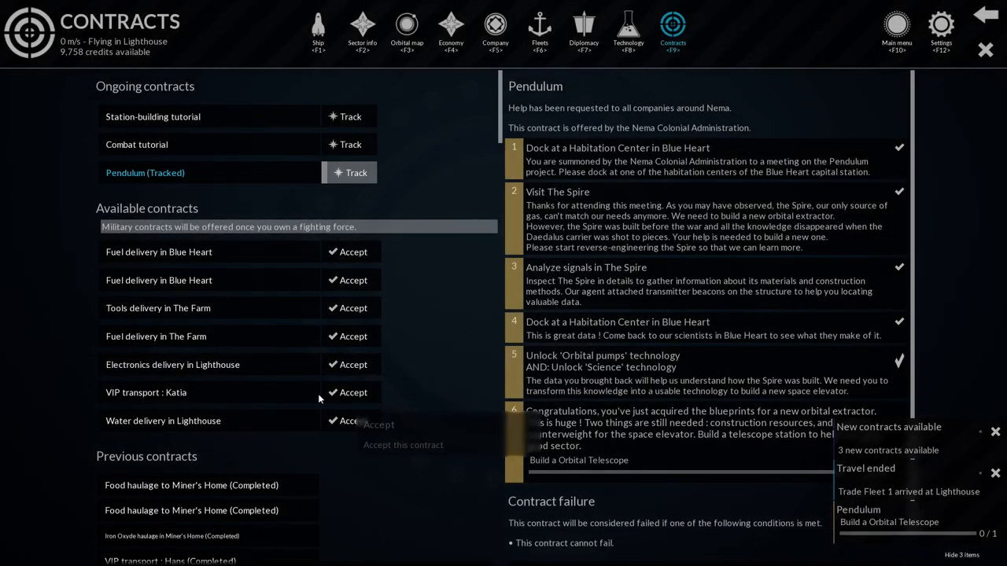
{"action": "left_click", "coordinate": [352, 393]}
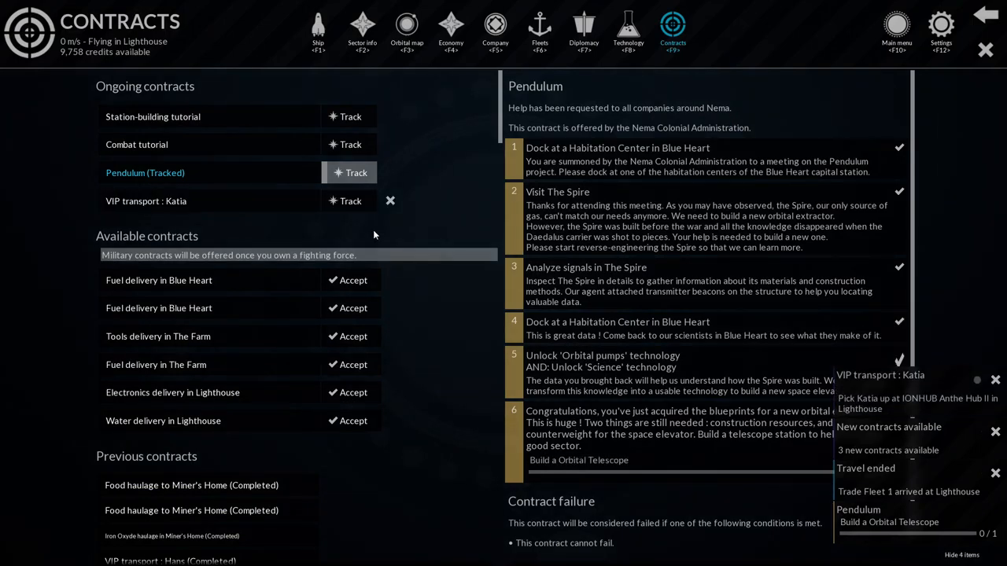
Dock at IONHUB Anthe Hub II to pick up the passenger.
{"action": "left_click", "coordinate": [362, 31]}
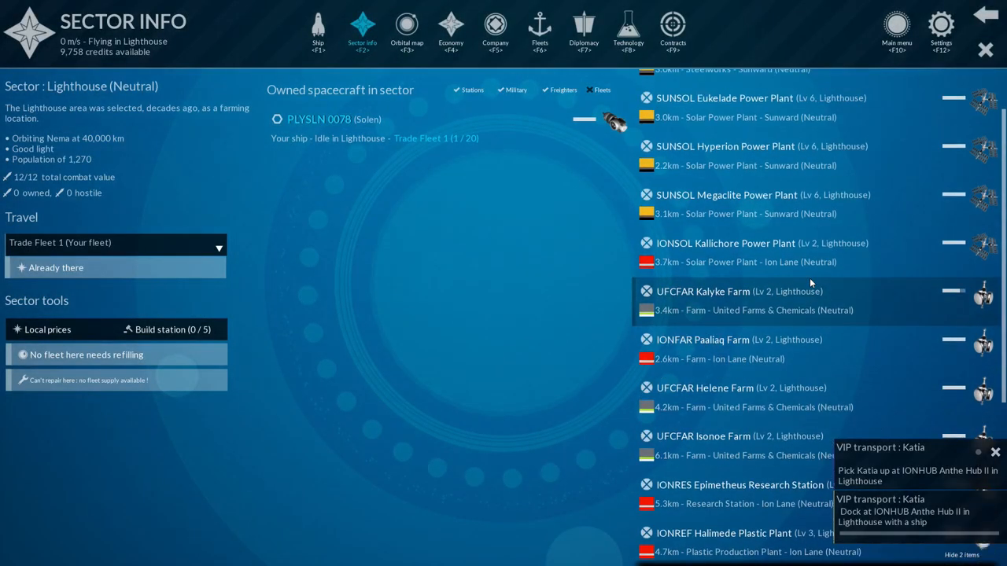
{"action": "scroll", "scroll_direction": "down", "scroll_amount": 3}
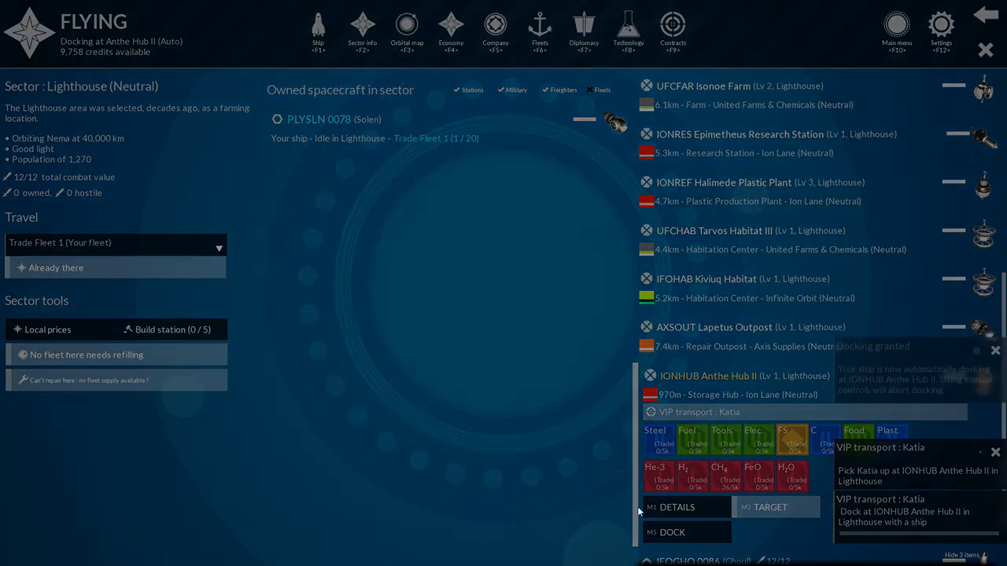
{"action": "left_click", "coordinate": [672, 532]}
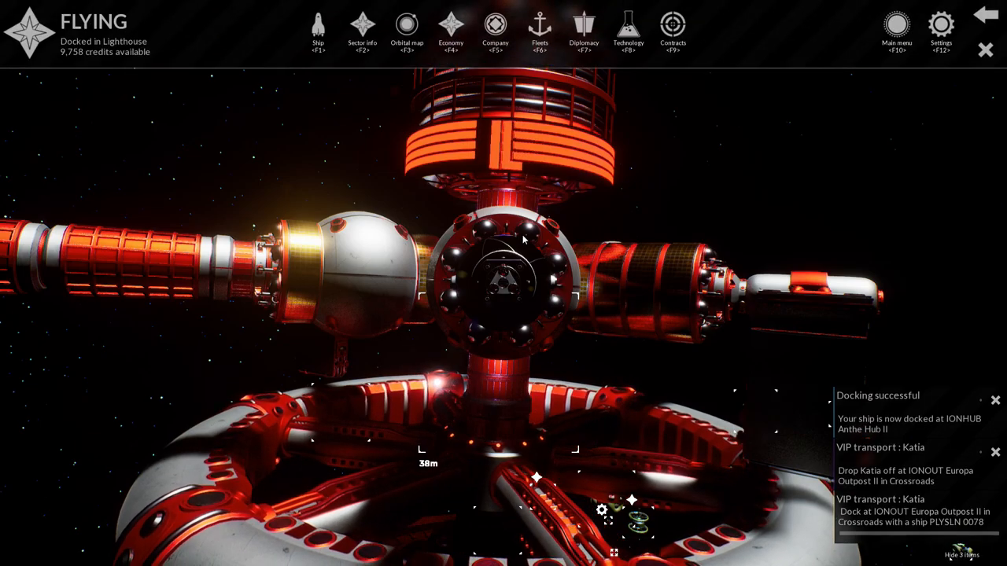
Send the ship toward Crossroads and fast-forward time during the trip.
{"action": "left_click", "coordinate": [406, 32]}
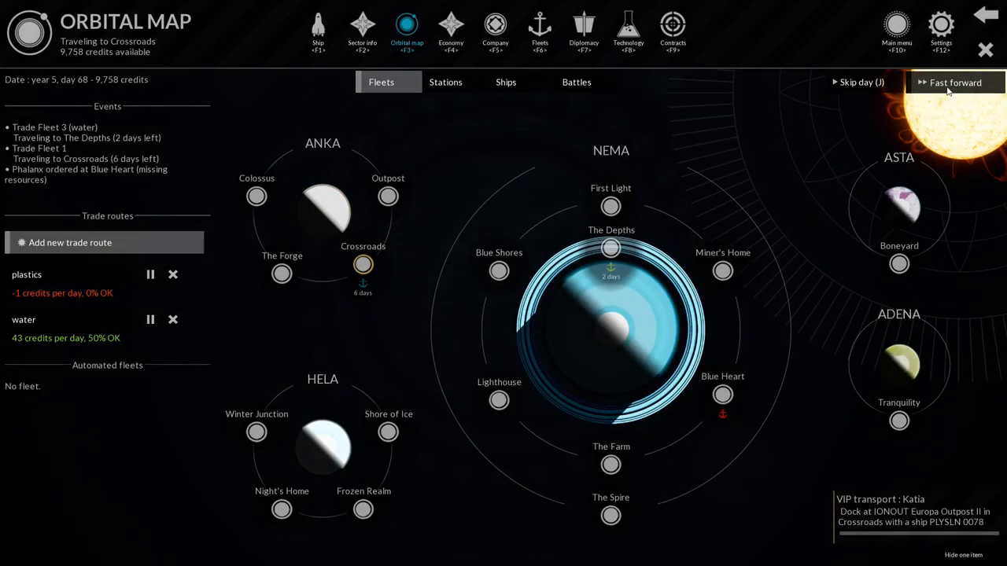
{"action": "left_click", "coordinate": [955, 82]}
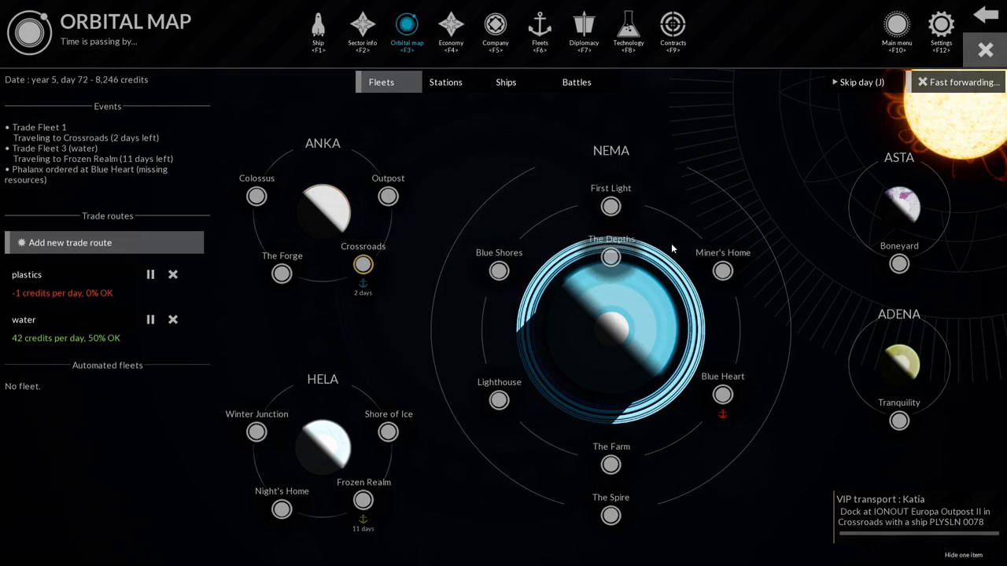